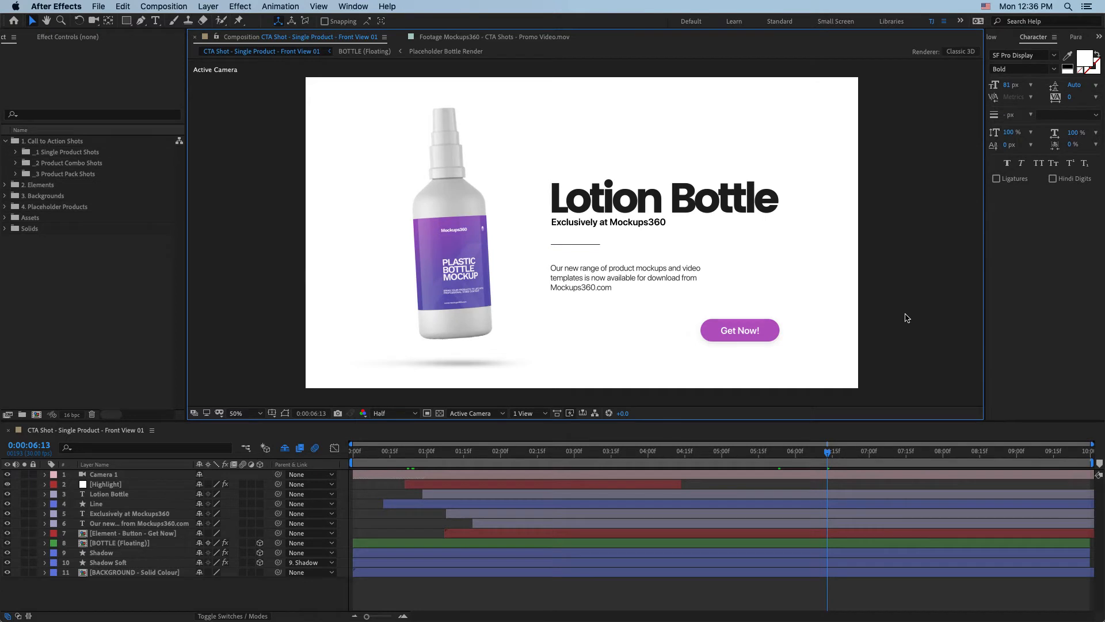
mouse_move(571, 237)
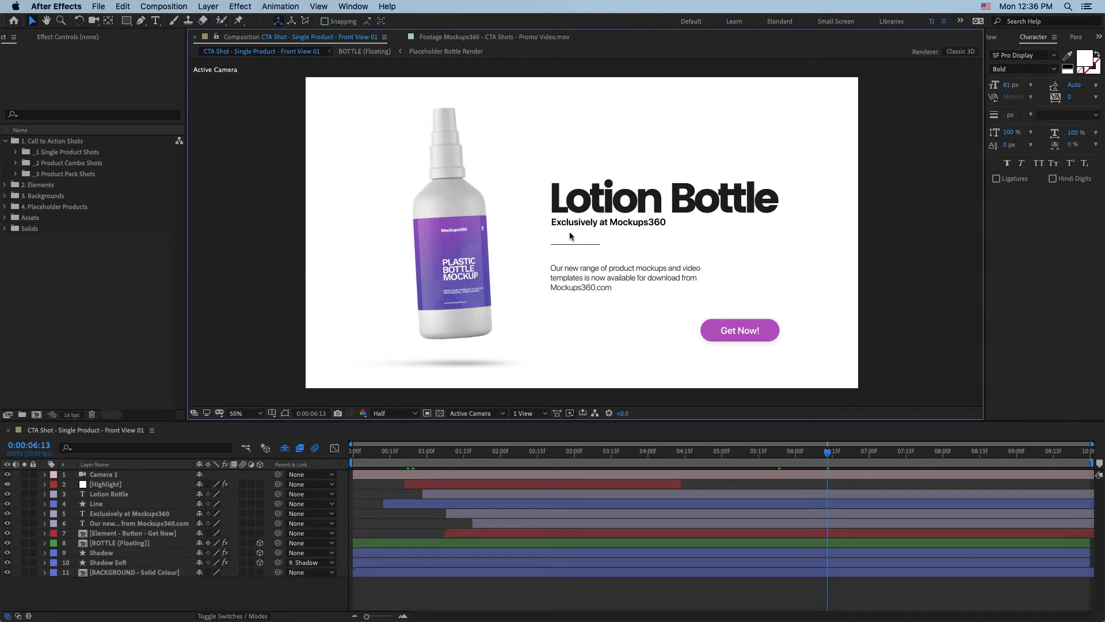
mouse_move(695, 244)
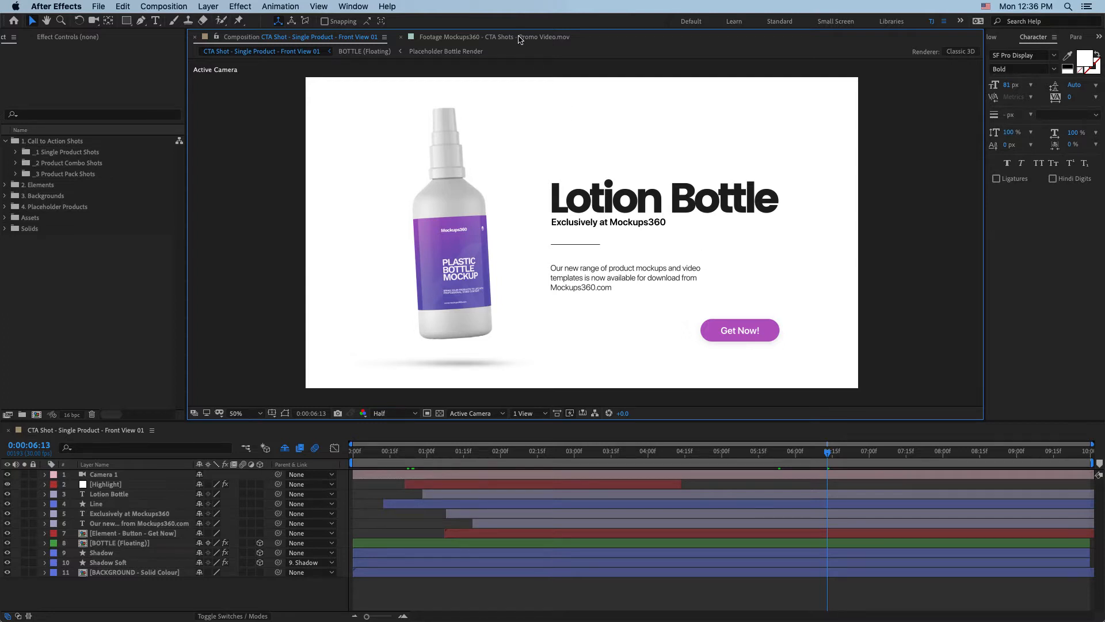
Skim through the promo video footage to review the finished shots.
left_click(493, 36)
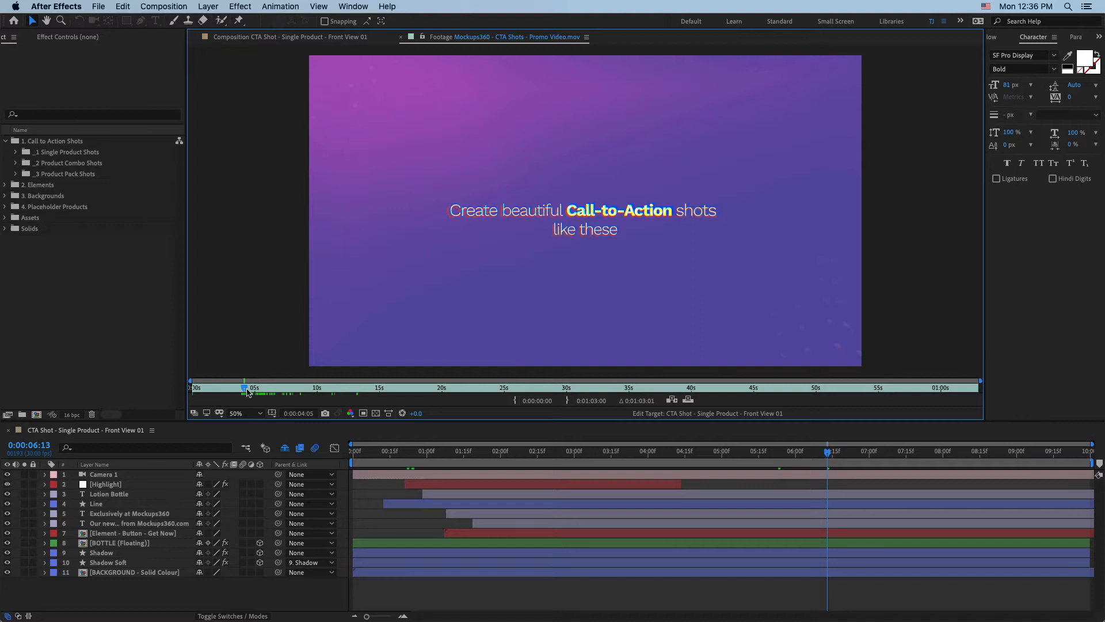
left_click(260, 387)
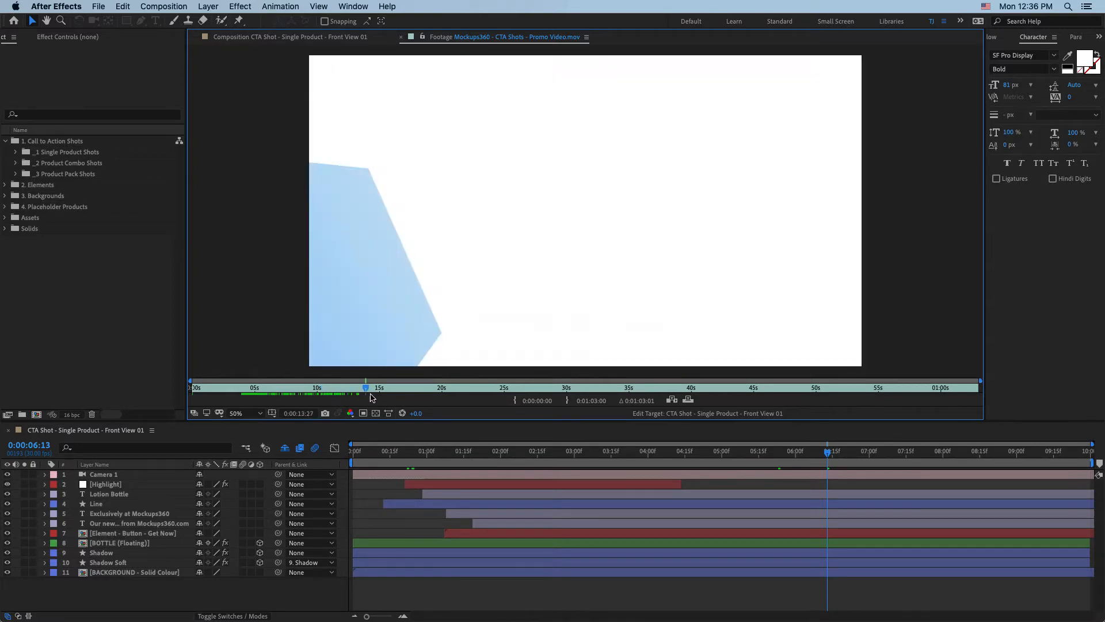
left_click(386, 387)
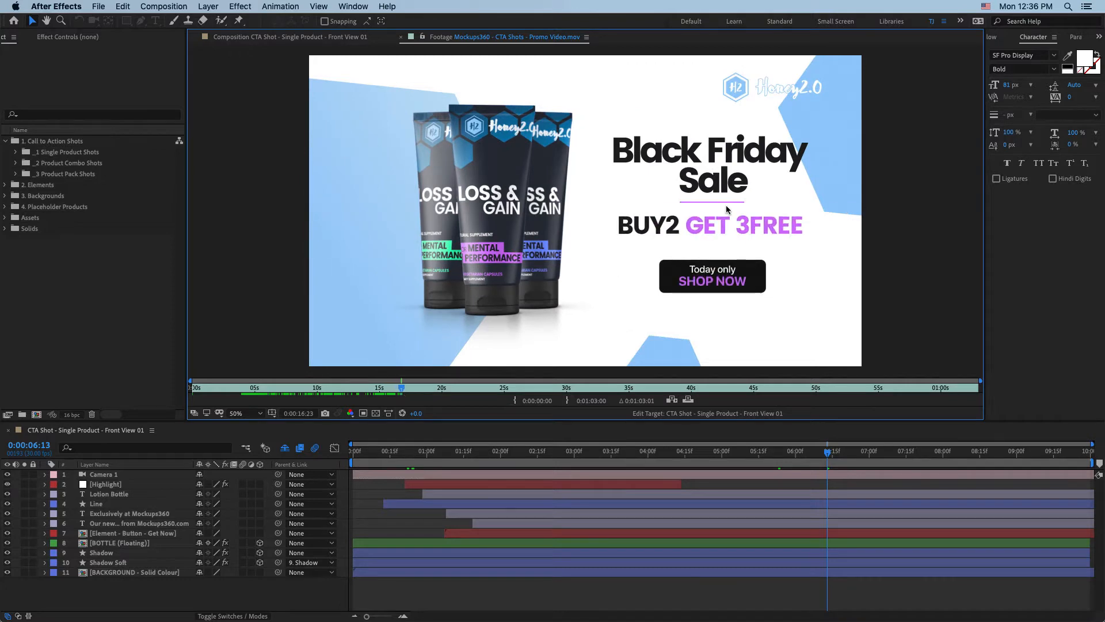
mouse_move(722, 248)
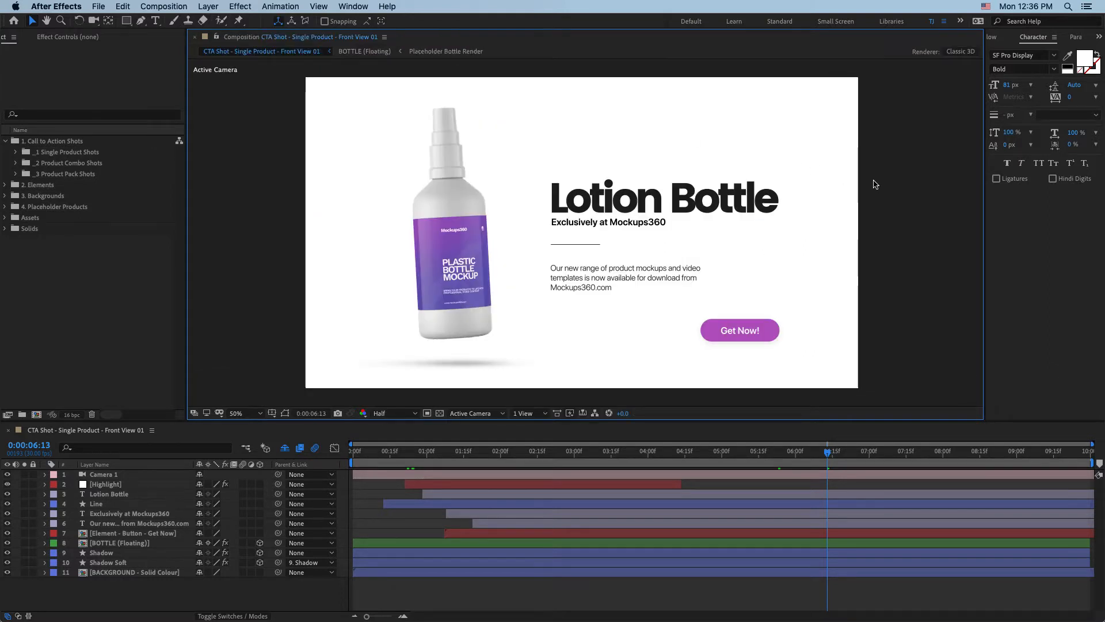
Twirl open the Single Product and Product Pack shot folders under Call to Action Shots.
left_click(53, 140)
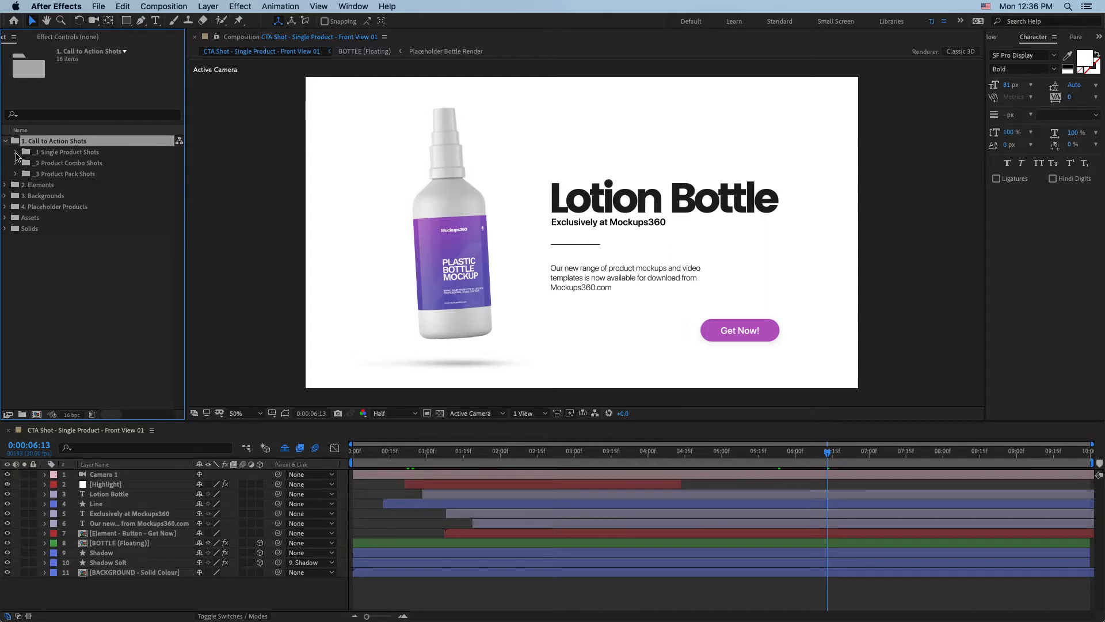
left_click(15, 152)
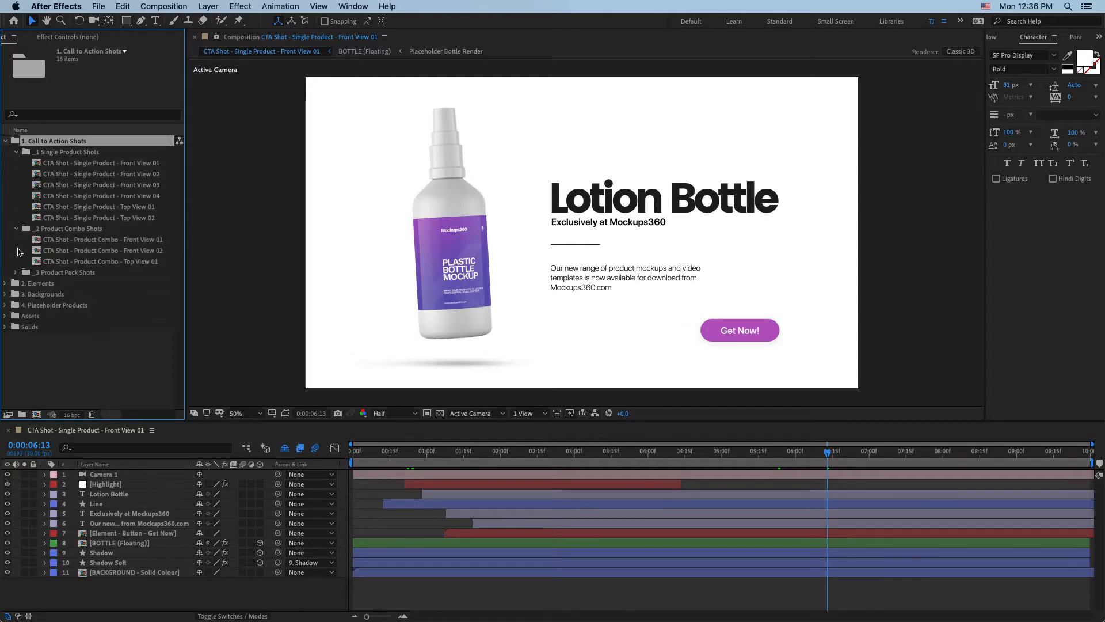
left_click(16, 272)
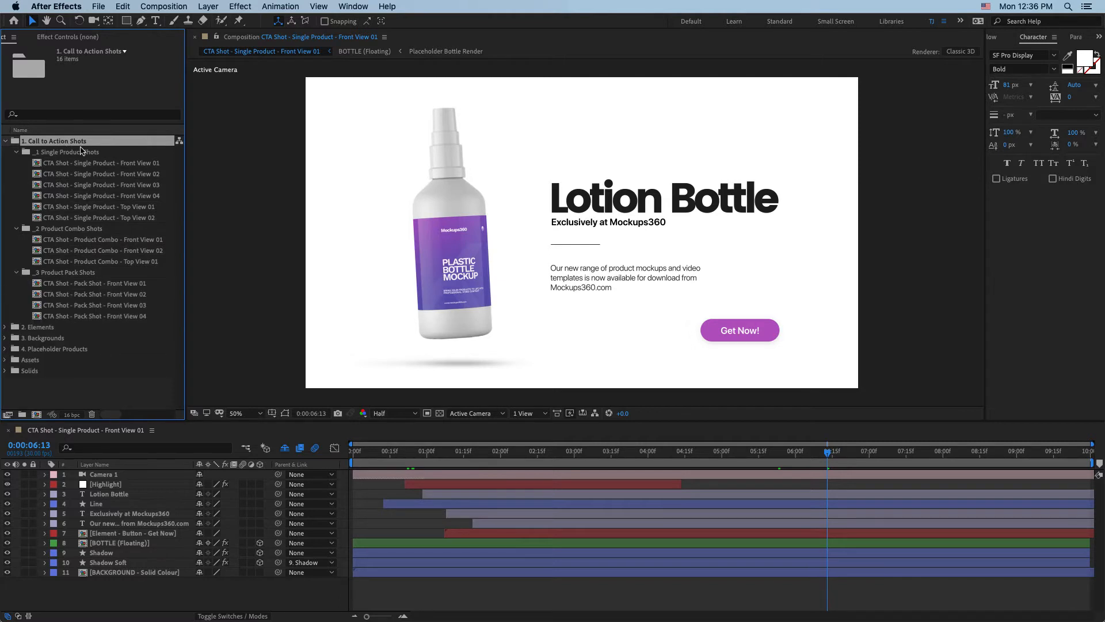
left_click(70, 152)
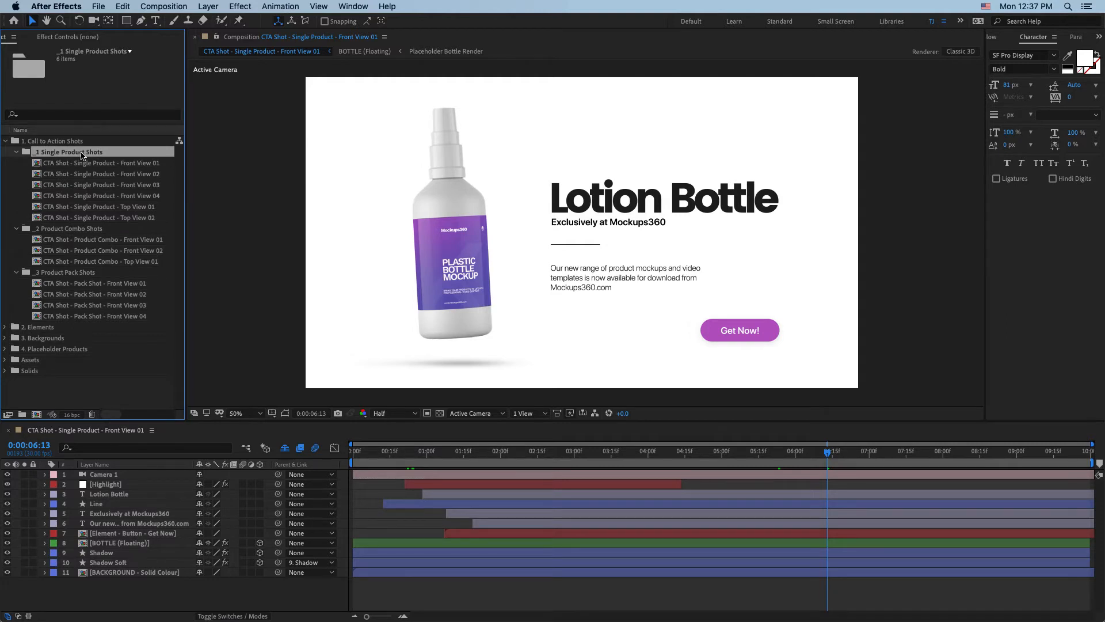
mouse_move(111, 167)
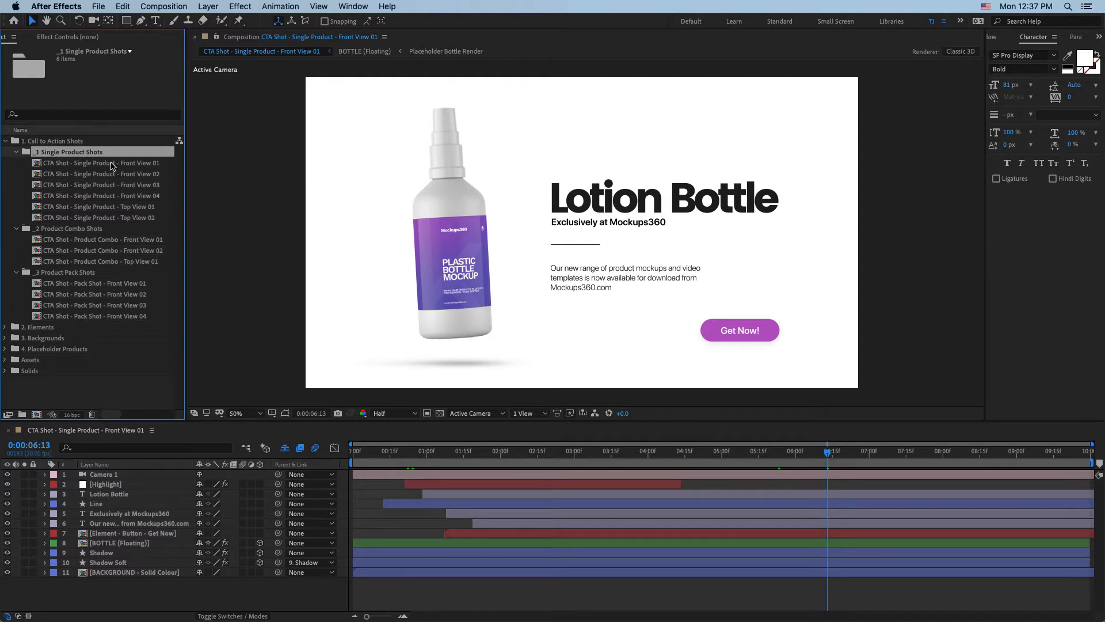
Preview Single Product Front View 02 and Top View 01, then return to Front View 01.
left_click(102, 163)
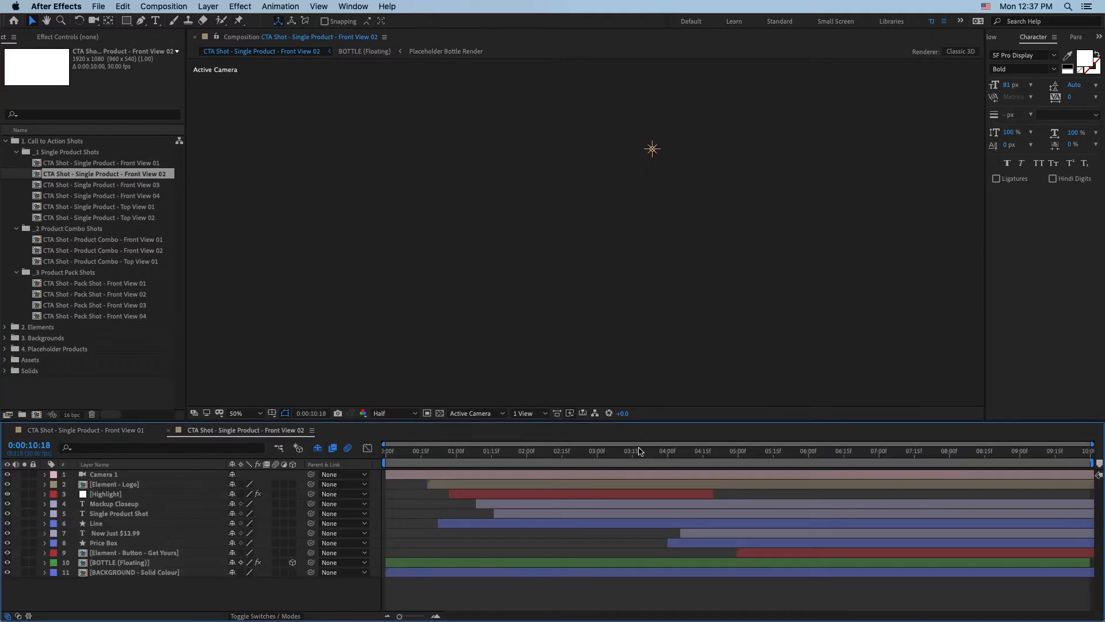
left_click(517, 450)
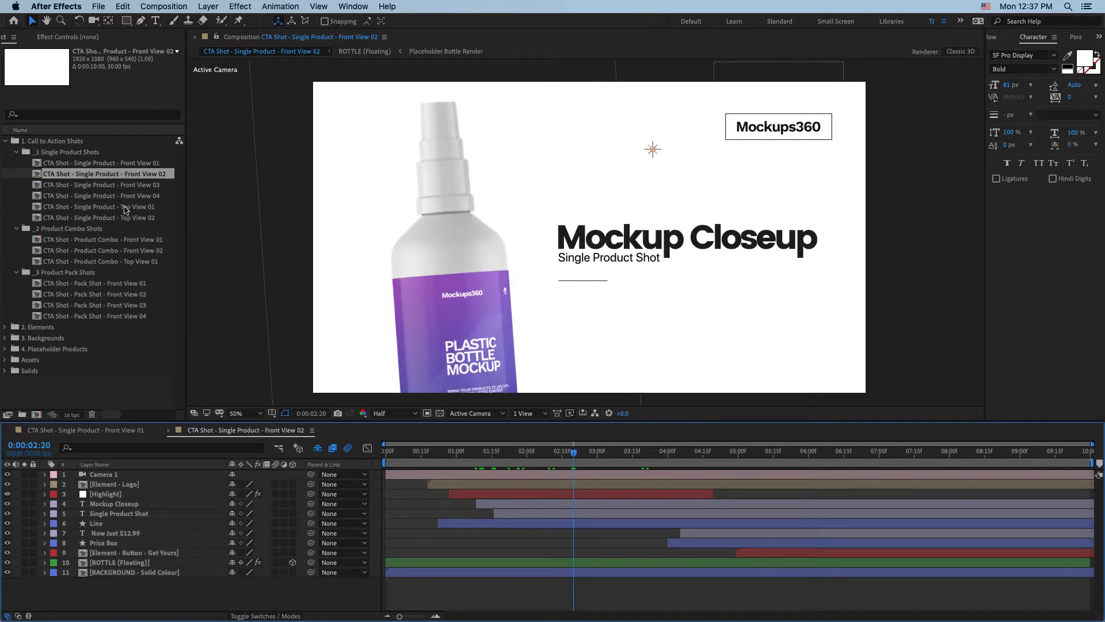
left_click(101, 207)
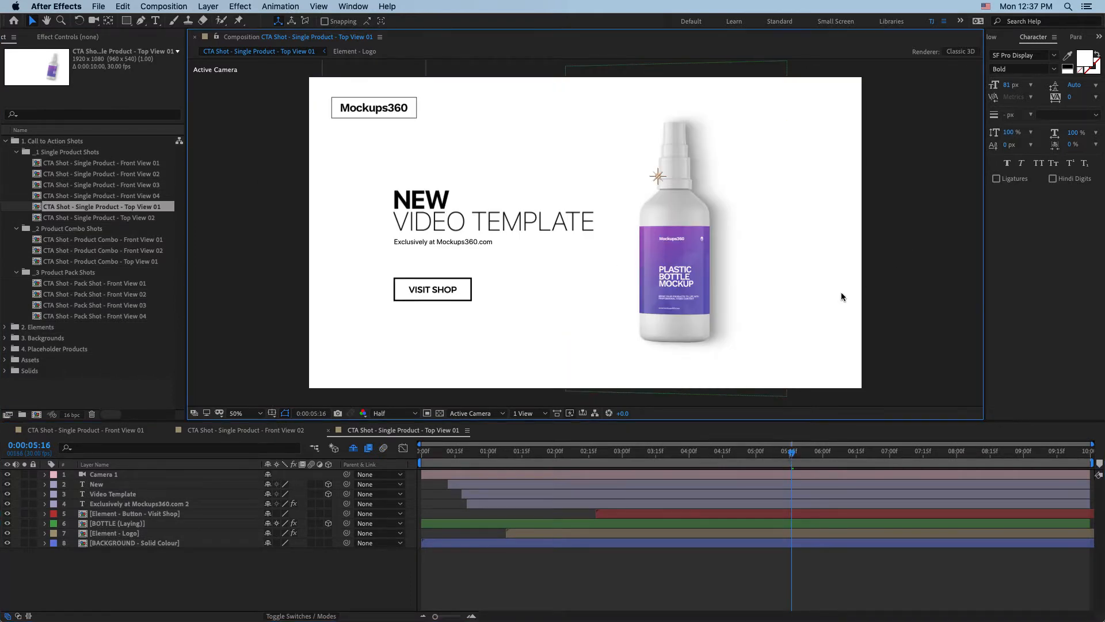
left_click(247, 430)
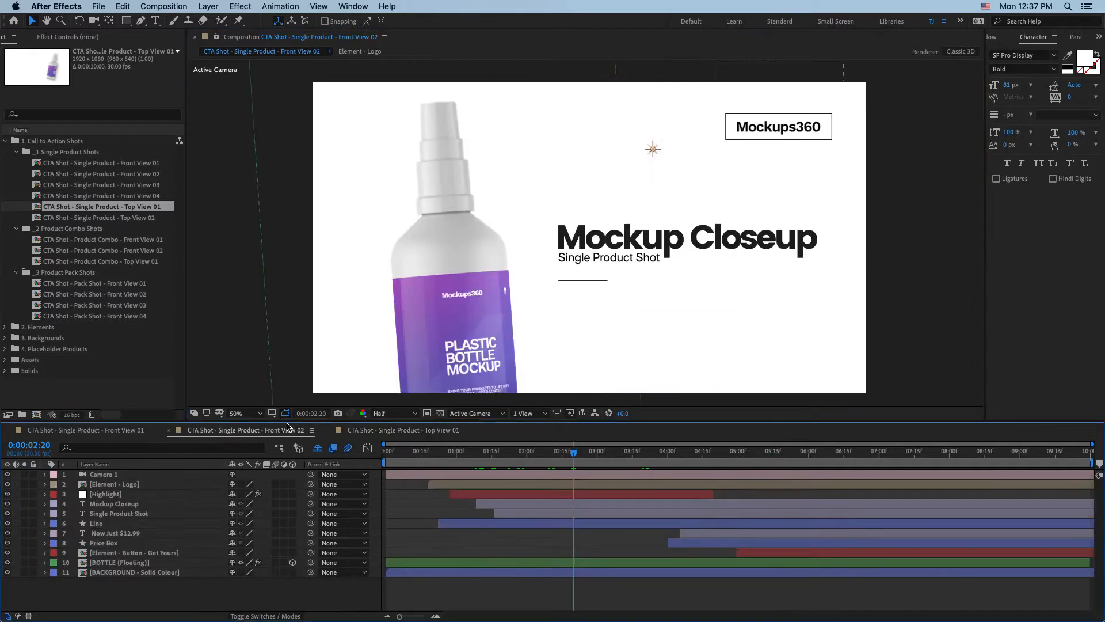
left_click(87, 430)
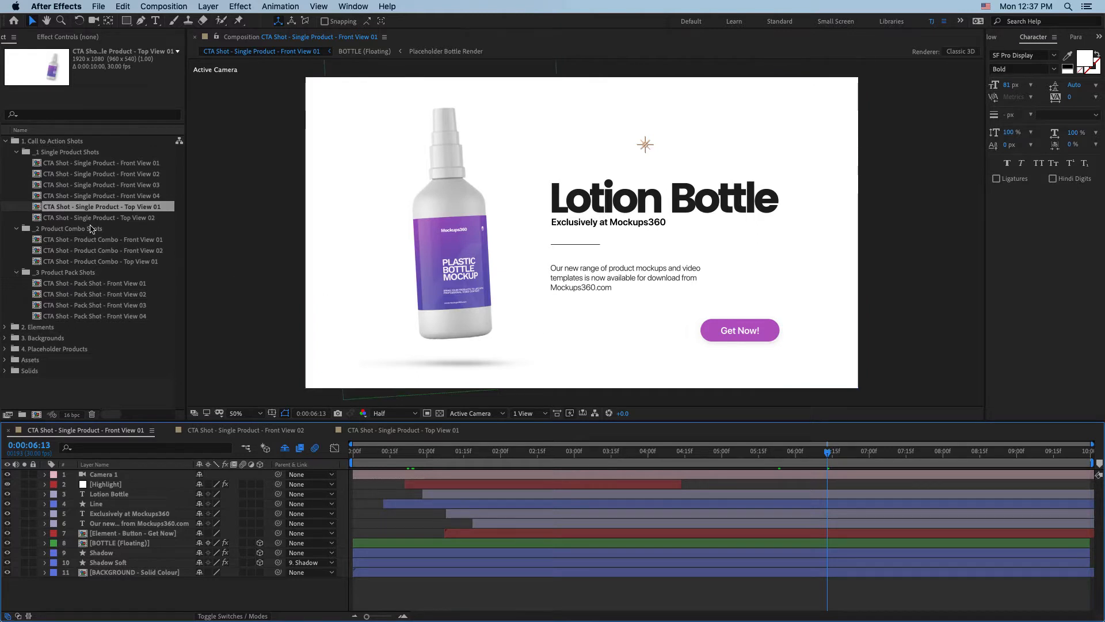
Bring up Product Combo Front View 01 with the bottle and box mockup, then select the next combo shots.
left_click(107, 239)
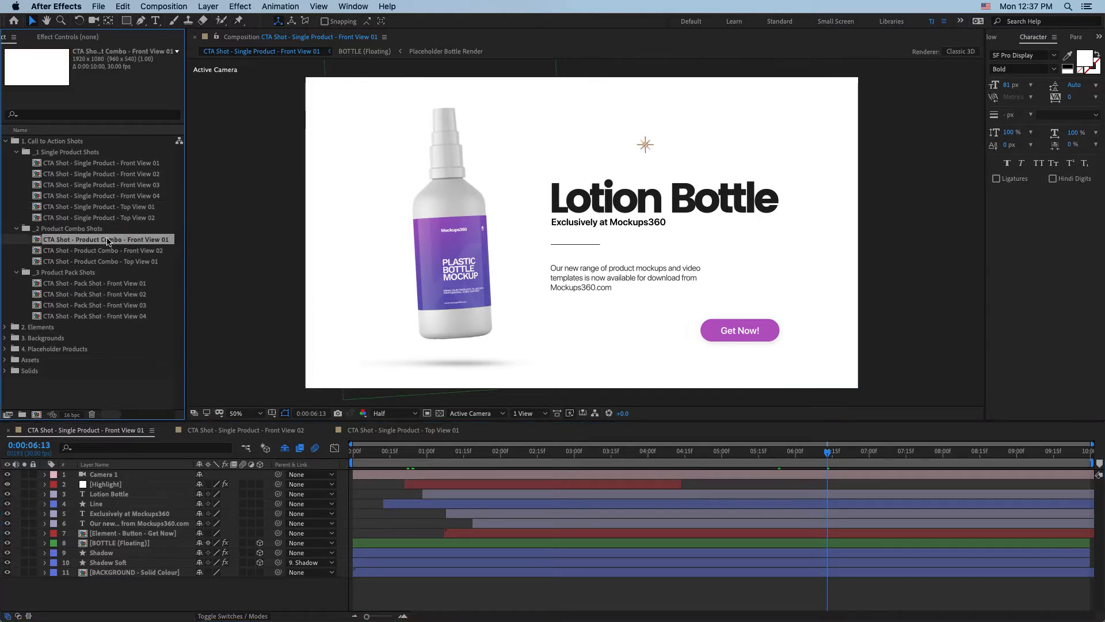
double_click(107, 240)
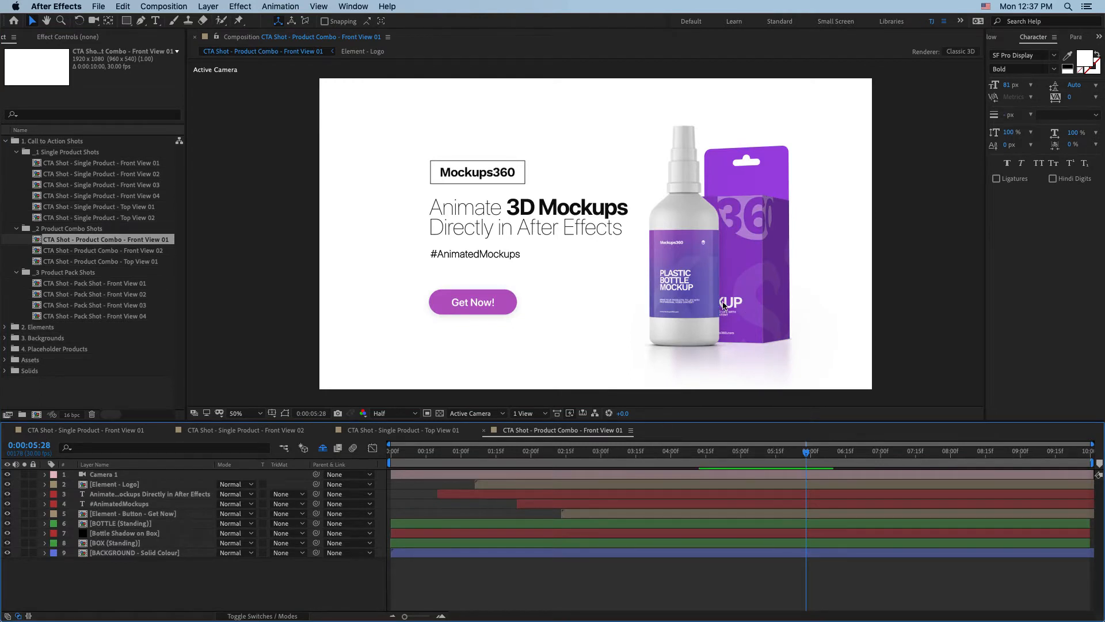
left_click(106, 251)
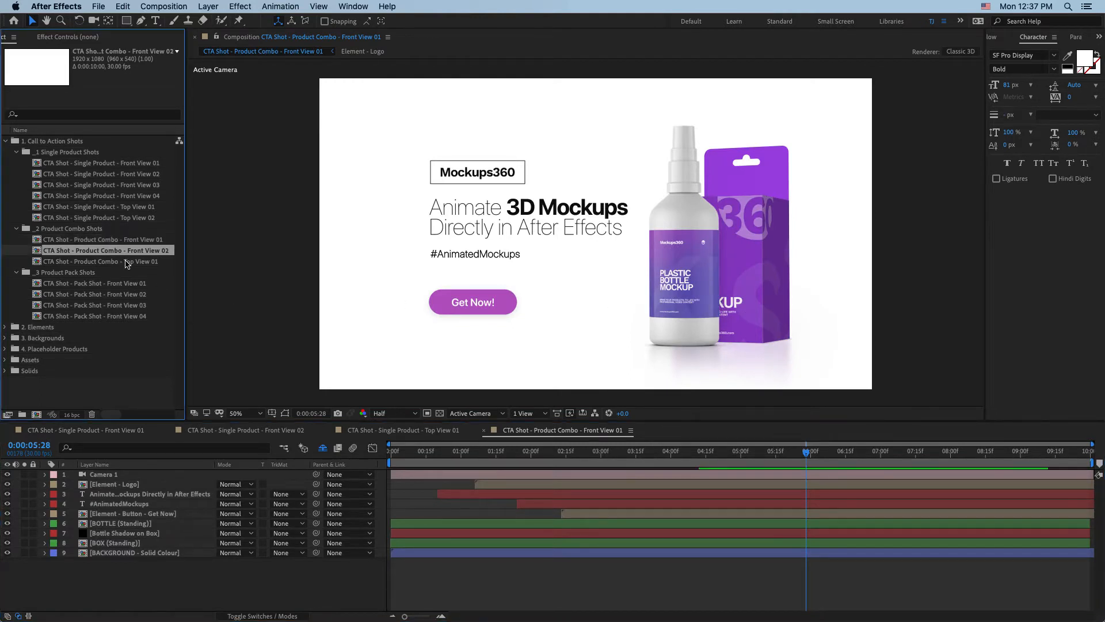
left_click(106, 261)
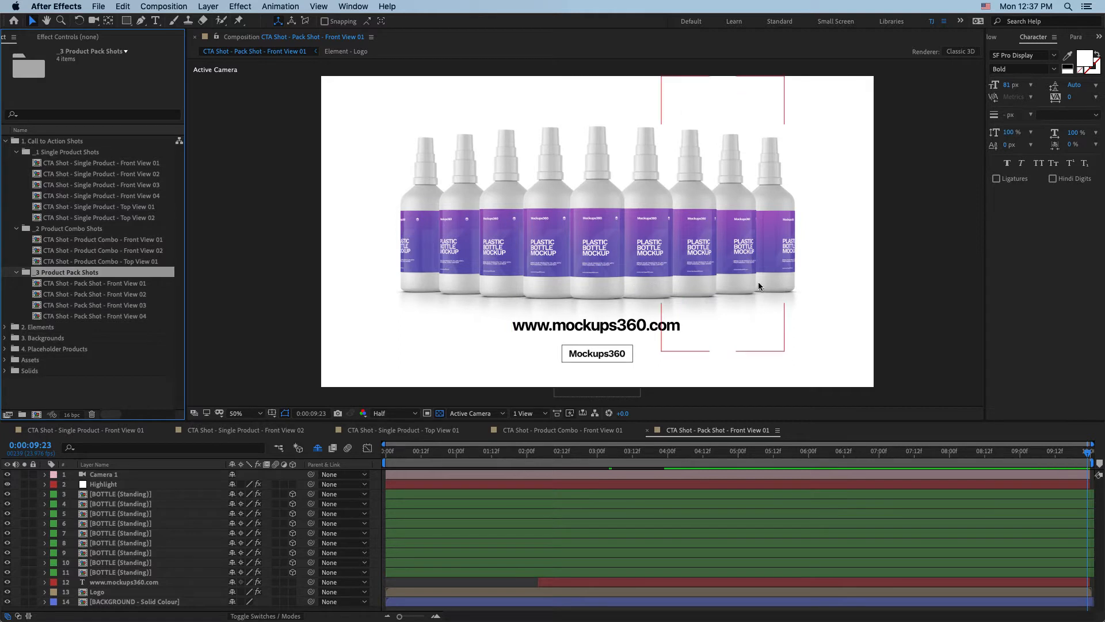
mouse_move(871, 291)
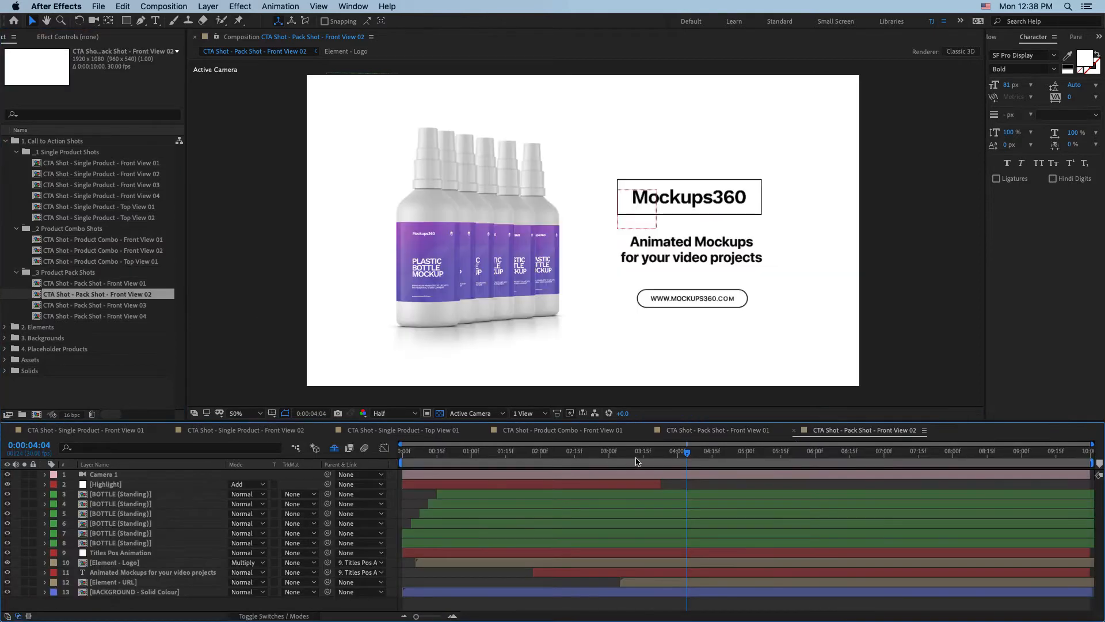
Scrub the Pack Shot Front View 02 animation from bottles arriving to the Mockups360 titles appearing.
left_click(417, 451)
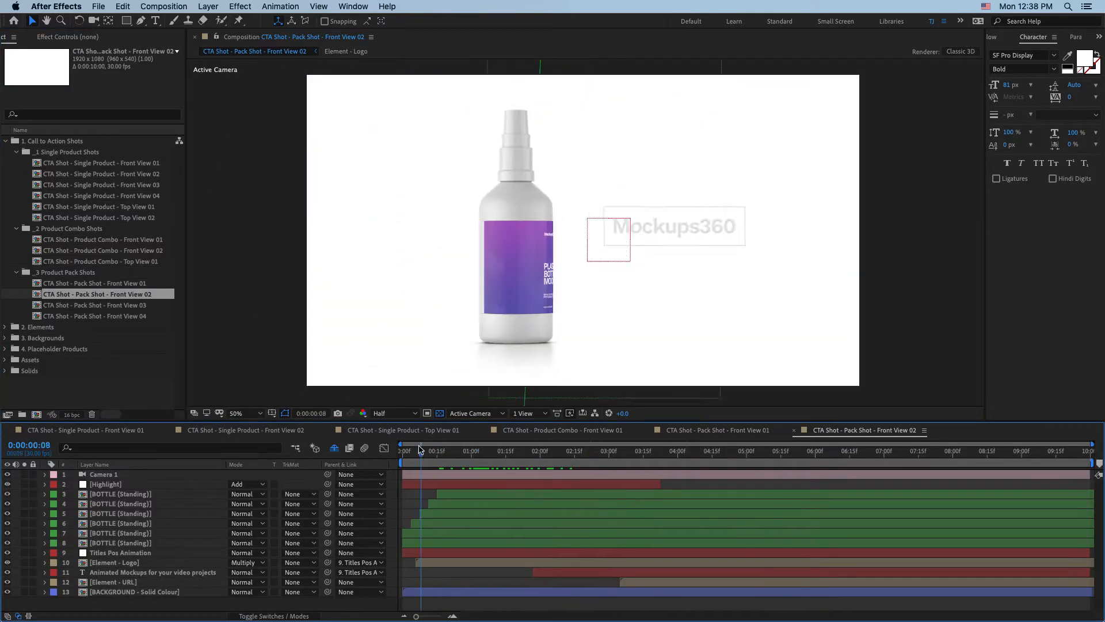
left_click(468, 450)
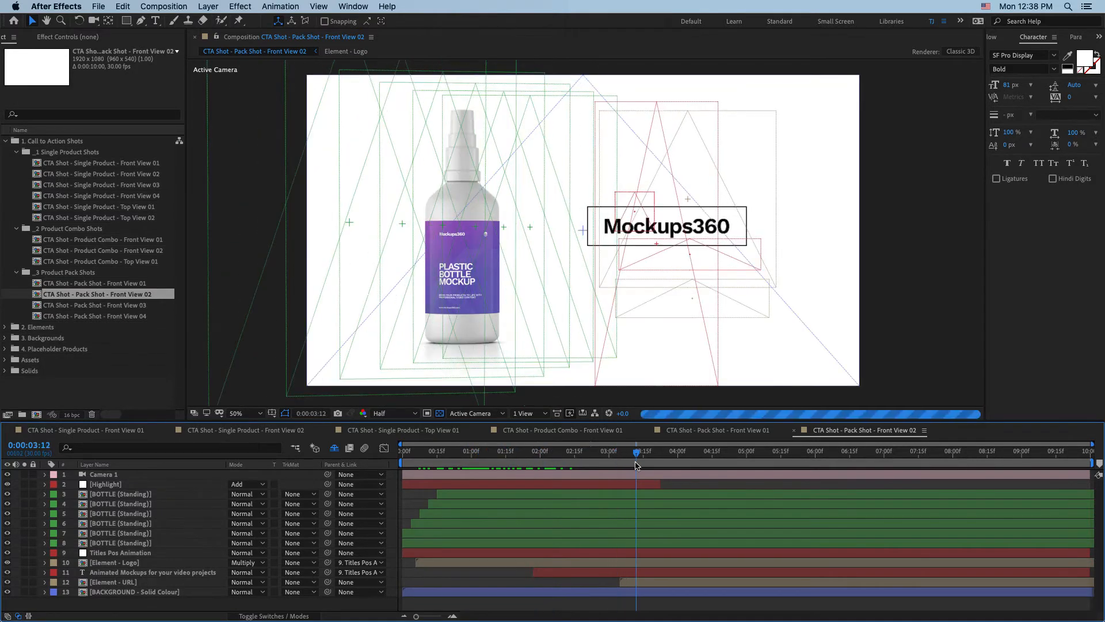
left_click(698, 450)
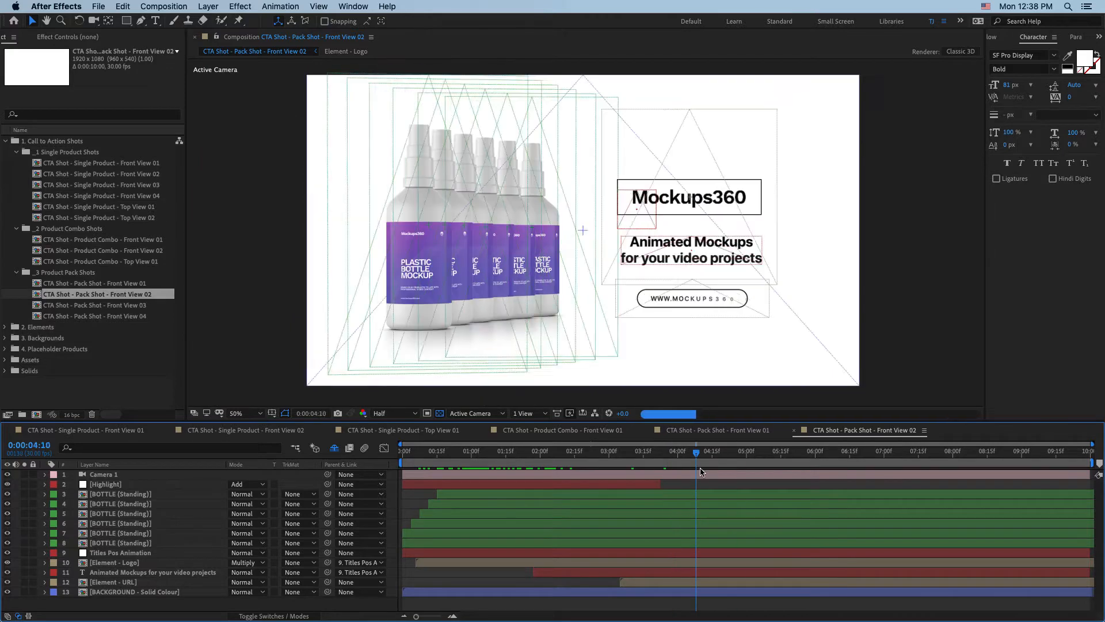
left_click(775, 452)
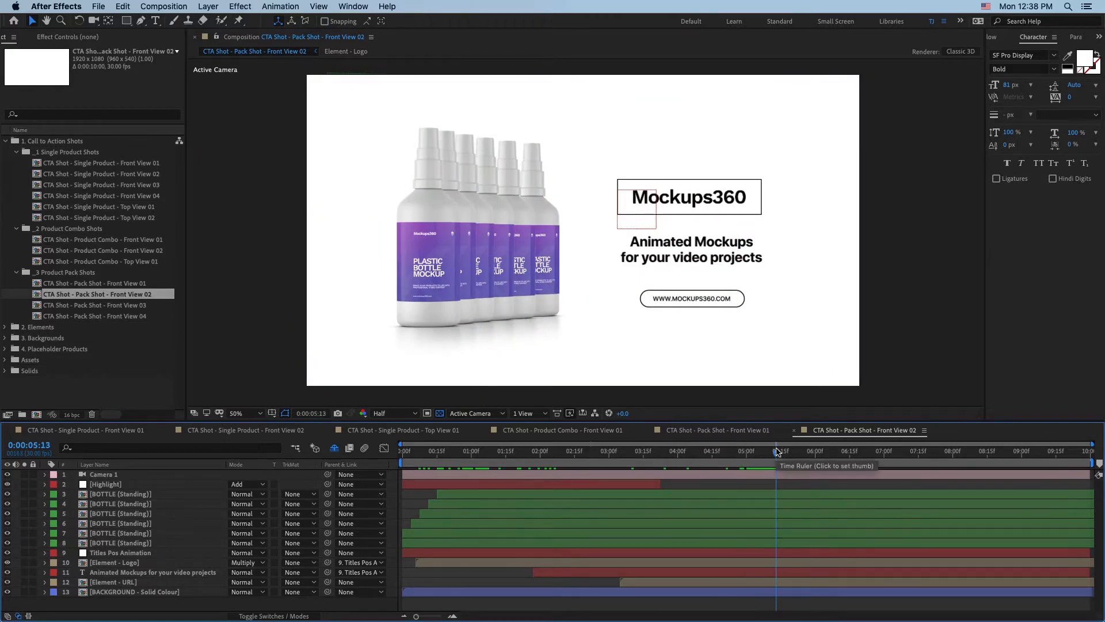
left_click(481, 247)
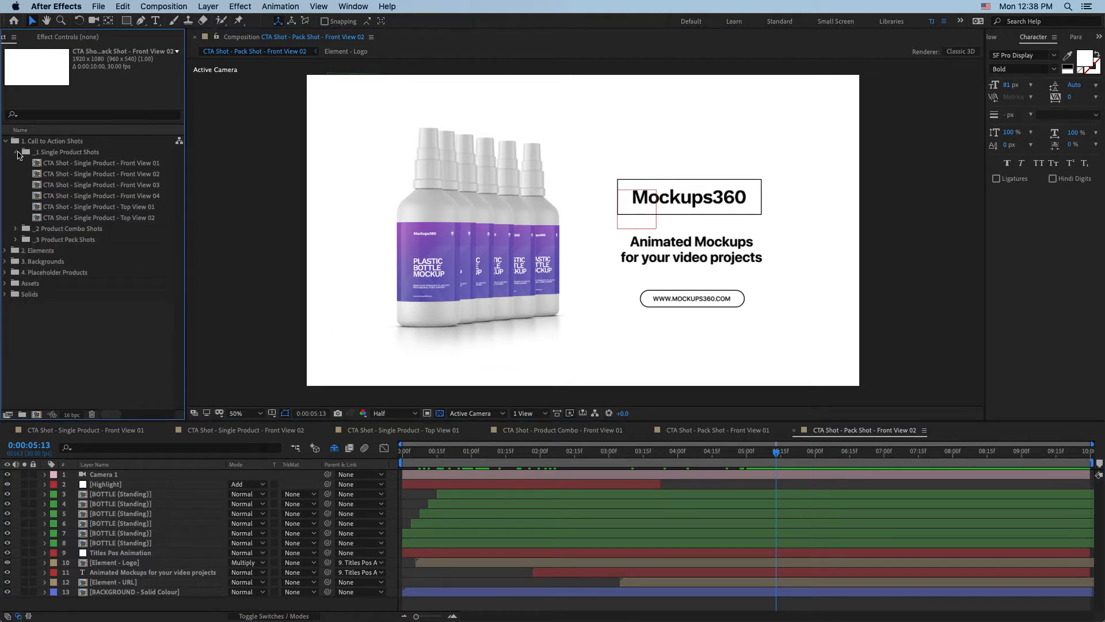
left_click(16, 153)
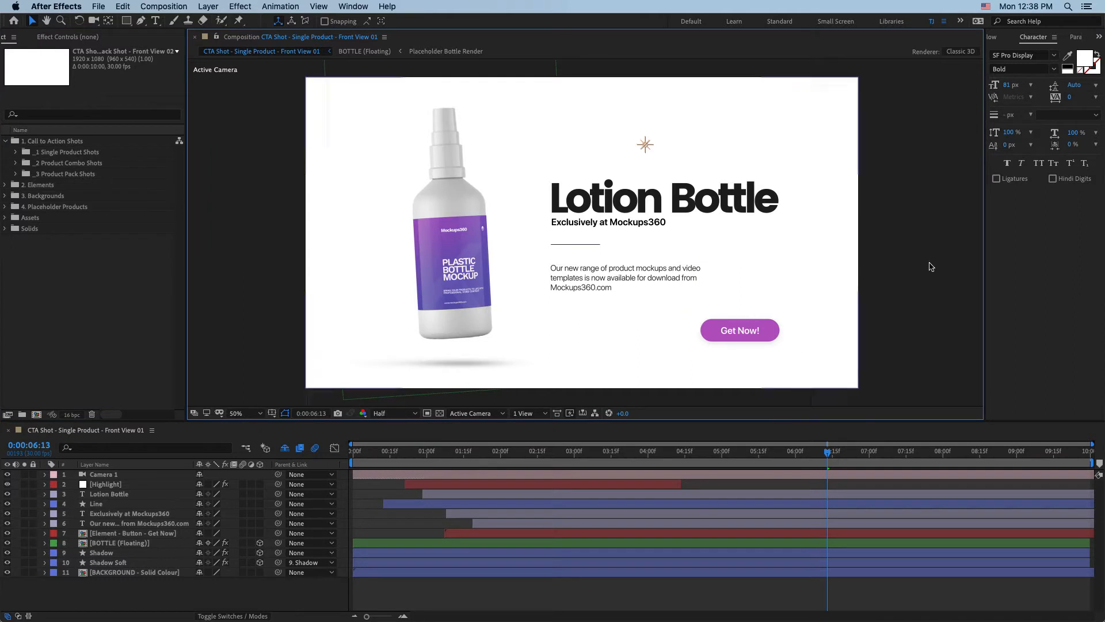
mouse_move(938, 266)
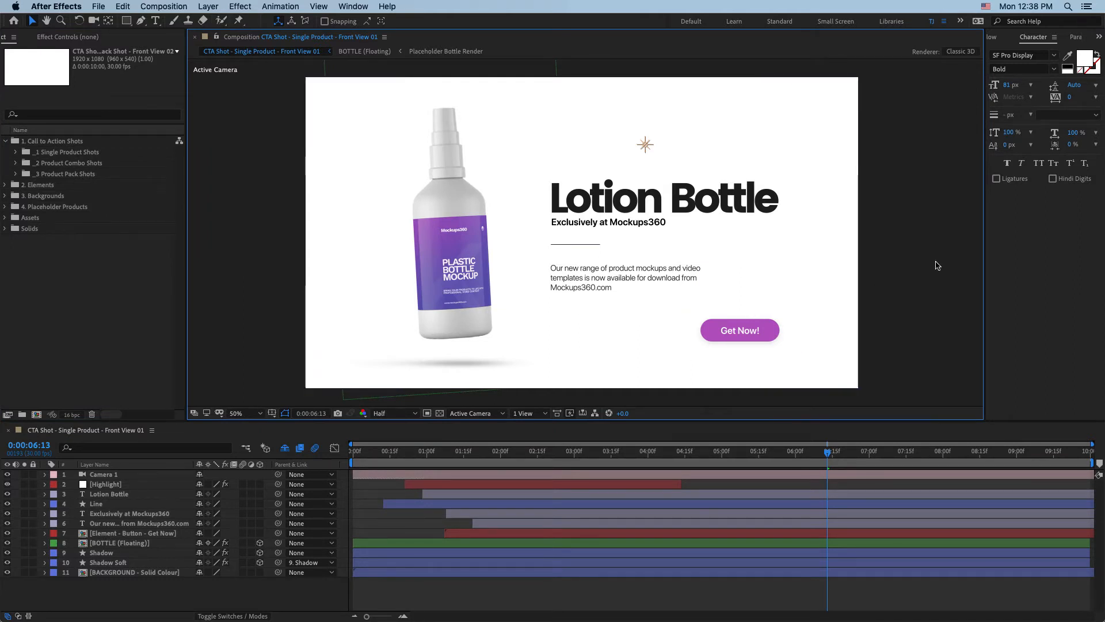
mouse_move(822, 195)
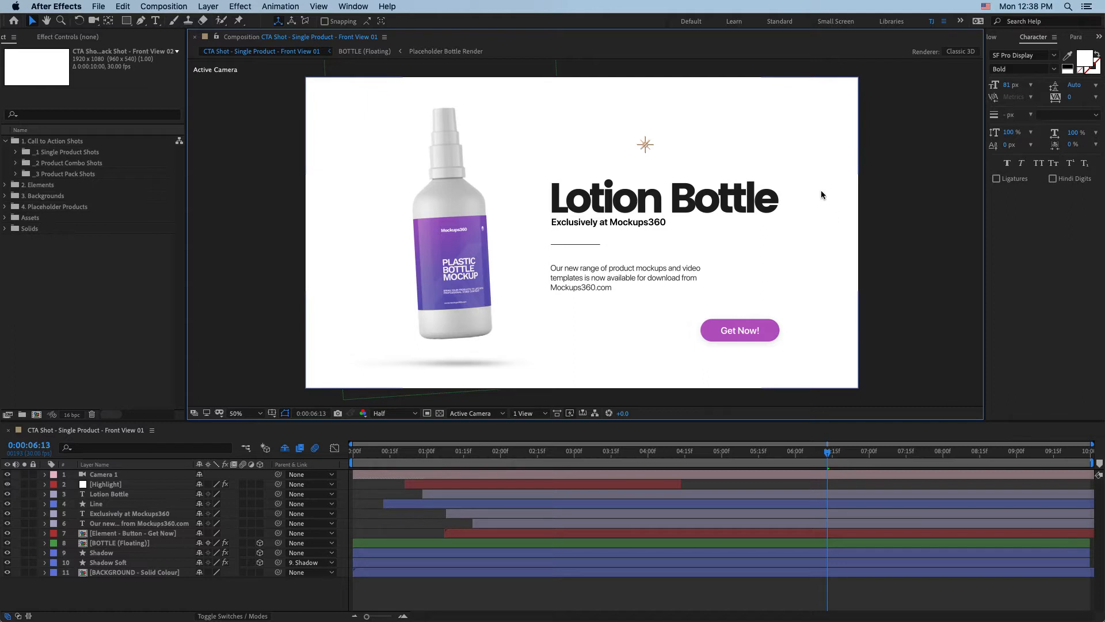
mouse_move(644, 252)
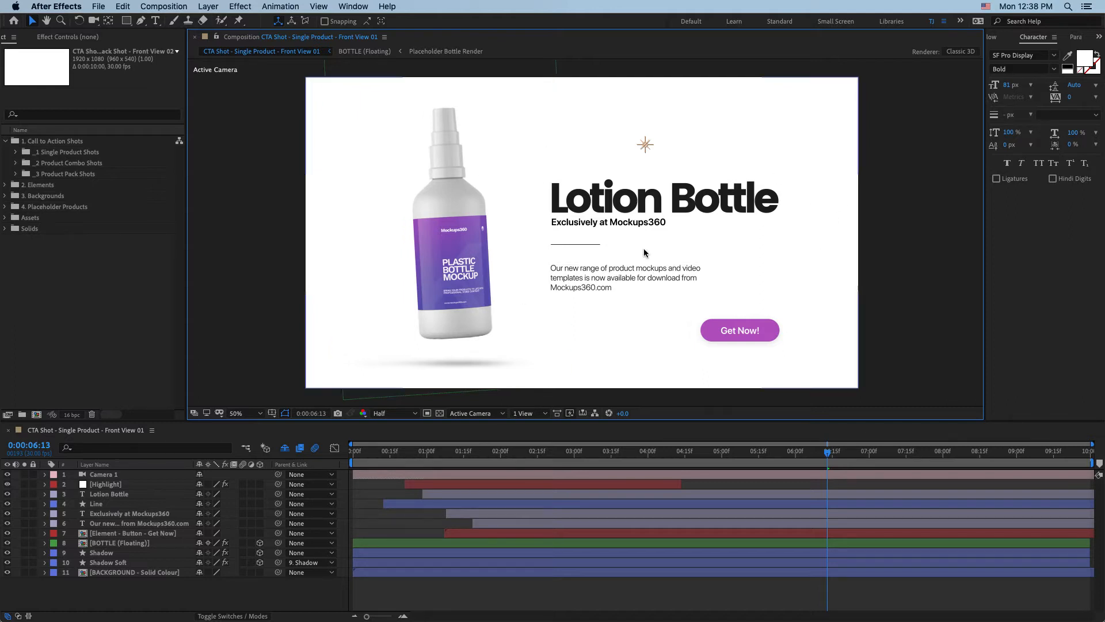
mouse_move(716, 293)
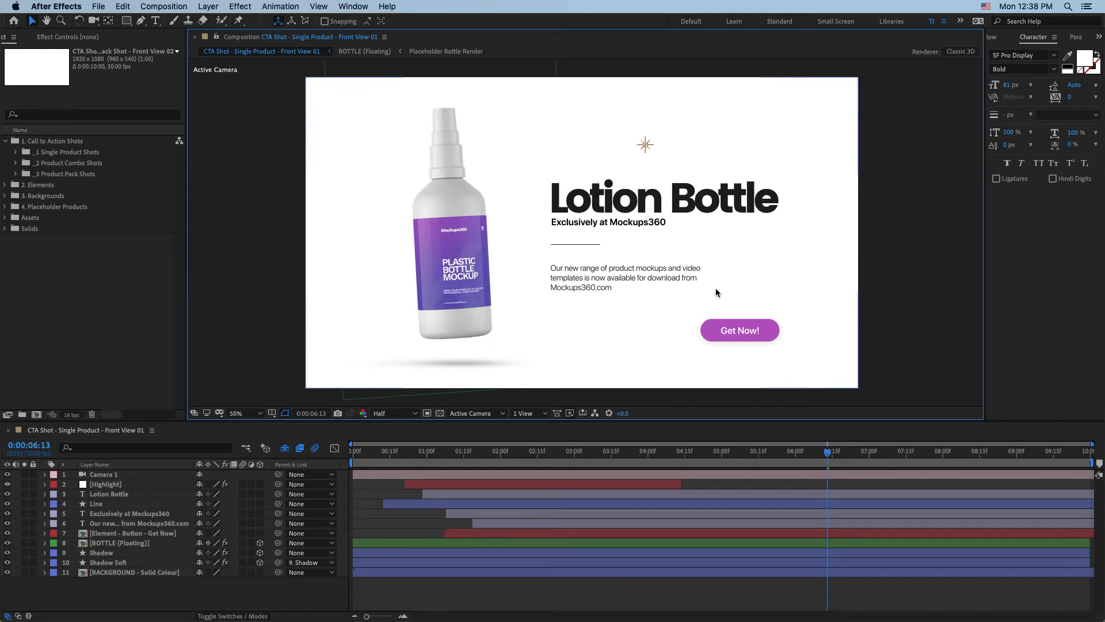
mouse_move(838, 280)
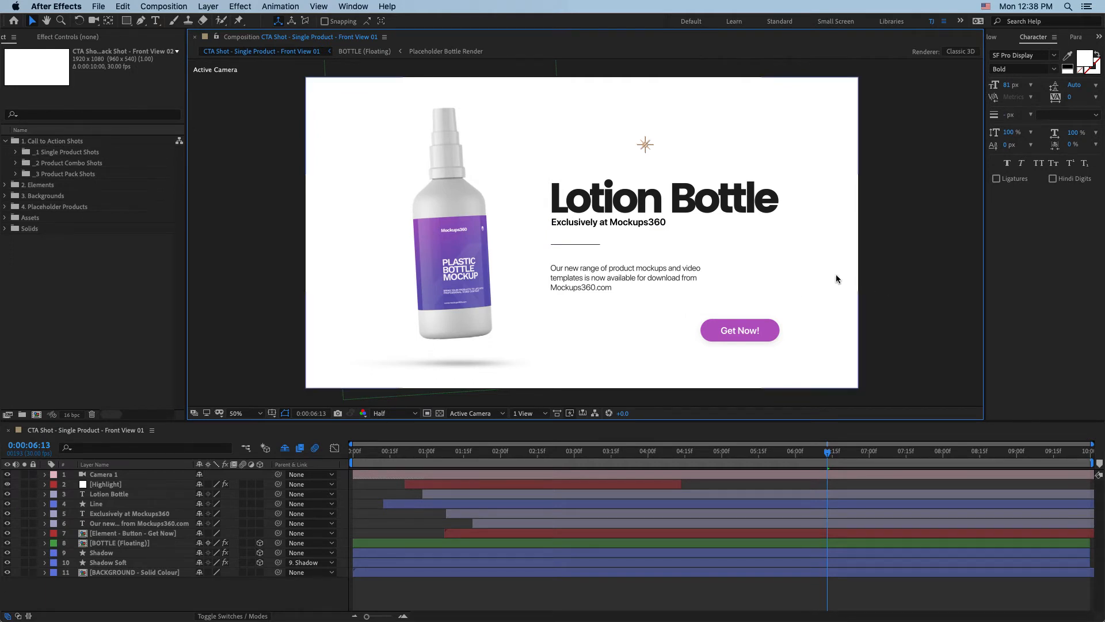
mouse_move(819, 293)
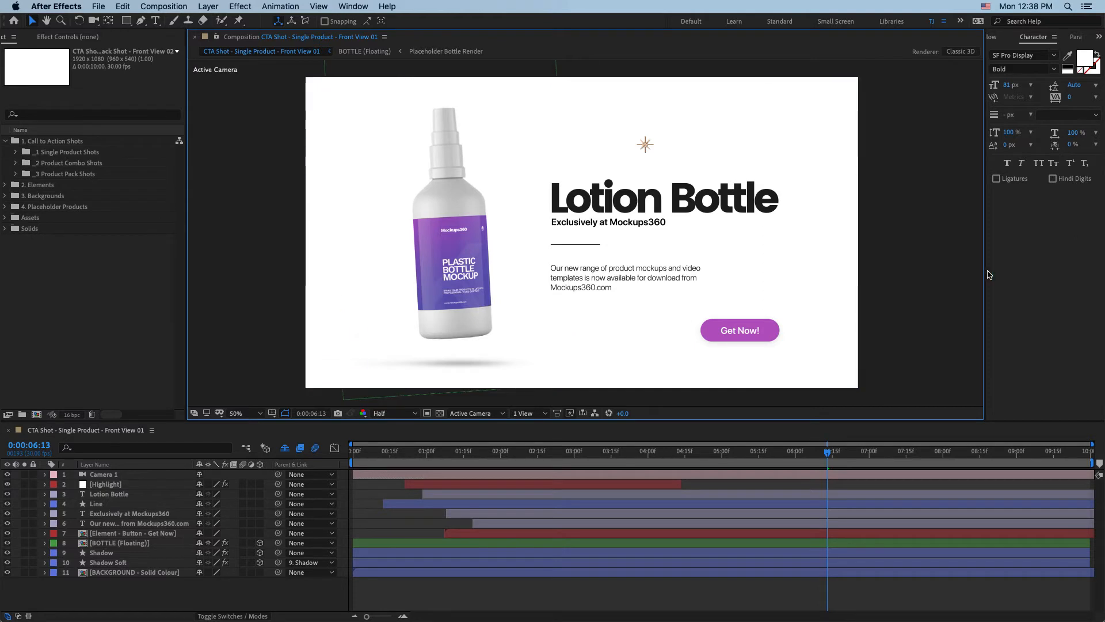
mouse_move(948, 275)
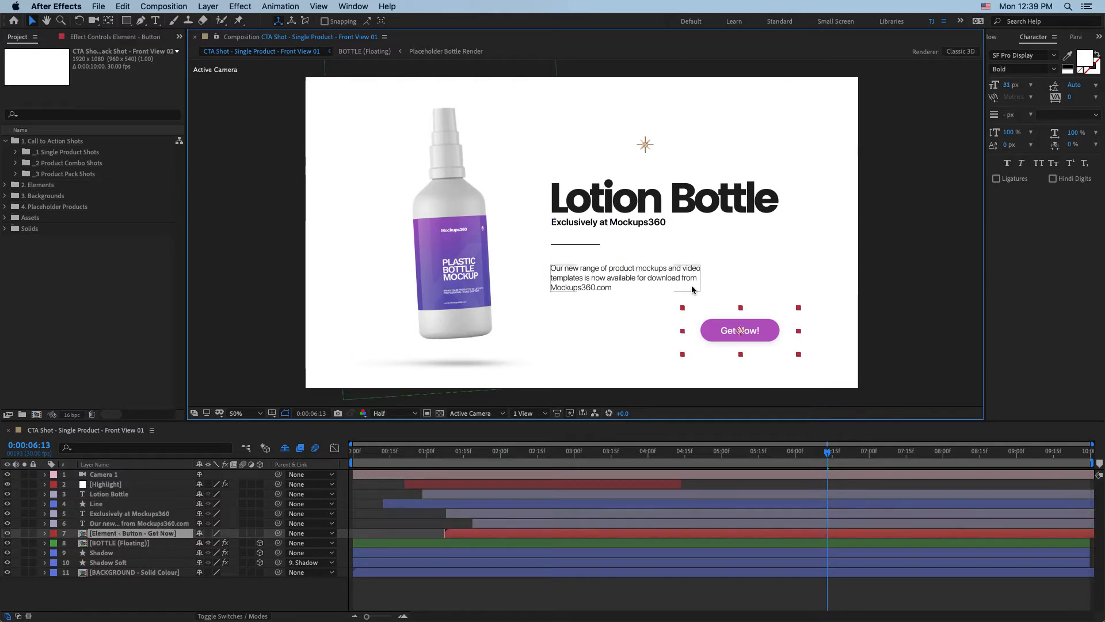
Stretch the description paragraph's text box so the copy reflows onto two wider lines.
left_click(110, 494)
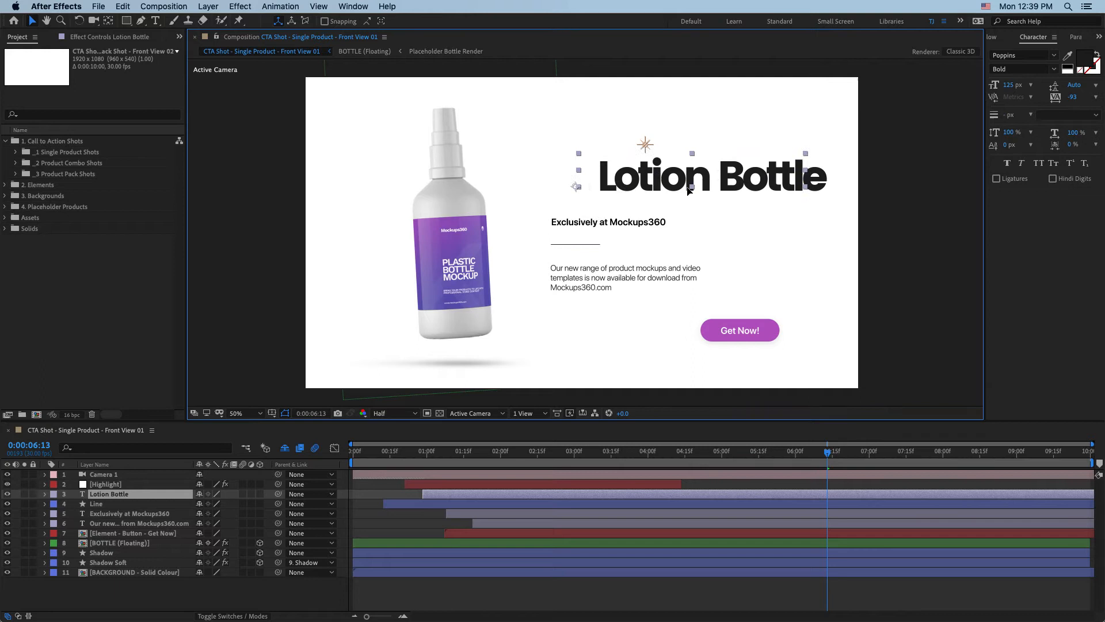
left_click(139, 523)
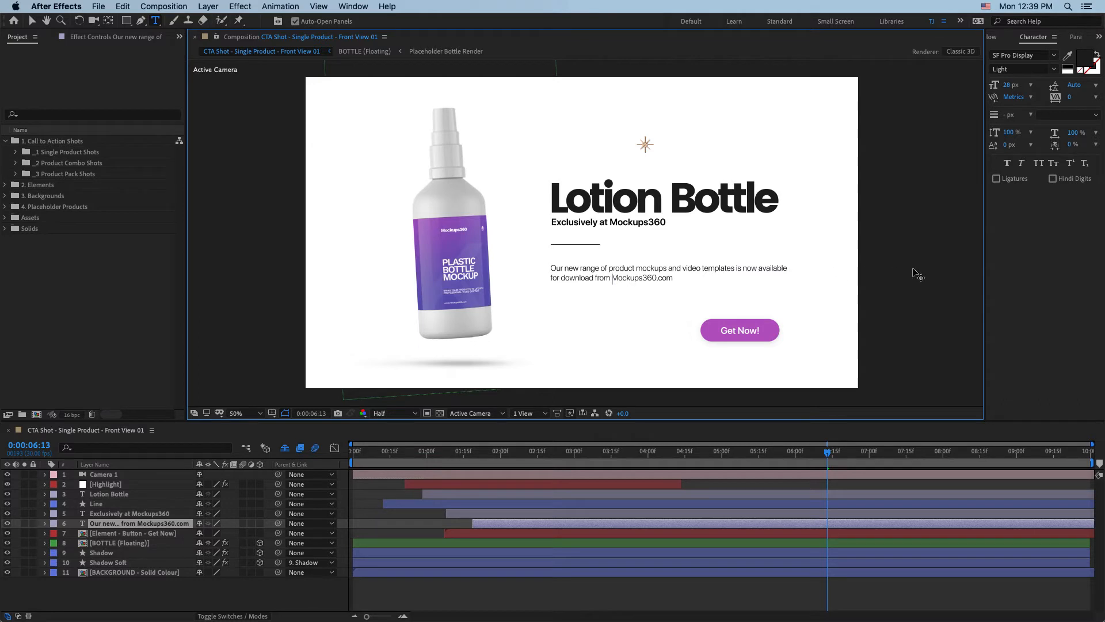
left_click(669, 273)
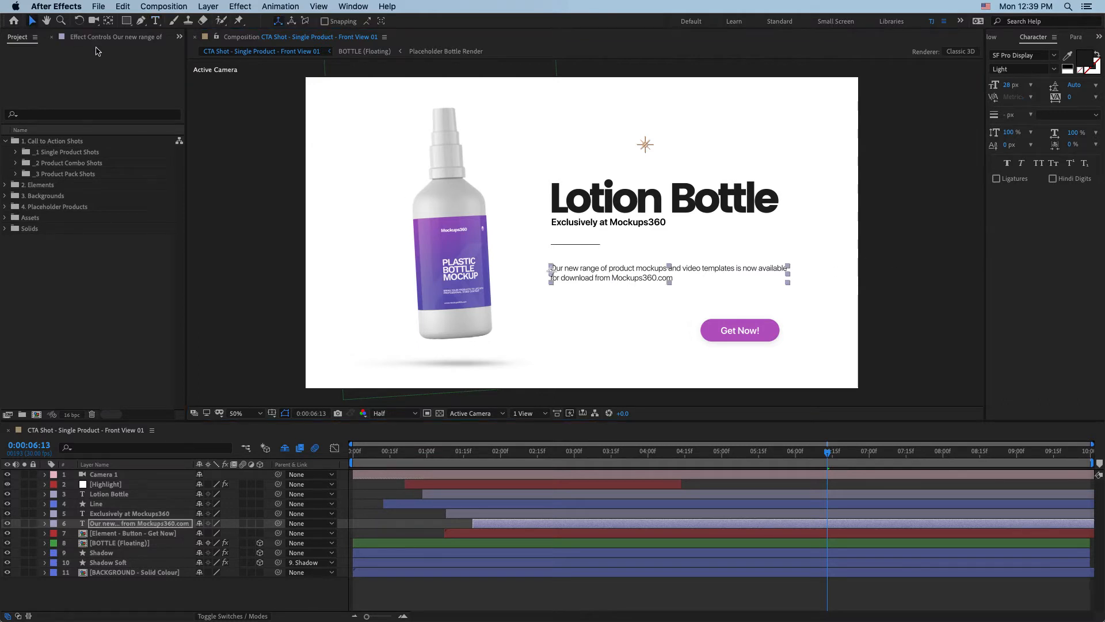
left_click(107, 493)
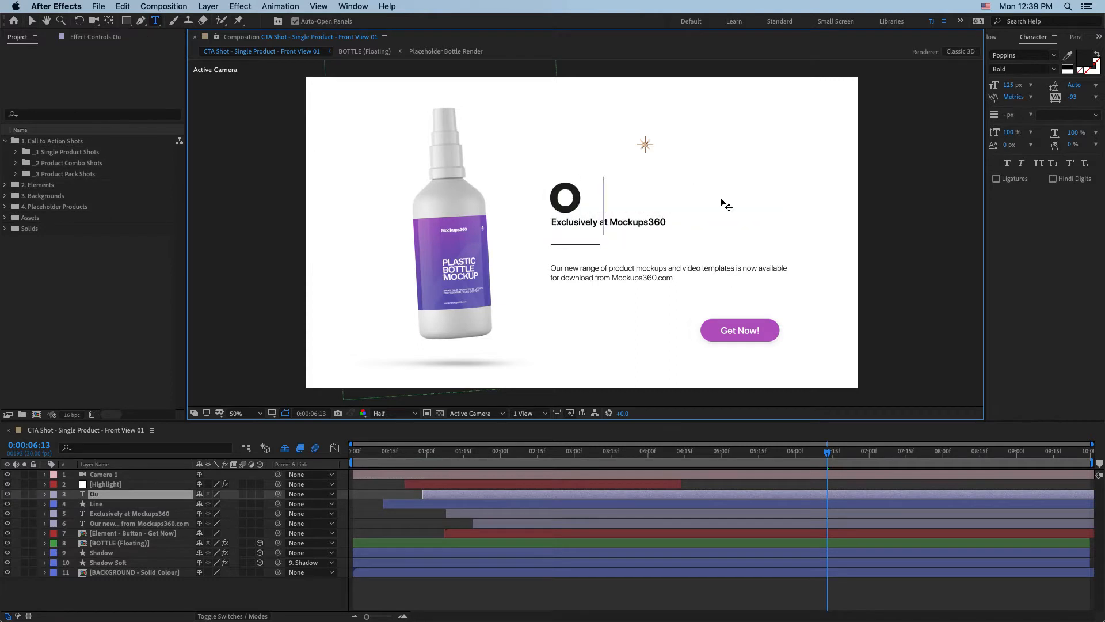
Retype the headline as 'Our Brand X' and set it in Prata from the Character panel.
type("Our Brand")
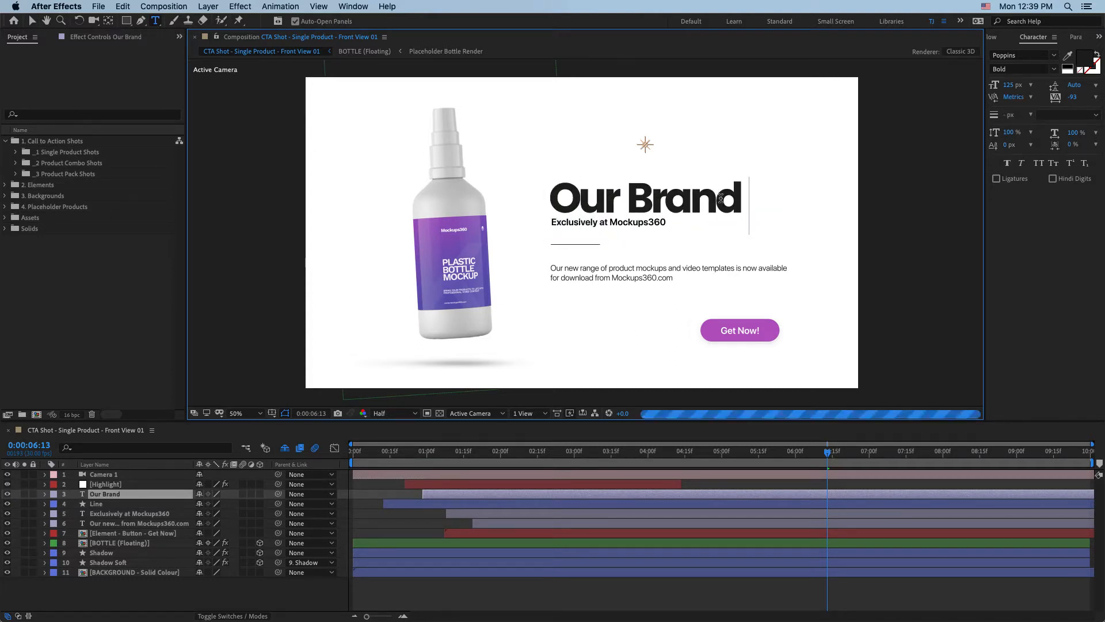
type("X")
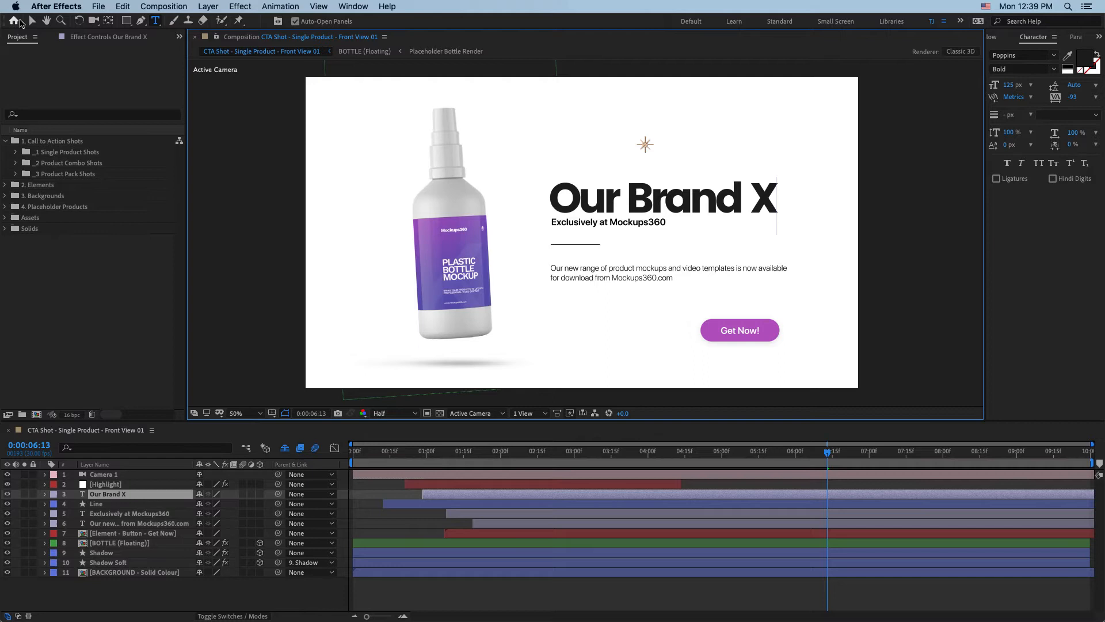
left_click(1021, 56)
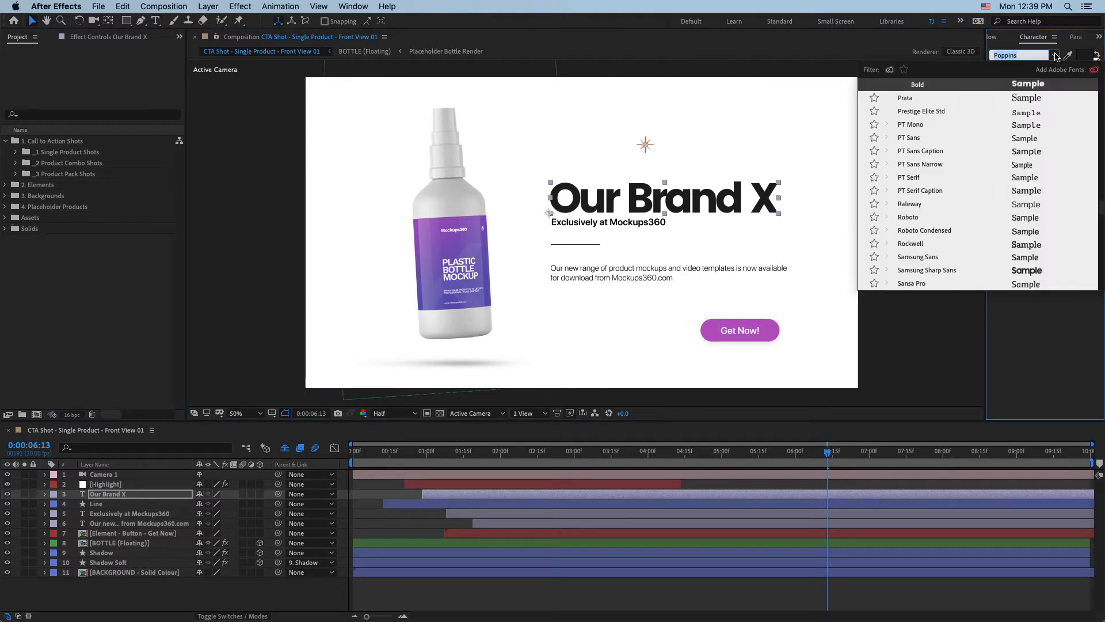
left_click(906, 97)
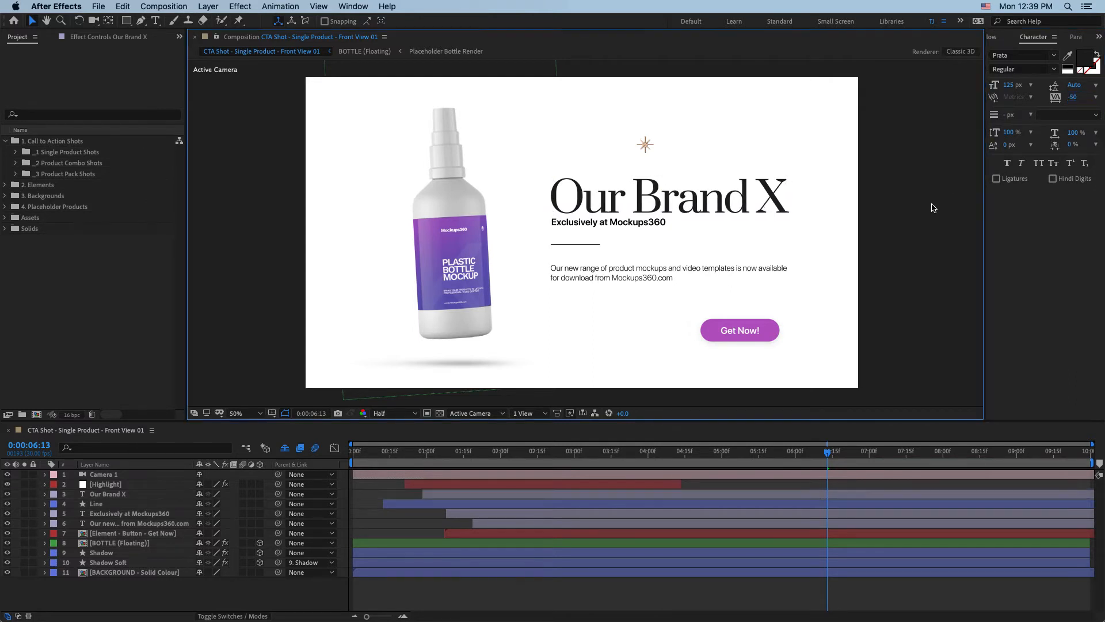
mouse_move(457, 472)
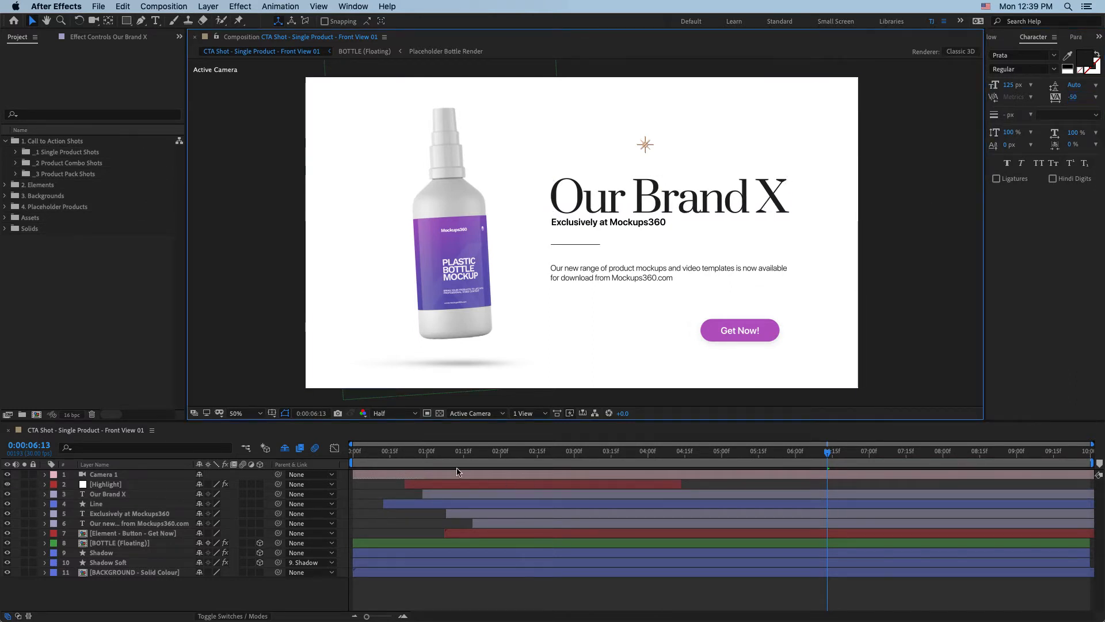
Check the Mockup Closeup in Single Product Front View 02, then return to the Our Brand X shot.
left_click(464, 451)
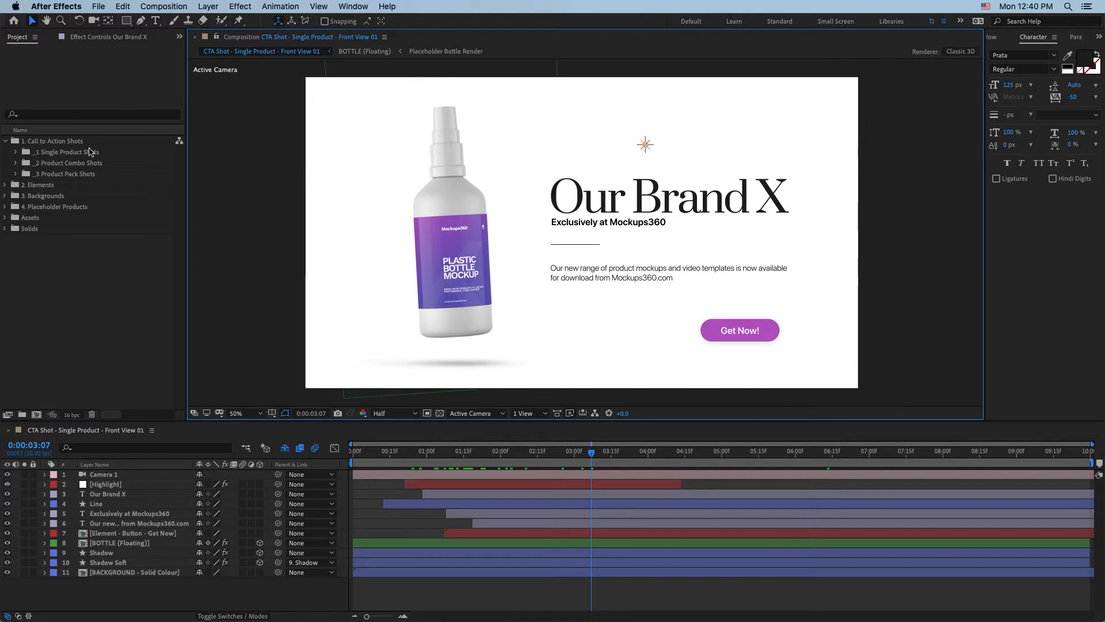
double_click(105, 173)
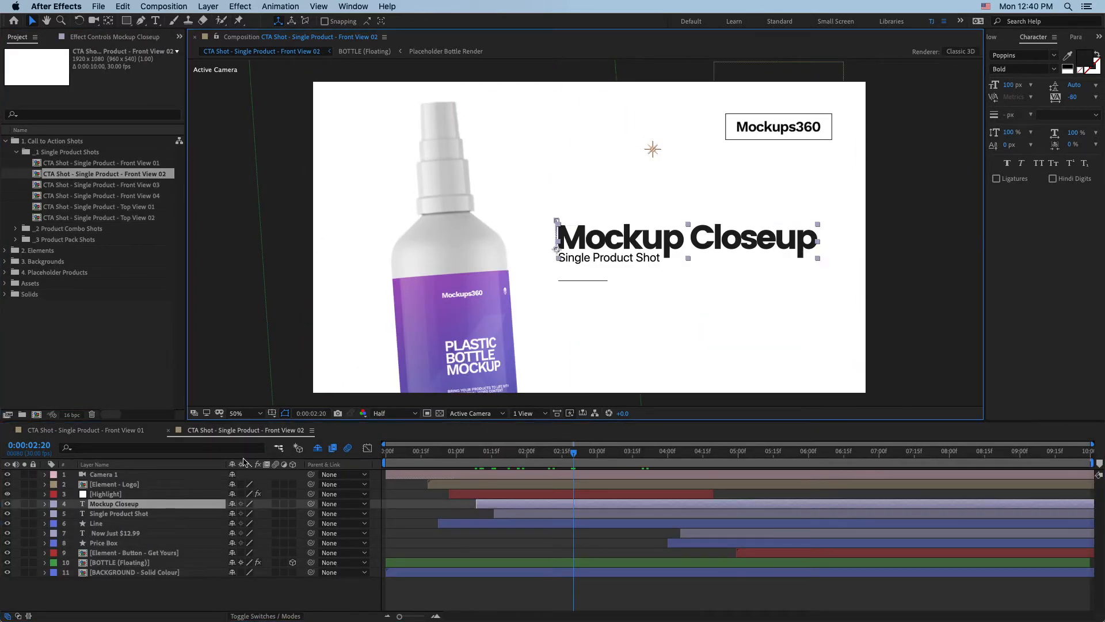
left_click(86, 430)
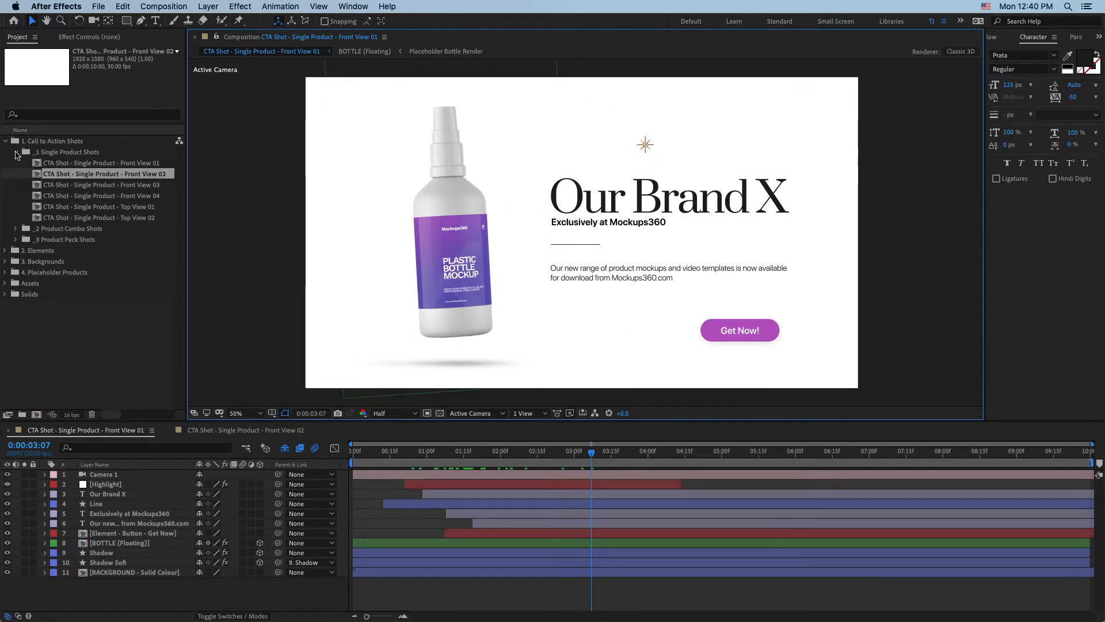
Swap the Get Now button layer for a duplicated 'Element - Button - Learn More' composition and enter it.
left_click(739, 330)
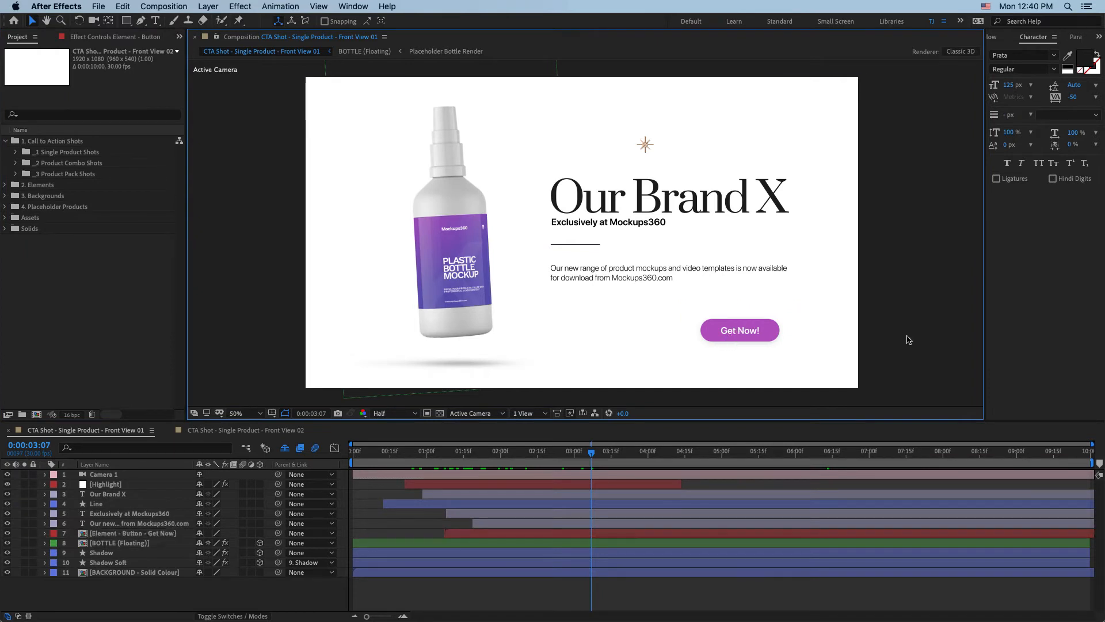
left_click(740, 330)
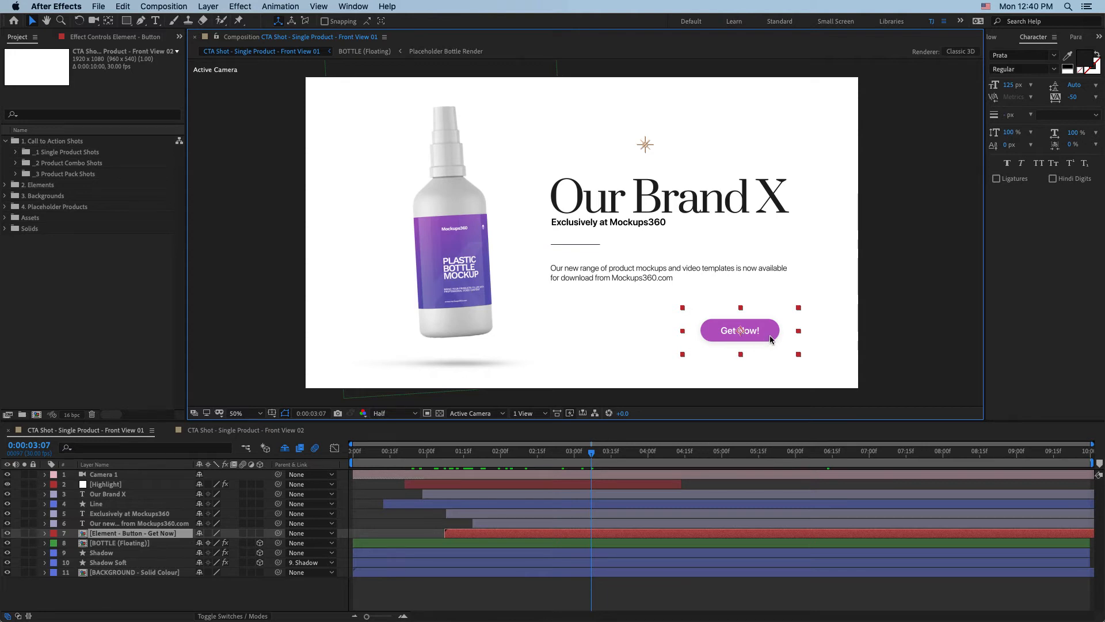
mouse_move(767, 345)
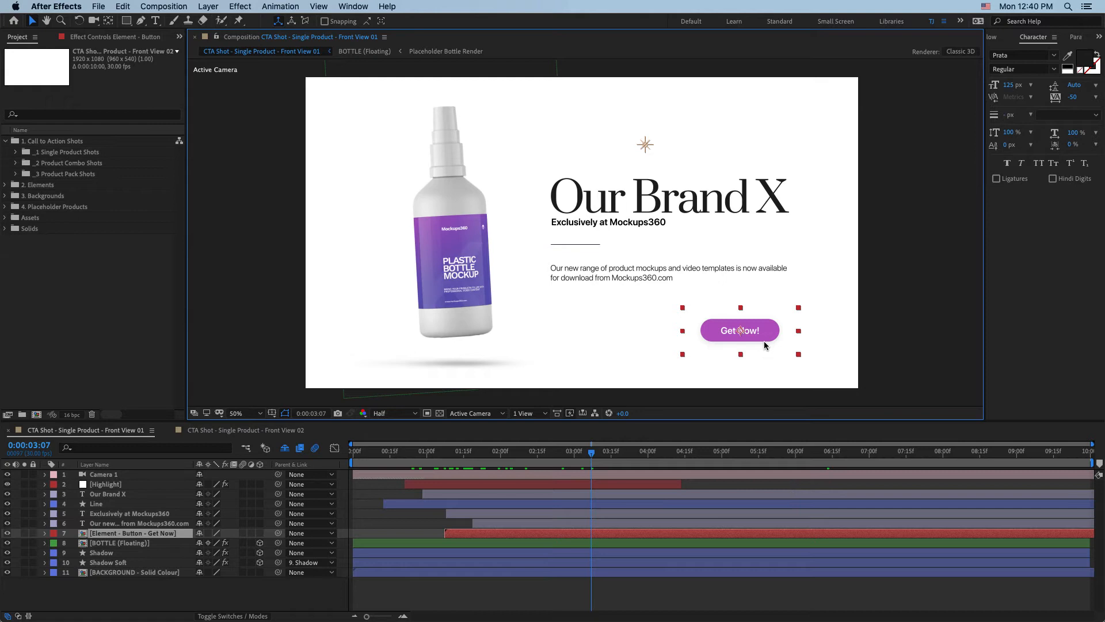
right_click(739, 330)
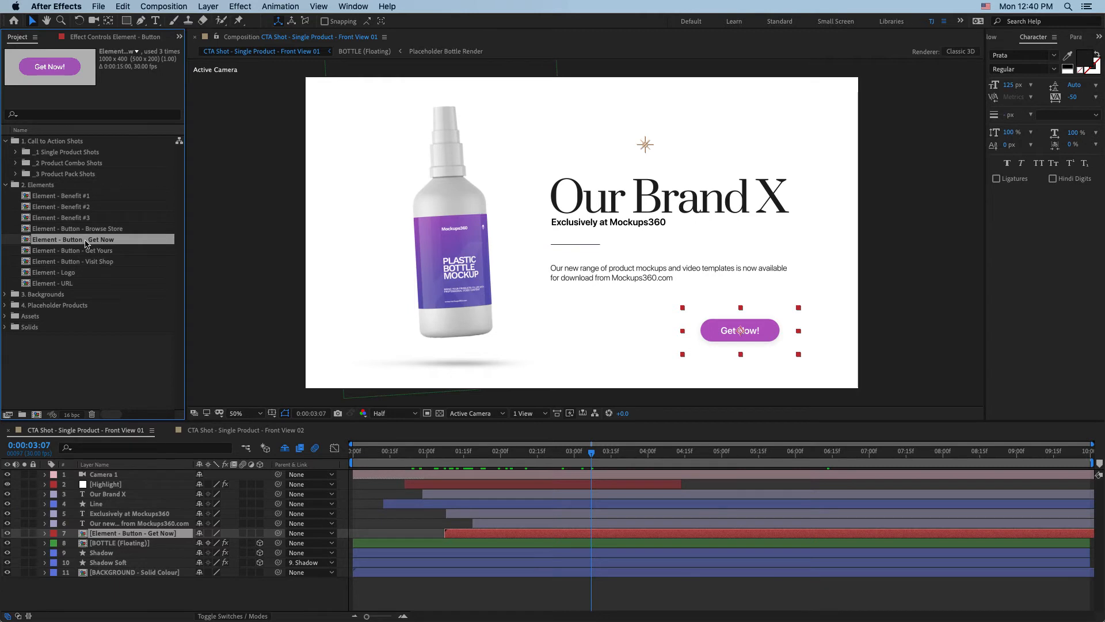
mouse_move(772, 327)
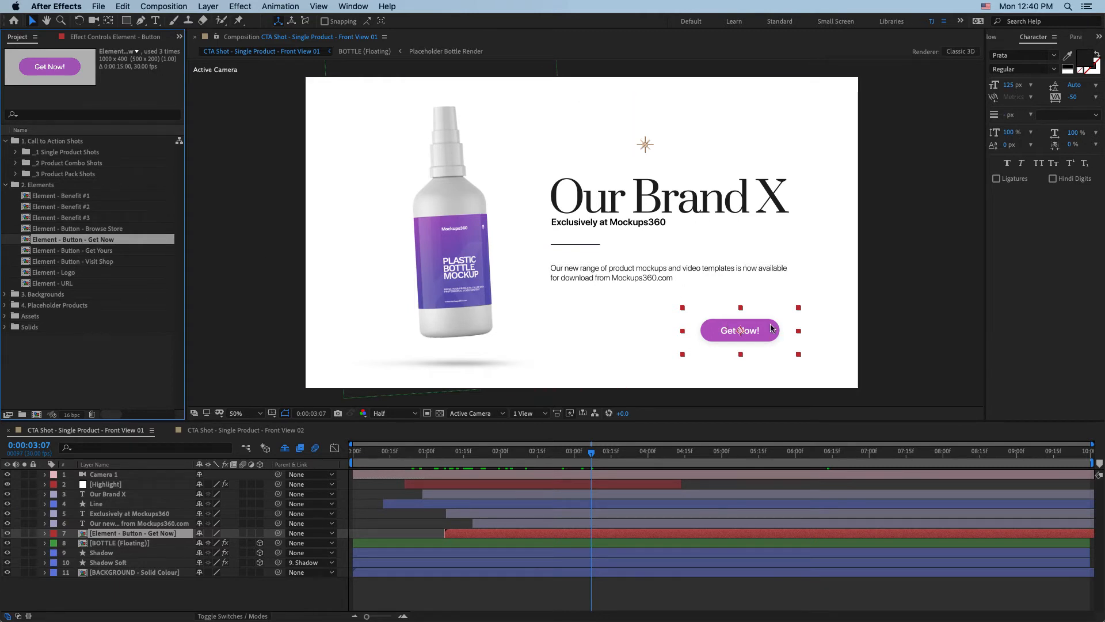
mouse_move(113, 247)
type("Element - Button - Learn More")
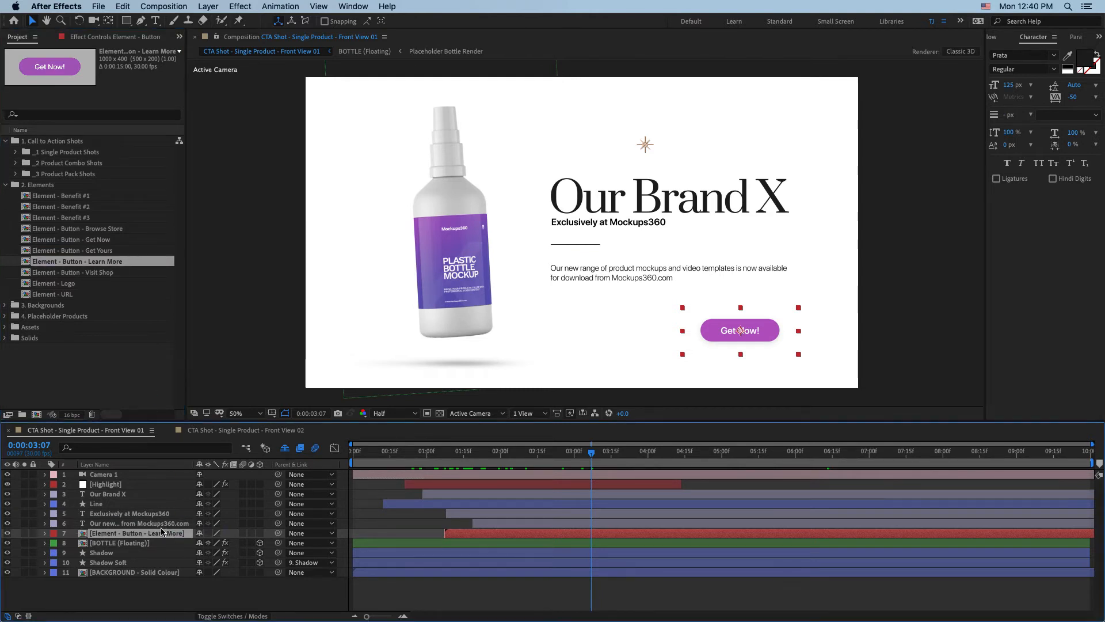
double_click(77, 262)
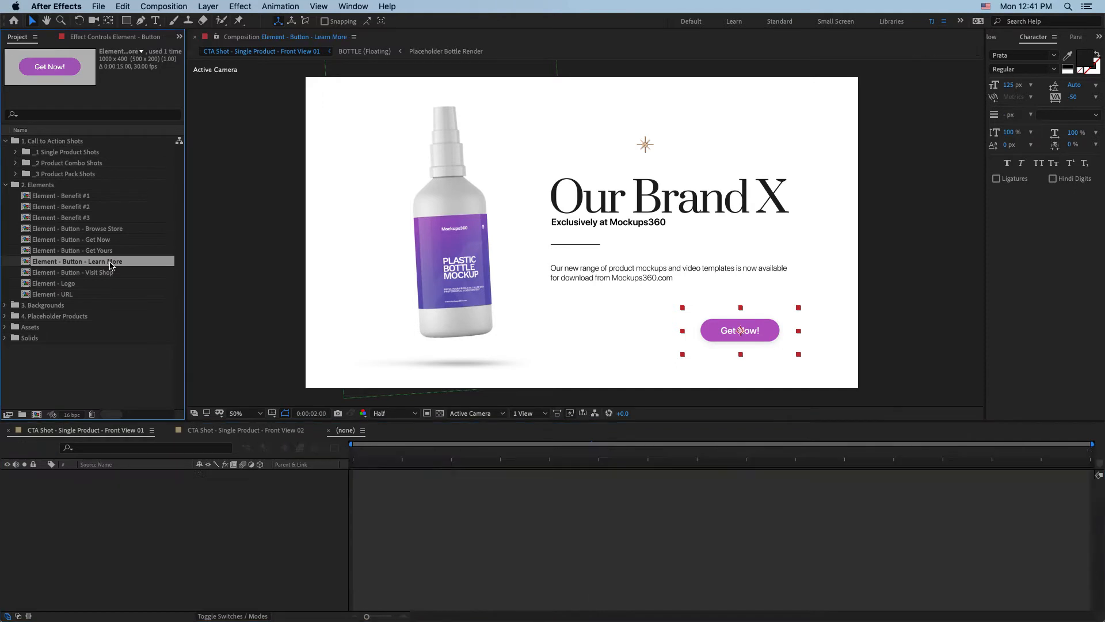
In the SETTINGS layer, try 3D and Outline styles and settle on the Gradient button style.
double_click(78, 261)
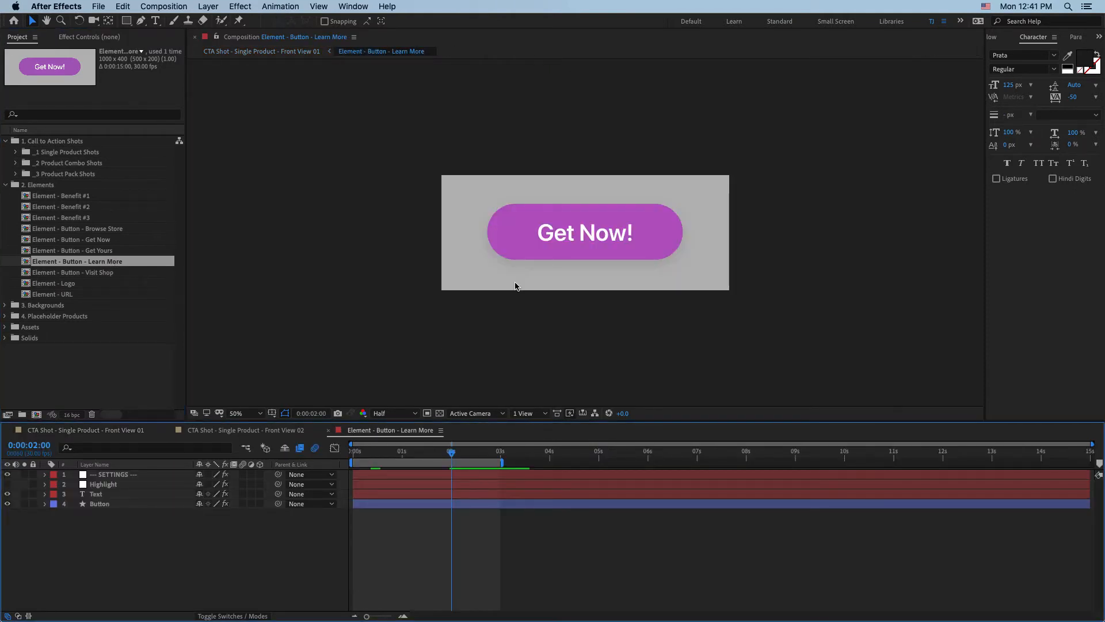
left_click(112, 474)
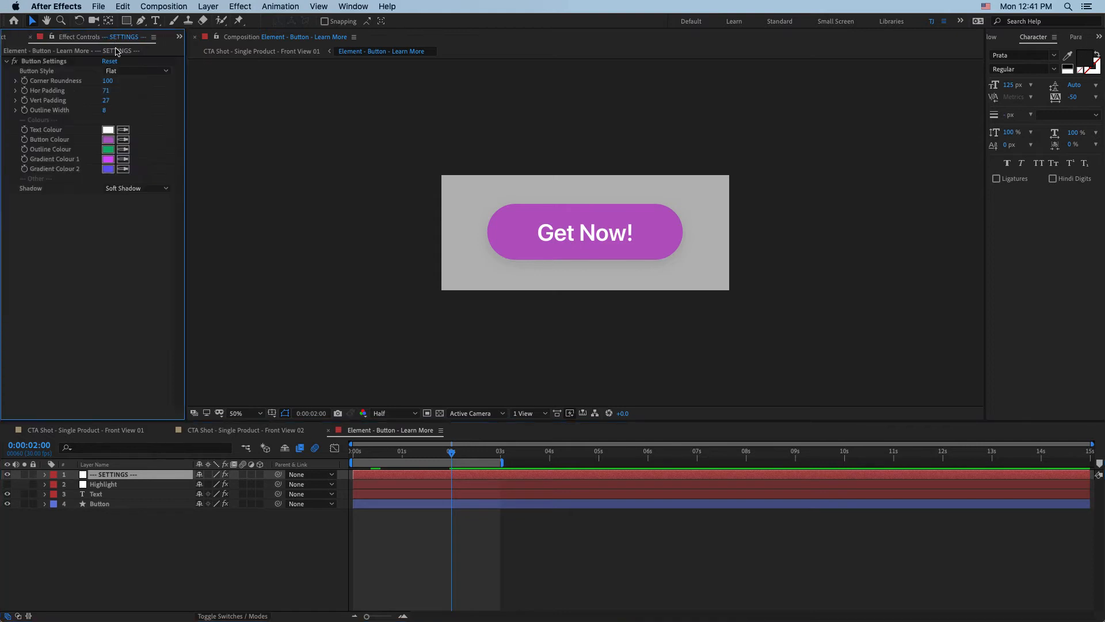
mouse_move(146, 87)
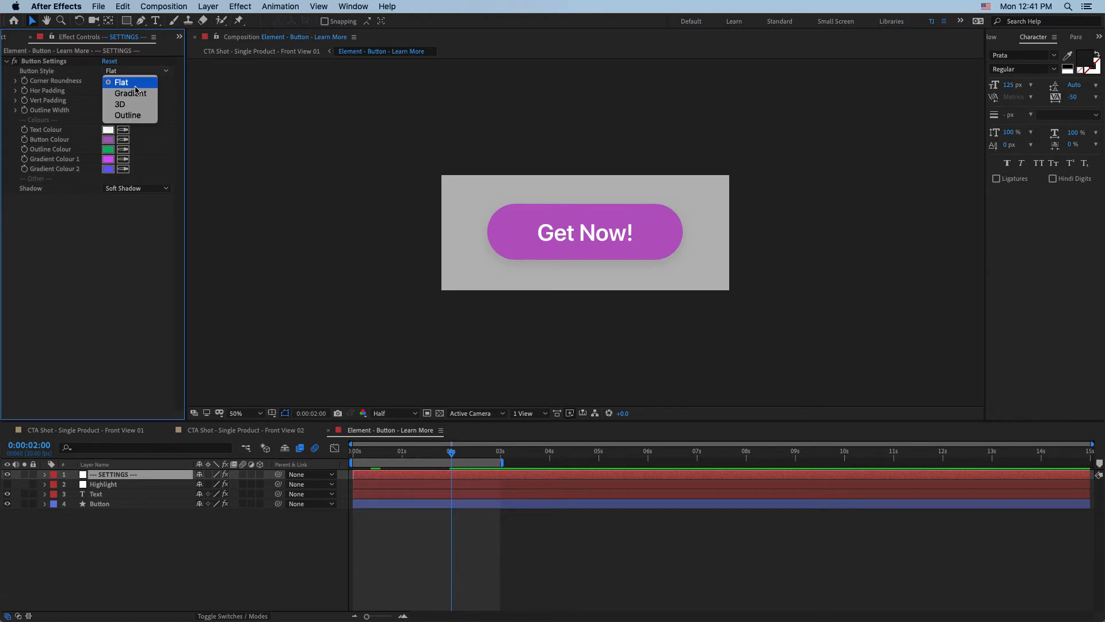
left_click(129, 92)
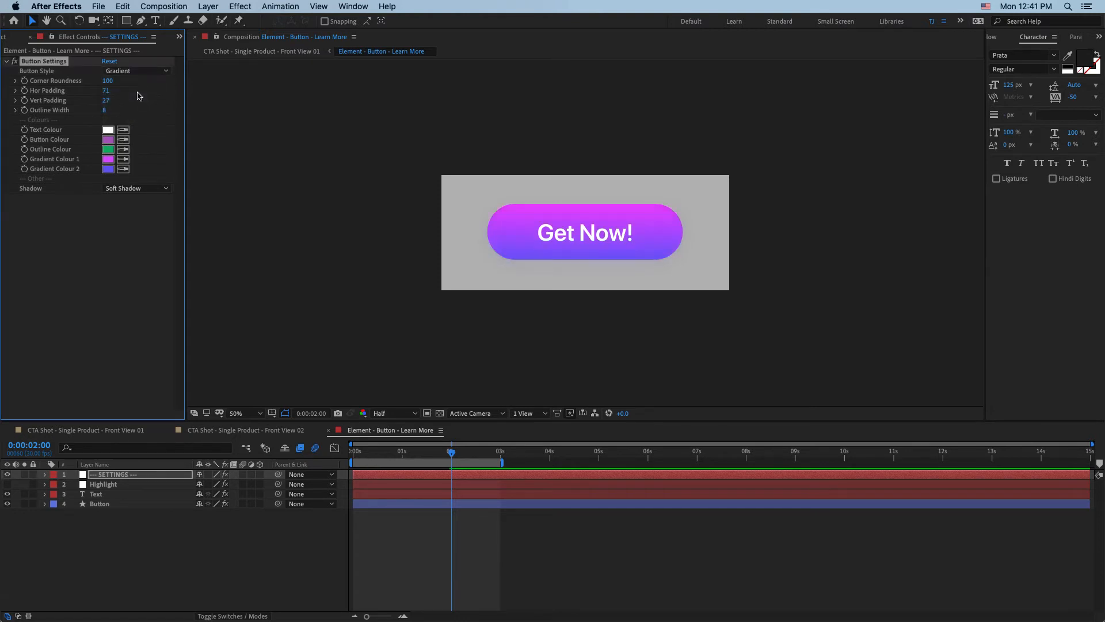
left_click(135, 70)
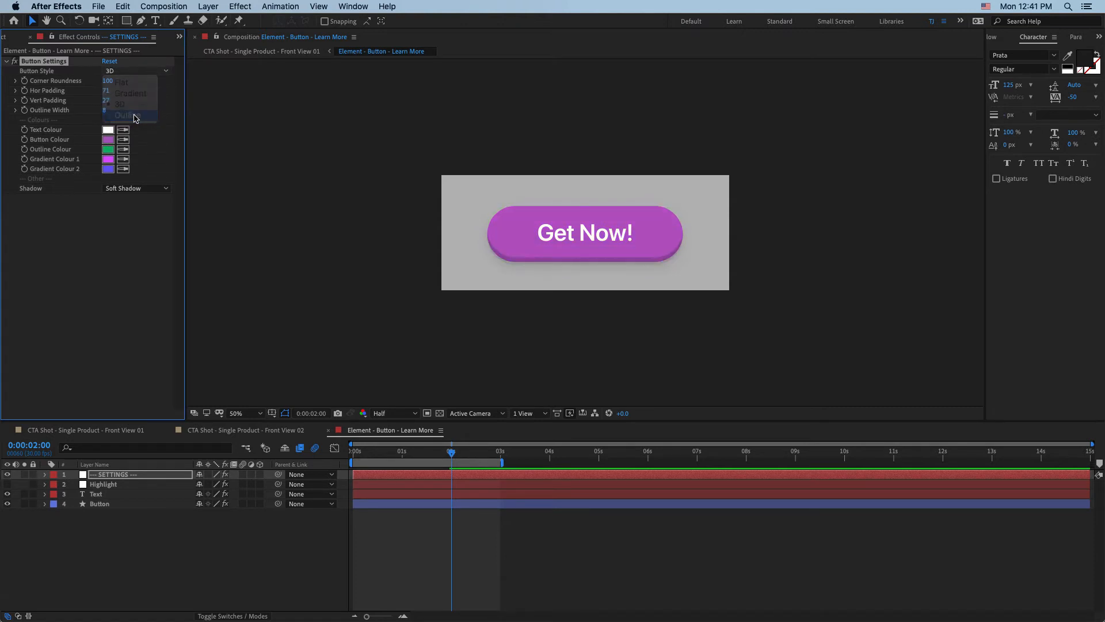
left_click(125, 116)
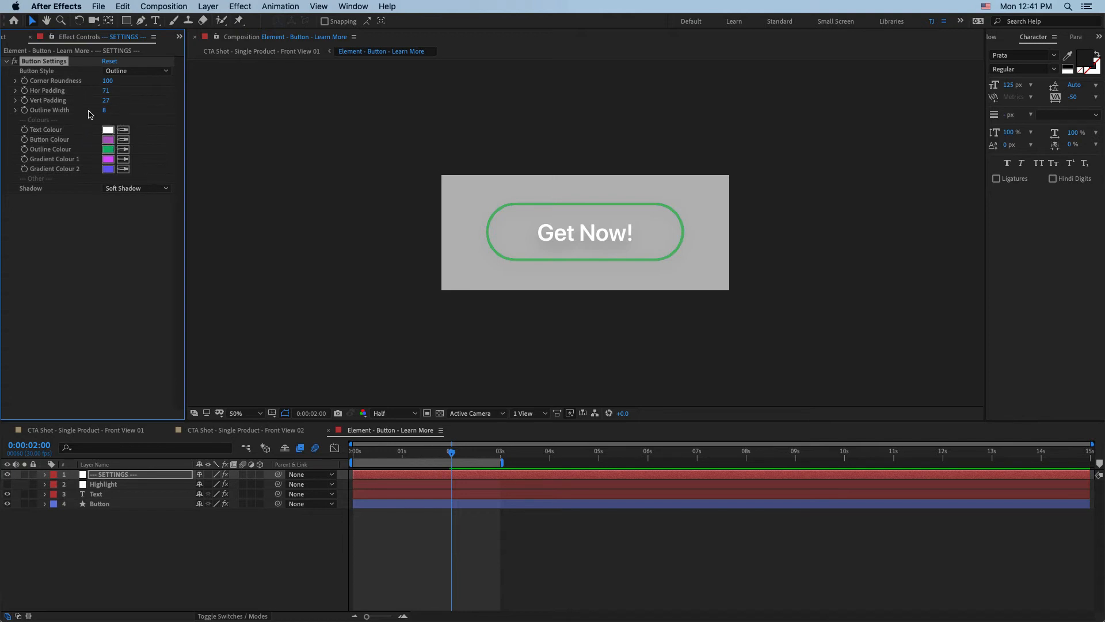
mouse_move(132, 72)
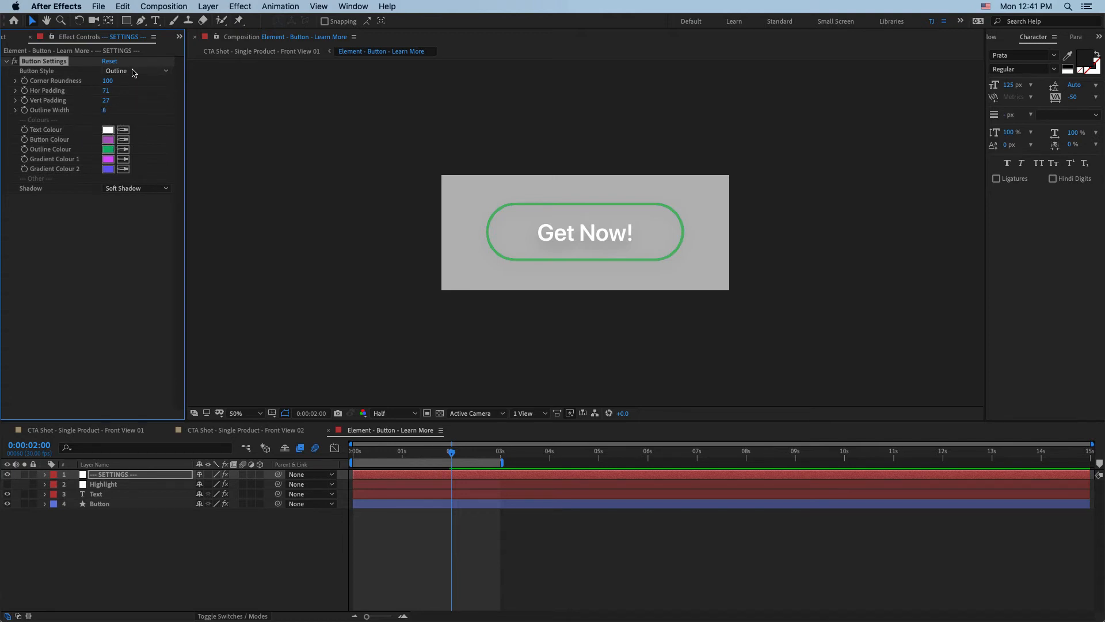
left_click(134, 71)
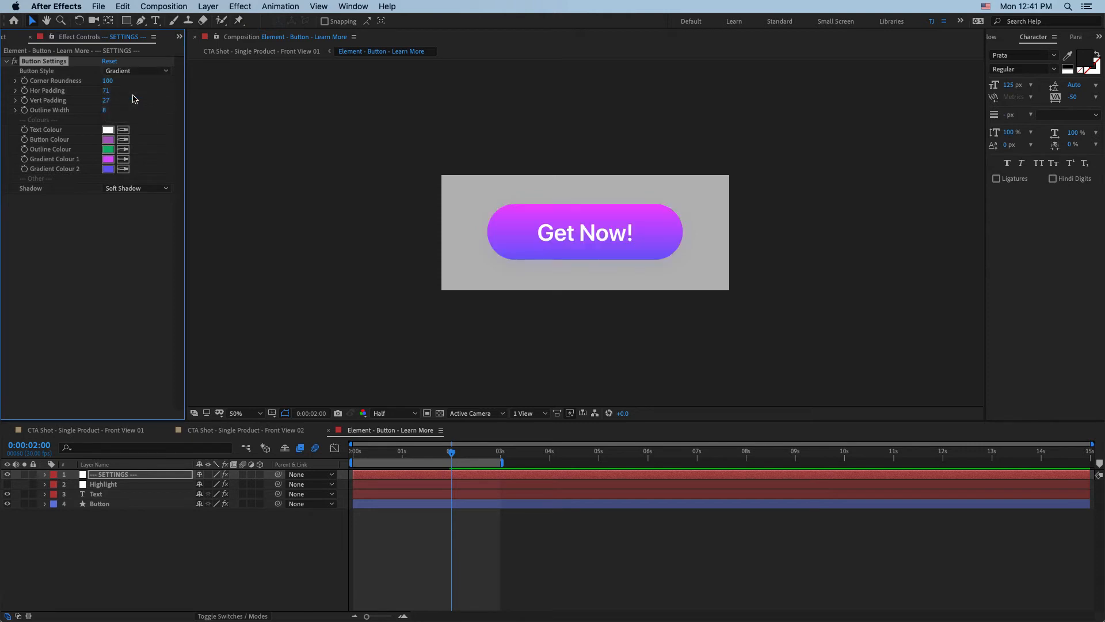
Recolour Gradient Colour 1 and 2 to a blue-to-cyan pair.
left_click(107, 160)
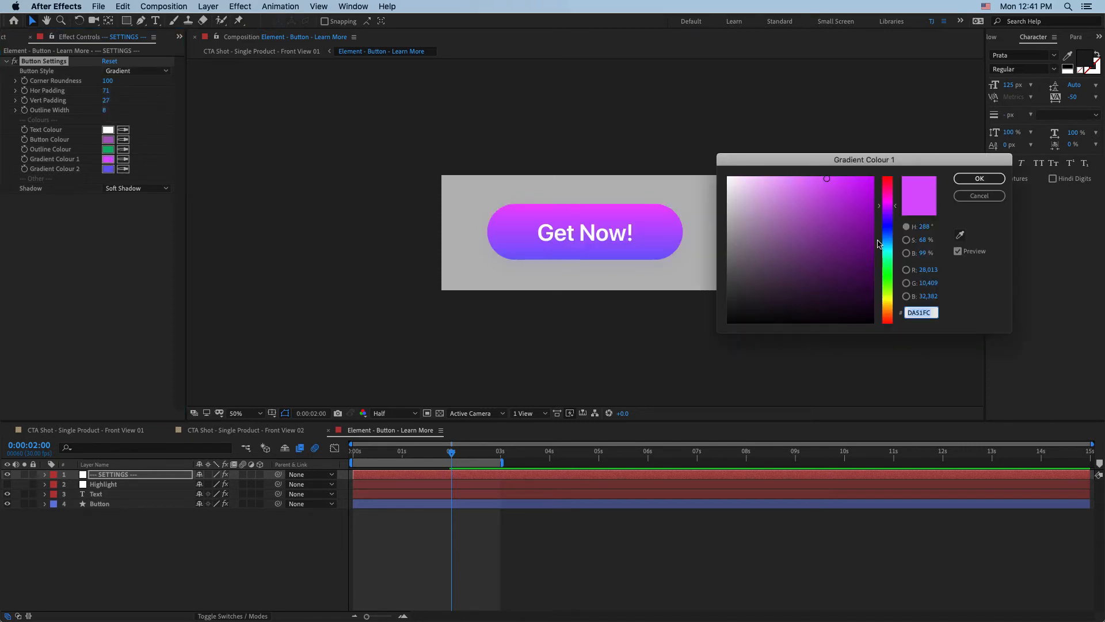
left_click(979, 178)
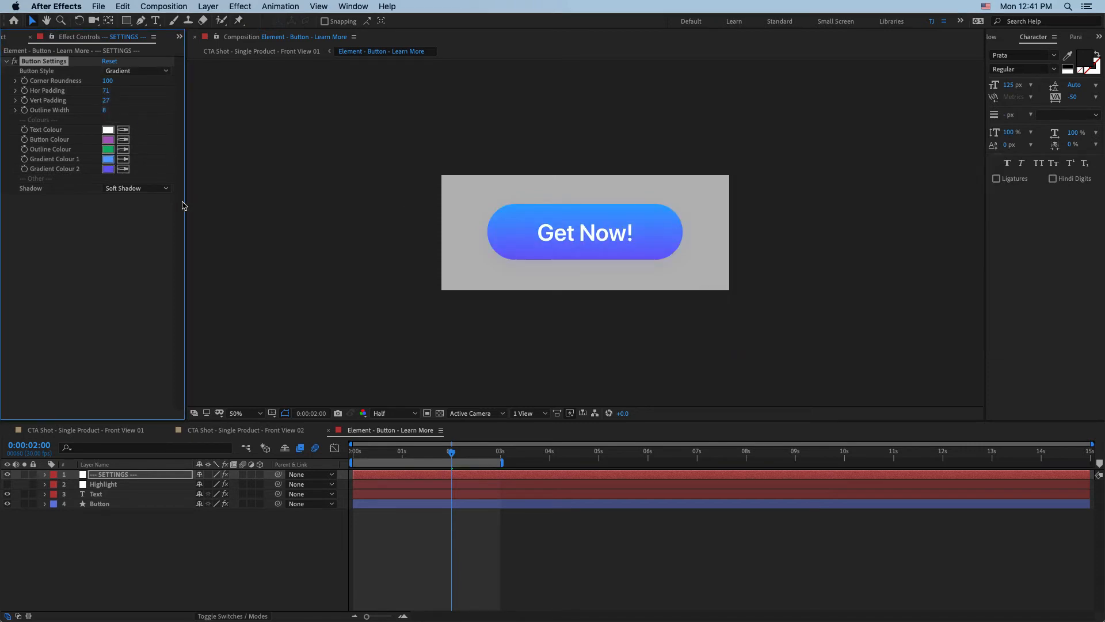
left_click(108, 168)
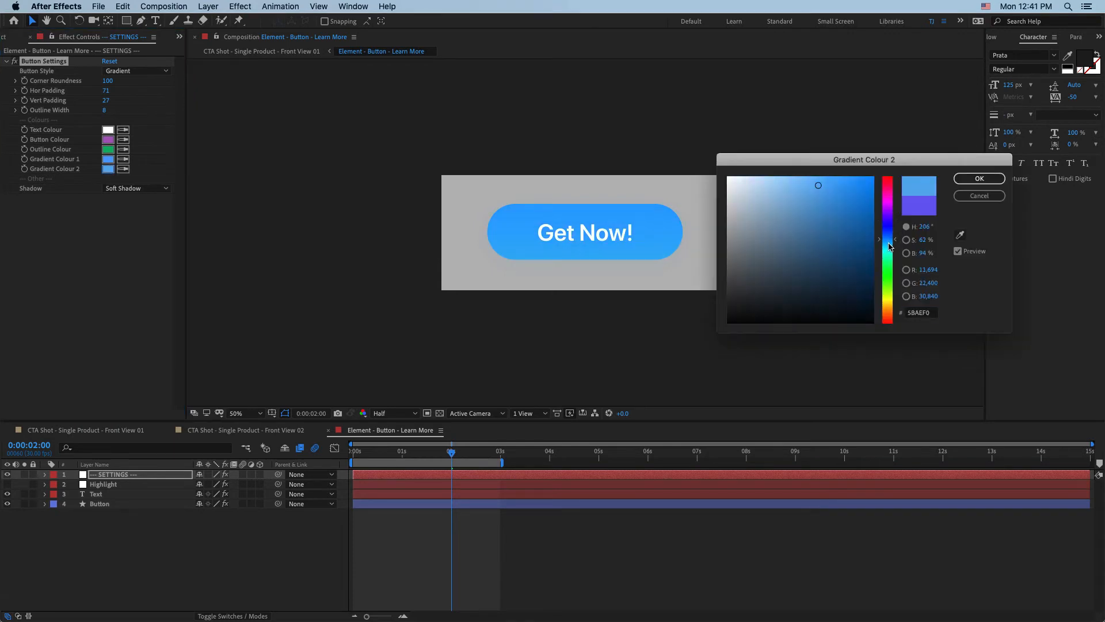
left_click(979, 178)
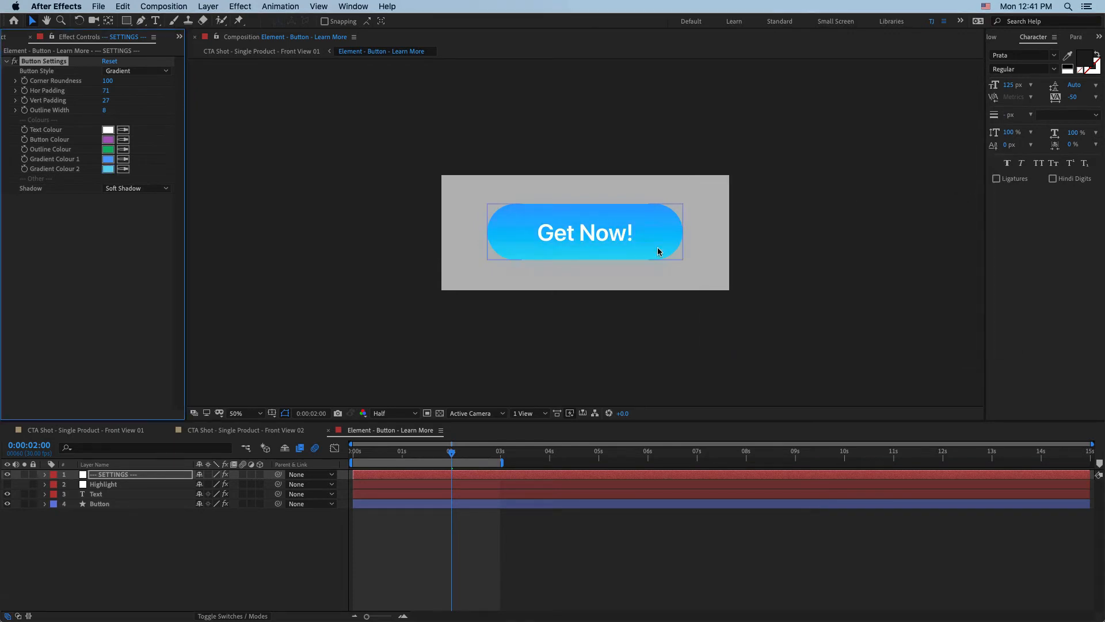
Set the label to Bold SF Pro Display and retype it as 'Learn More >'.
left_click(1023, 69)
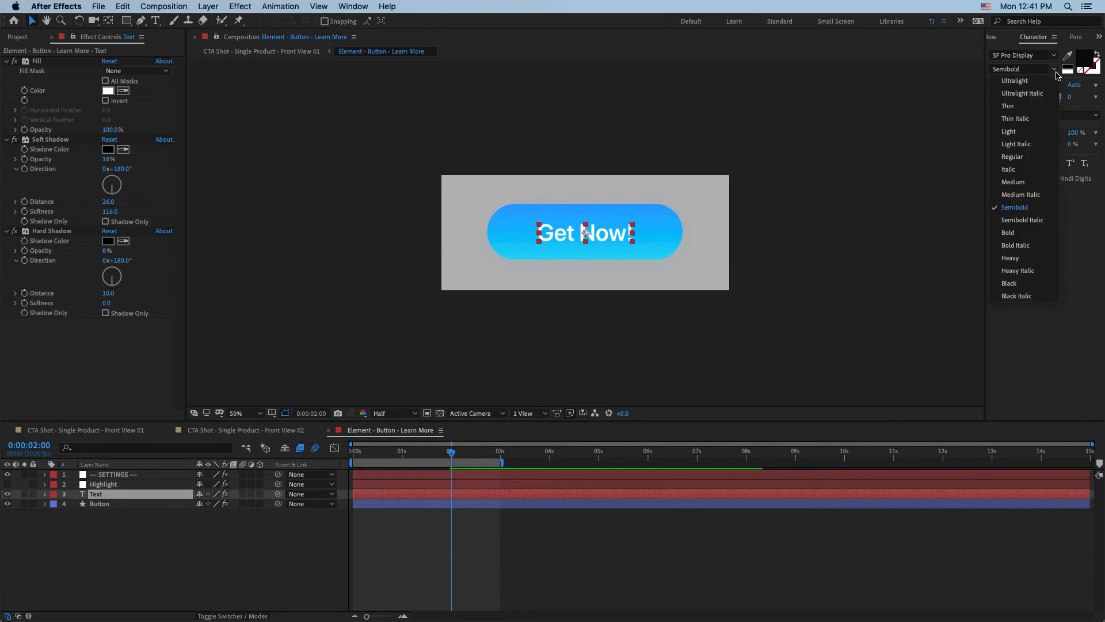
left_click(1008, 233)
type("L")
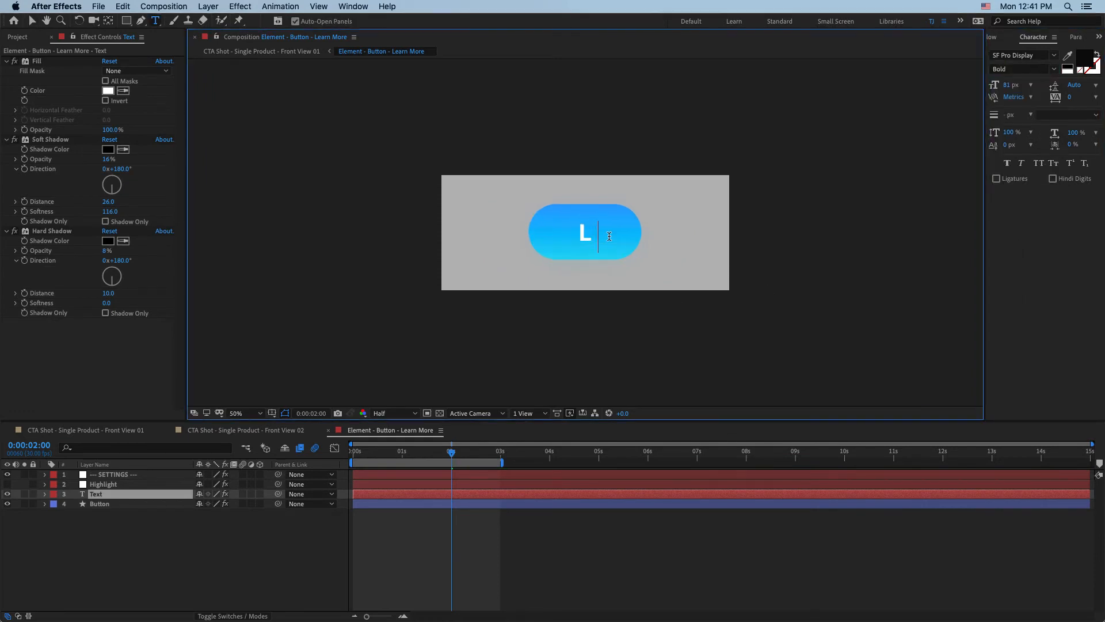
type("earn More")
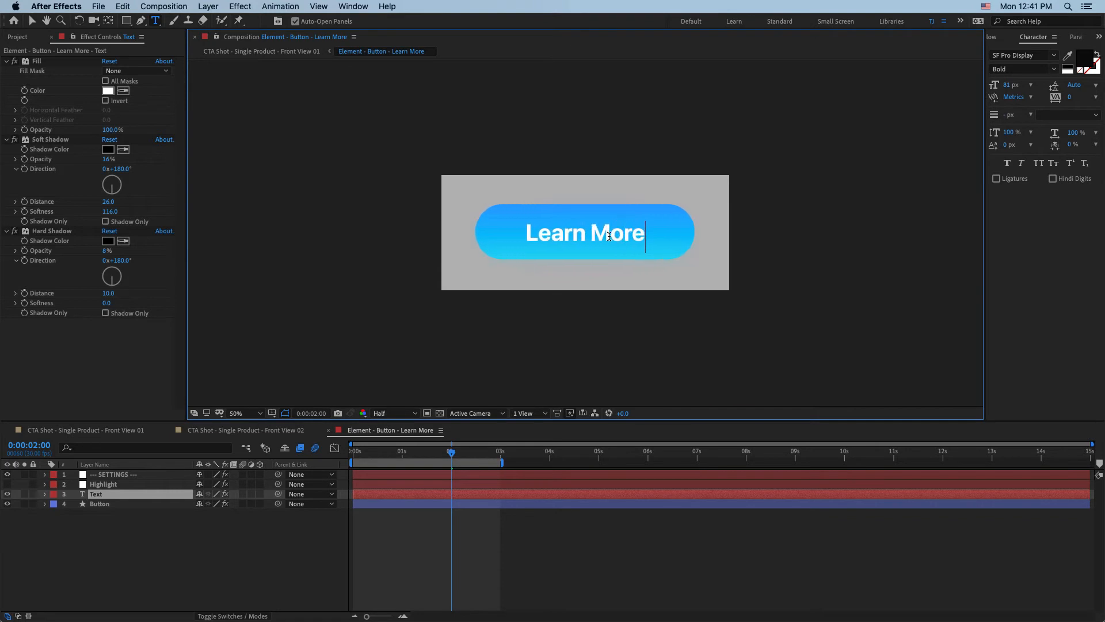
type(">")
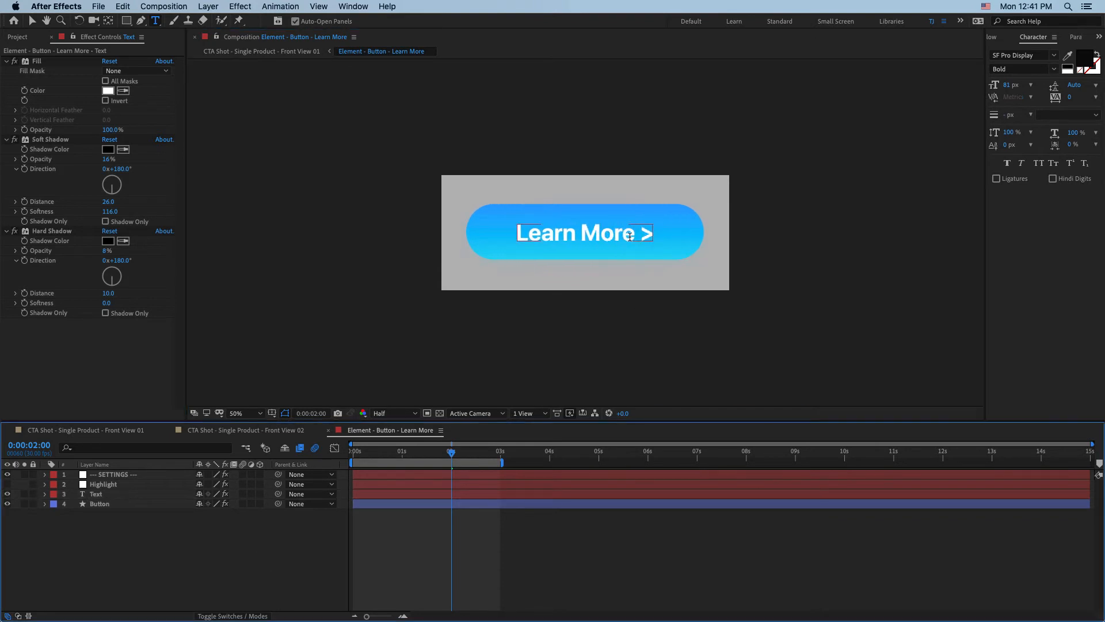
In CTA Shot - Front View 01, swap the button for Get Now, then for Element - Button - Visit Shop.
left_click(247, 430)
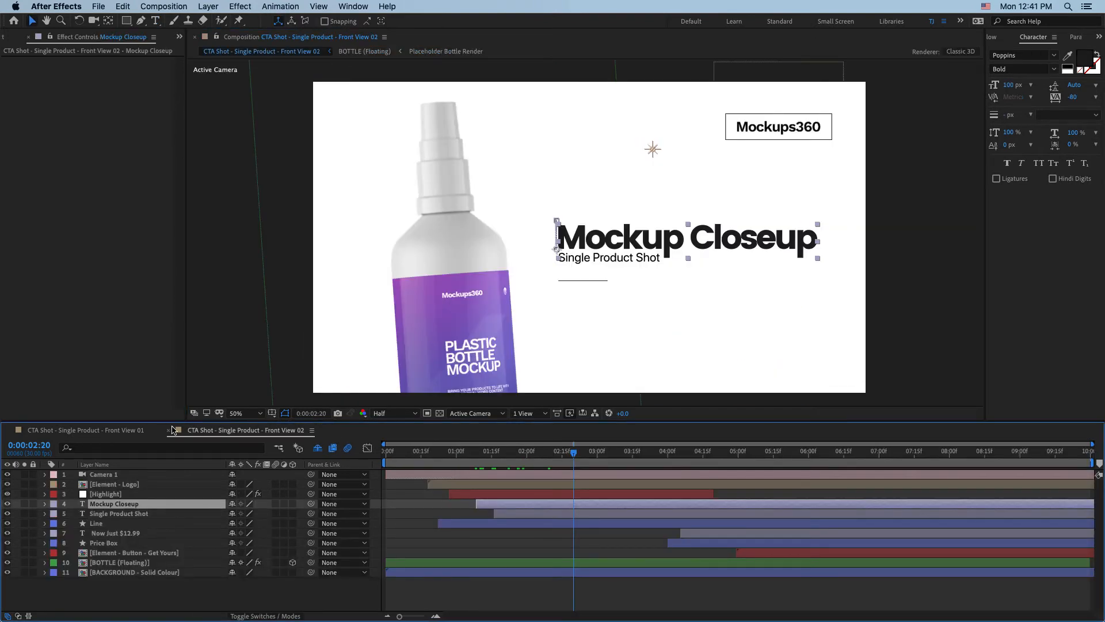
left_click(85, 430)
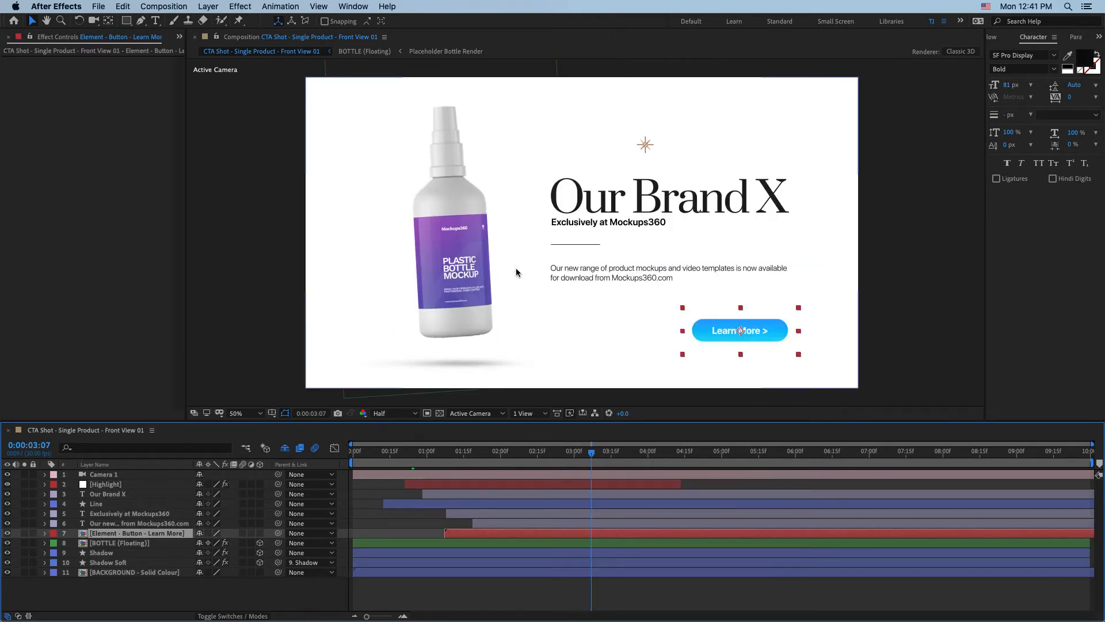
left_click(16, 37)
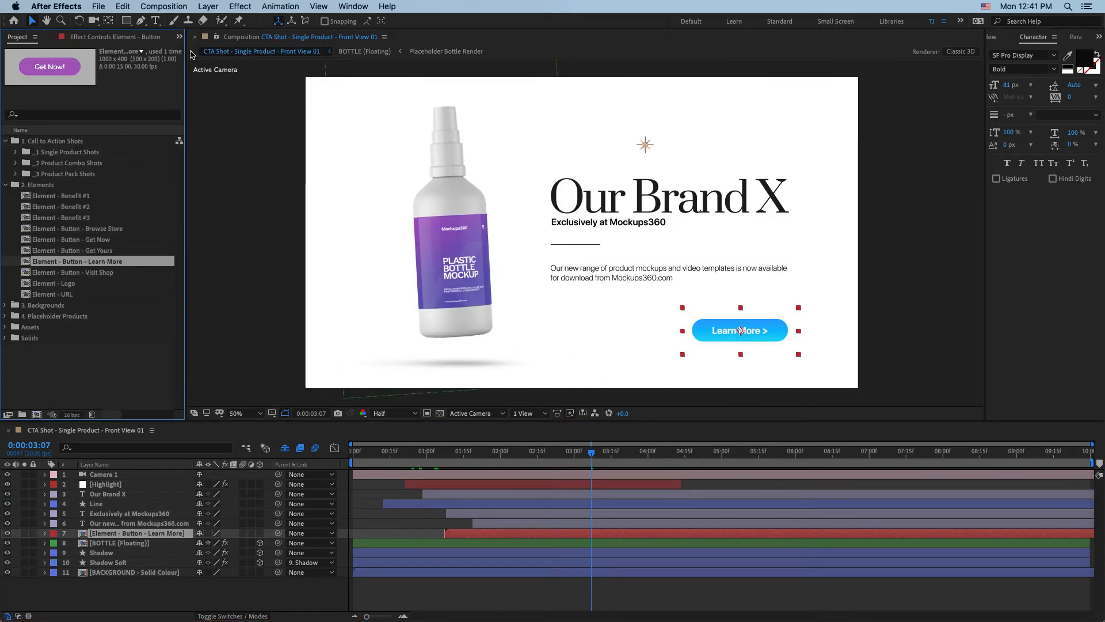
left_click(76, 239)
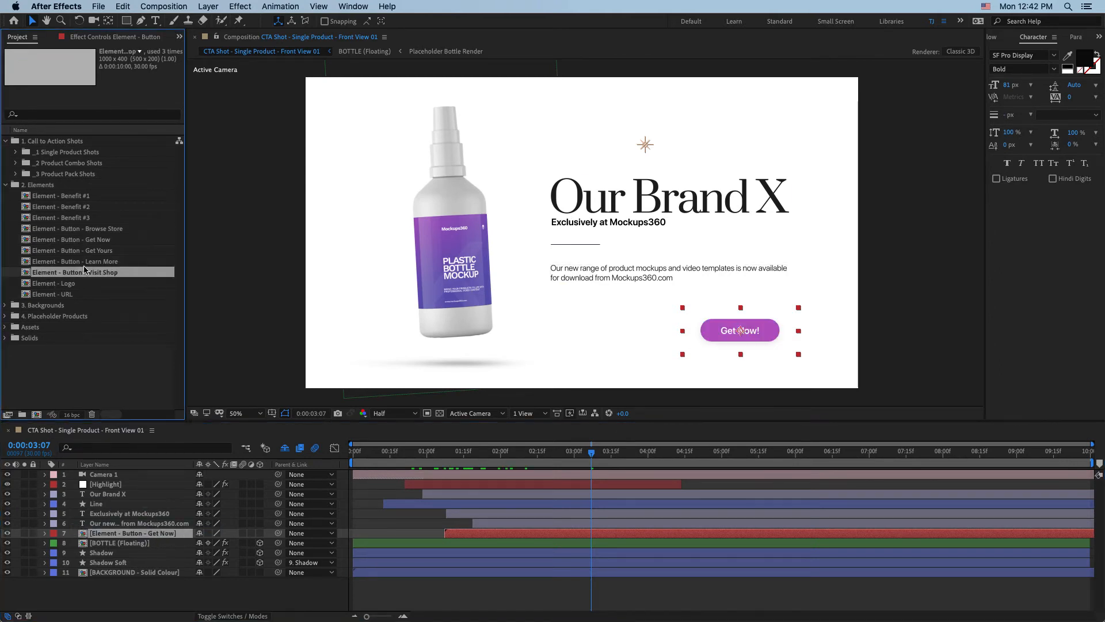
left_click(76, 272)
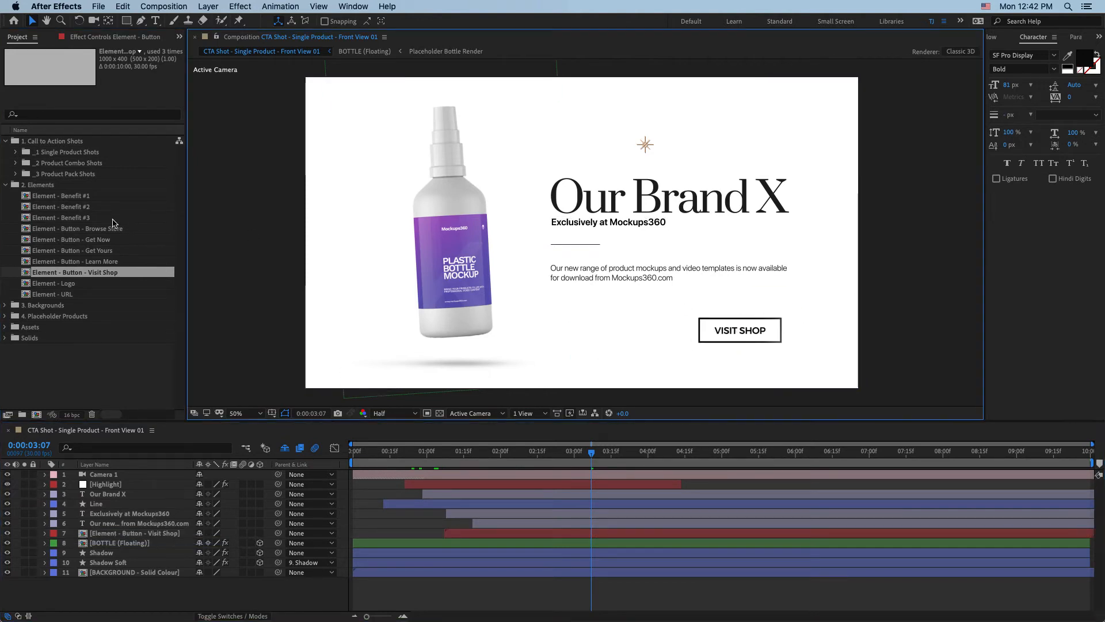
Add Benefit #1, remove it again, then add Element - Logo to the shot.
left_click(63, 195)
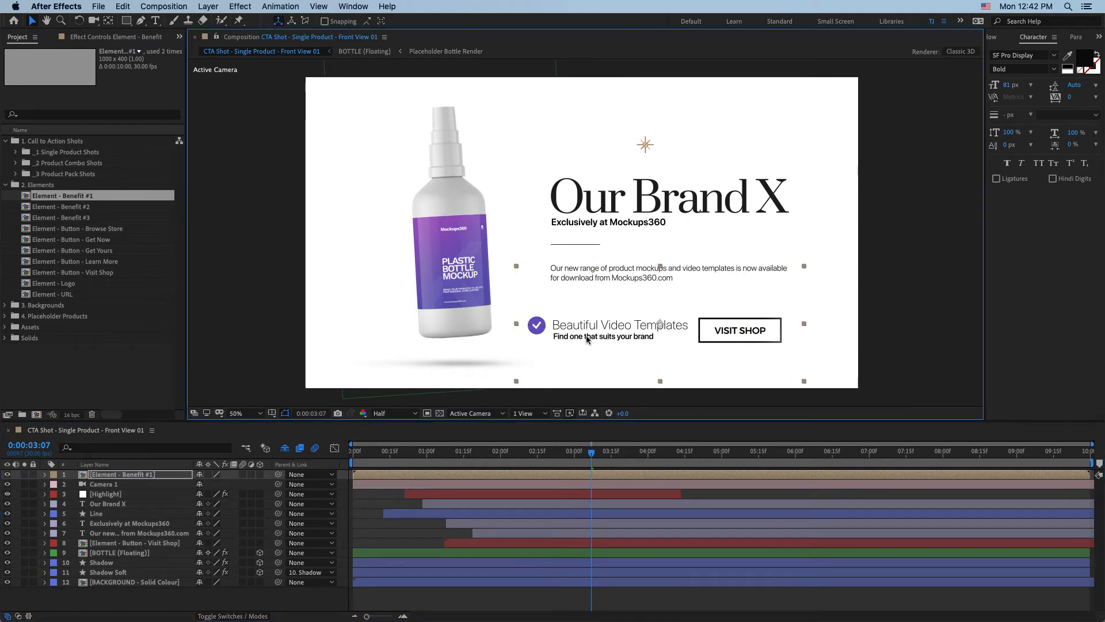
key("Delete")
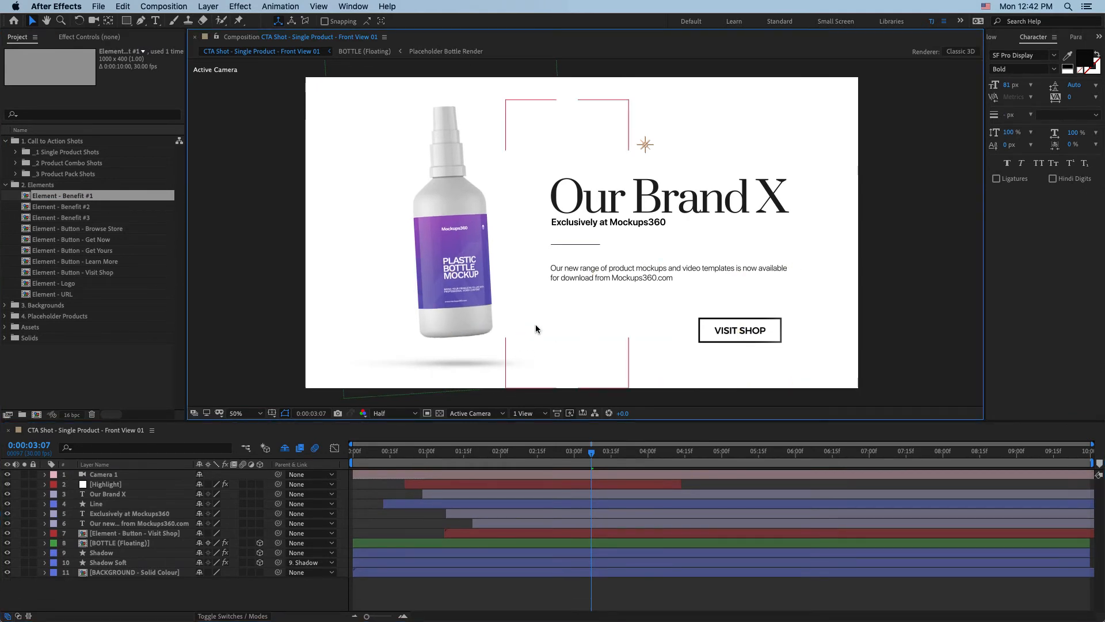
left_click(63, 283)
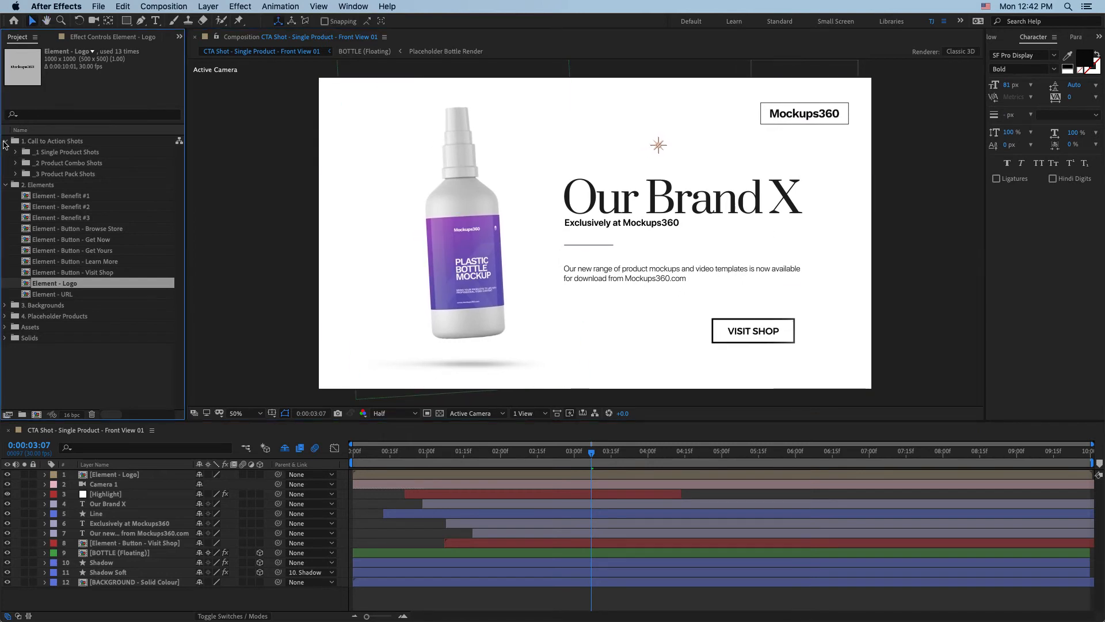
Replace the plain background with BACKGROUND - Bathroom, then with BACKGROUND - Hospital.
left_click(6, 152)
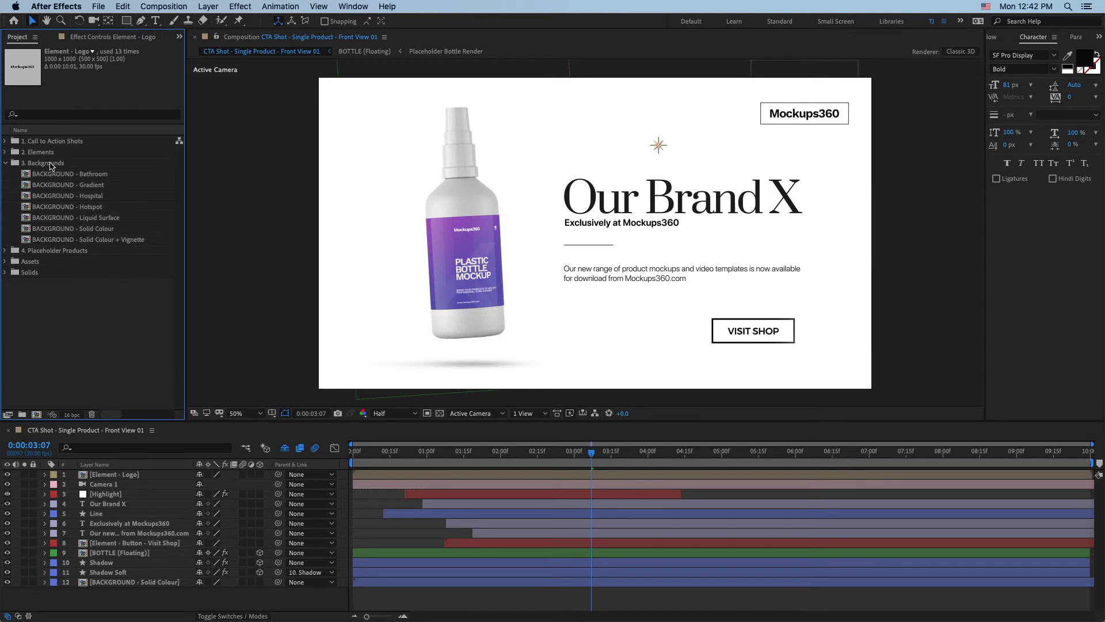
left_click(71, 173)
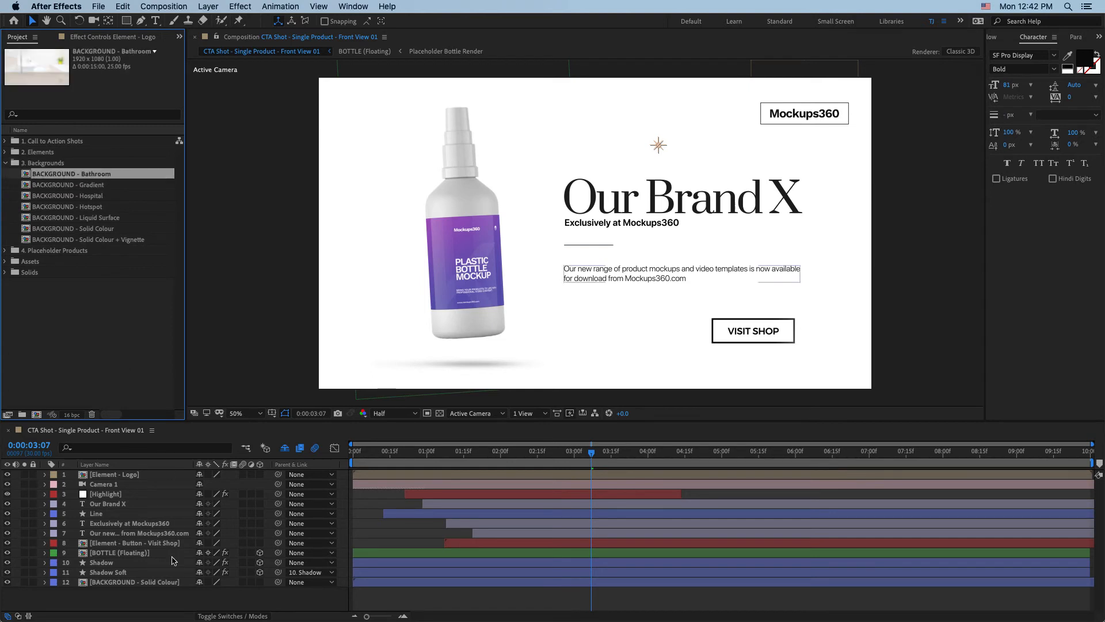
left_click(138, 581)
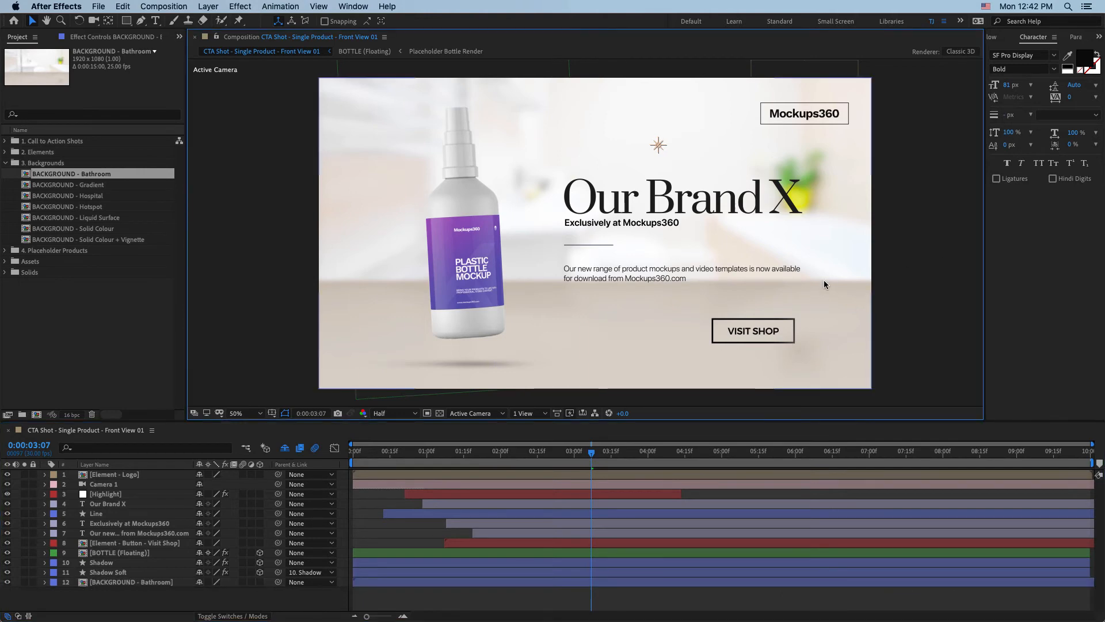
mouse_move(829, 293)
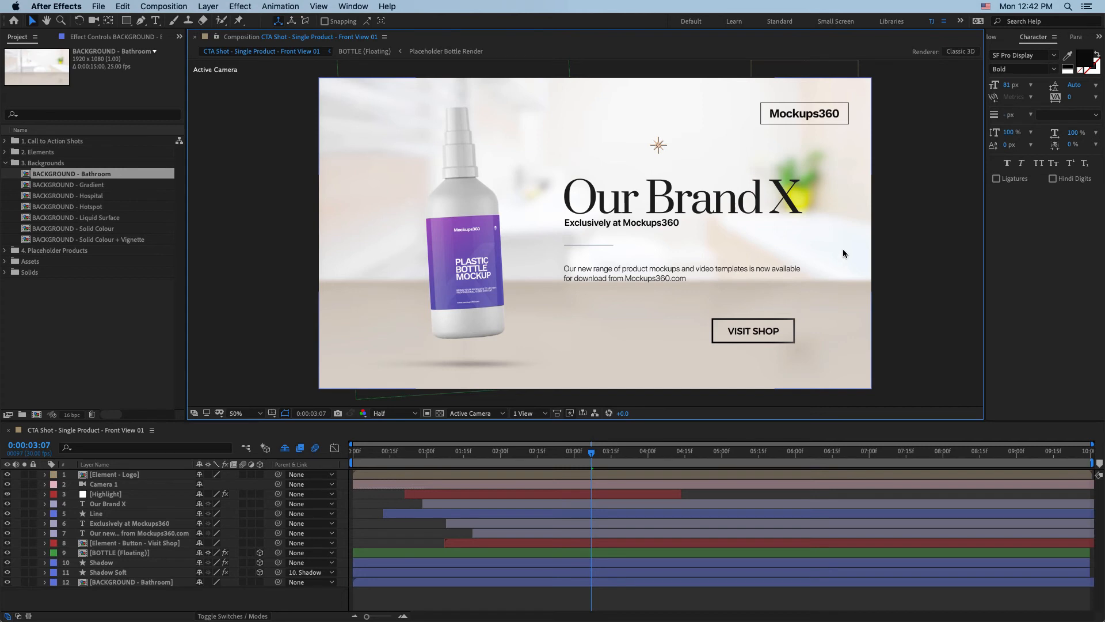
mouse_move(795, 251)
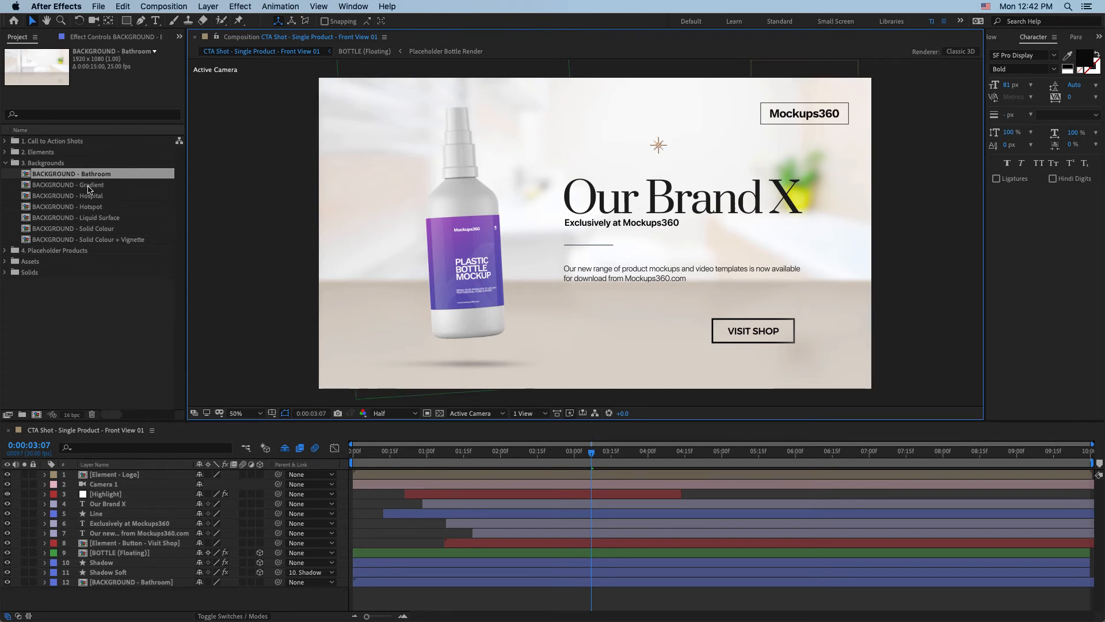
left_click(69, 196)
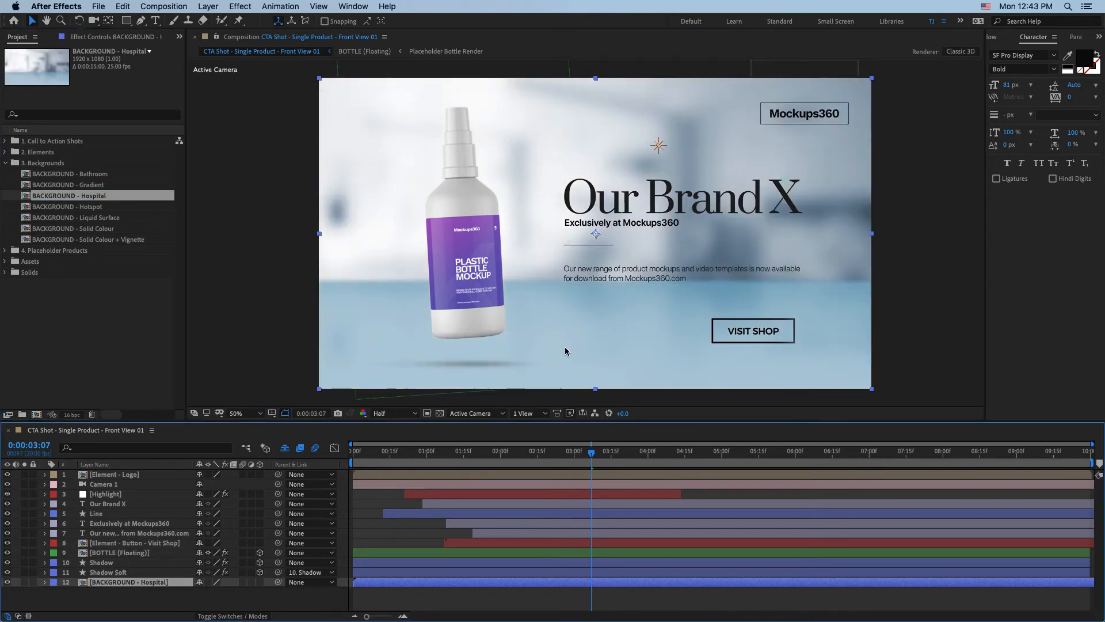
left_click(72, 184)
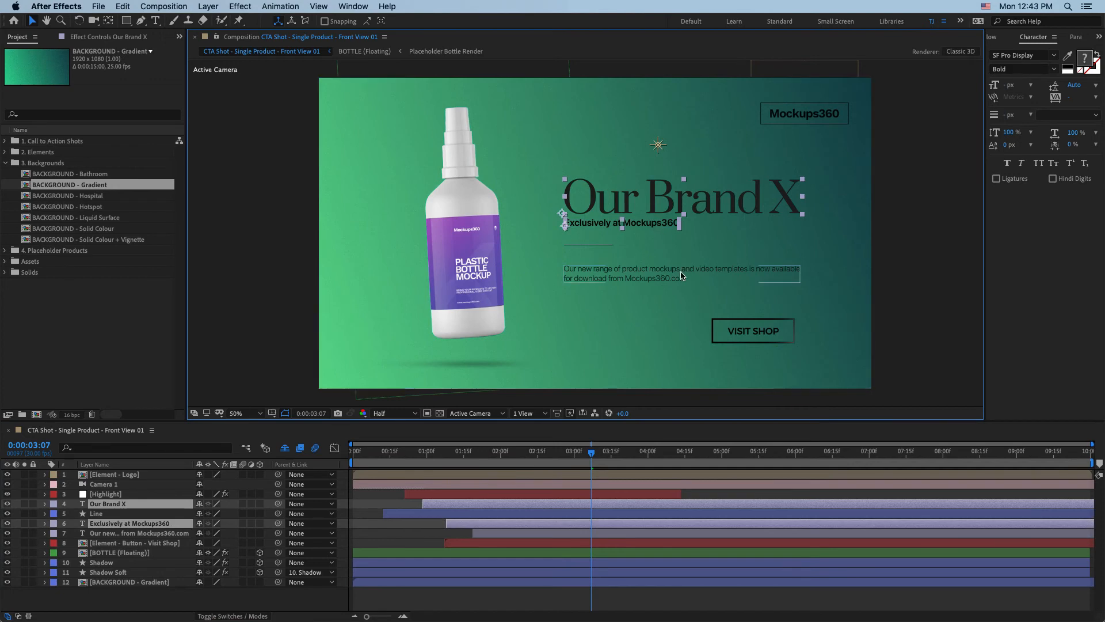
Try white headline text via the Text Color picker and select the gradient background layer.
left_click(1067, 55)
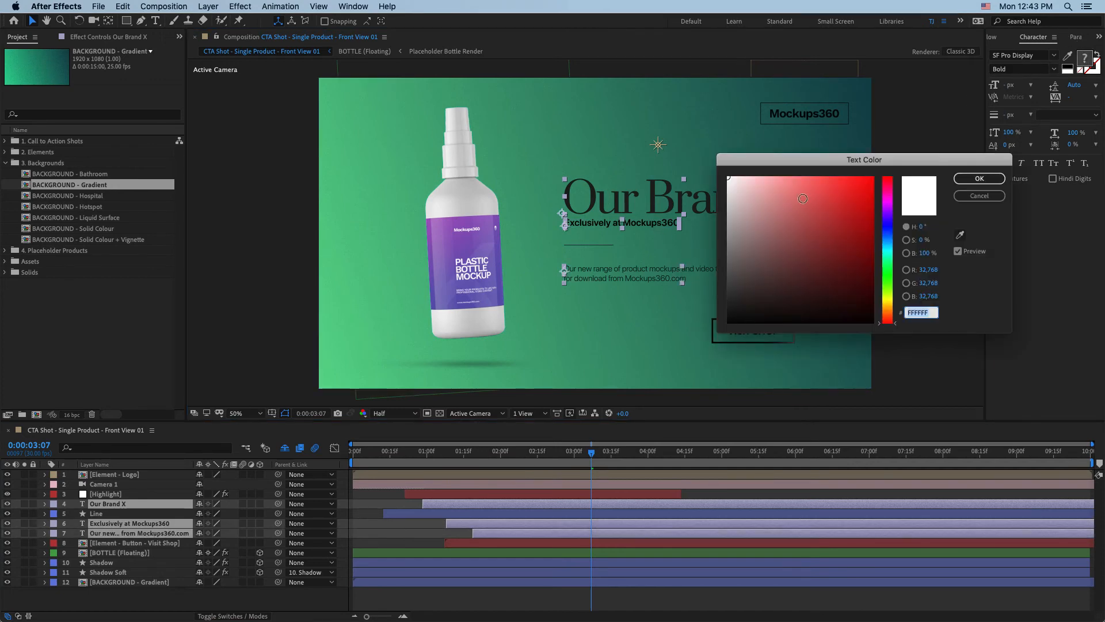
left_click(978, 179)
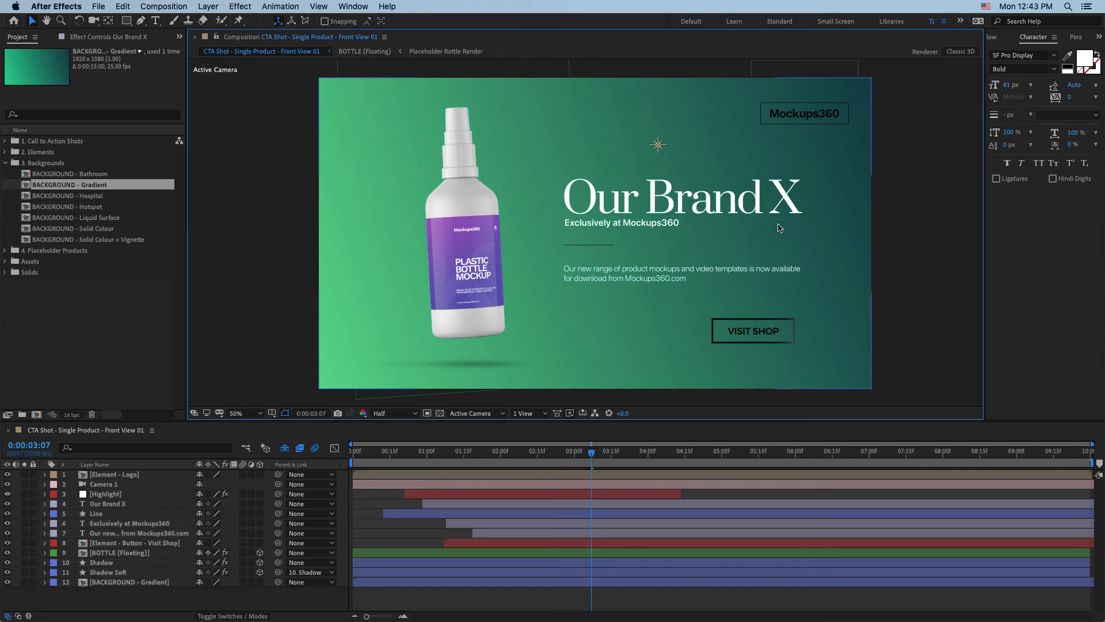
left_click(131, 582)
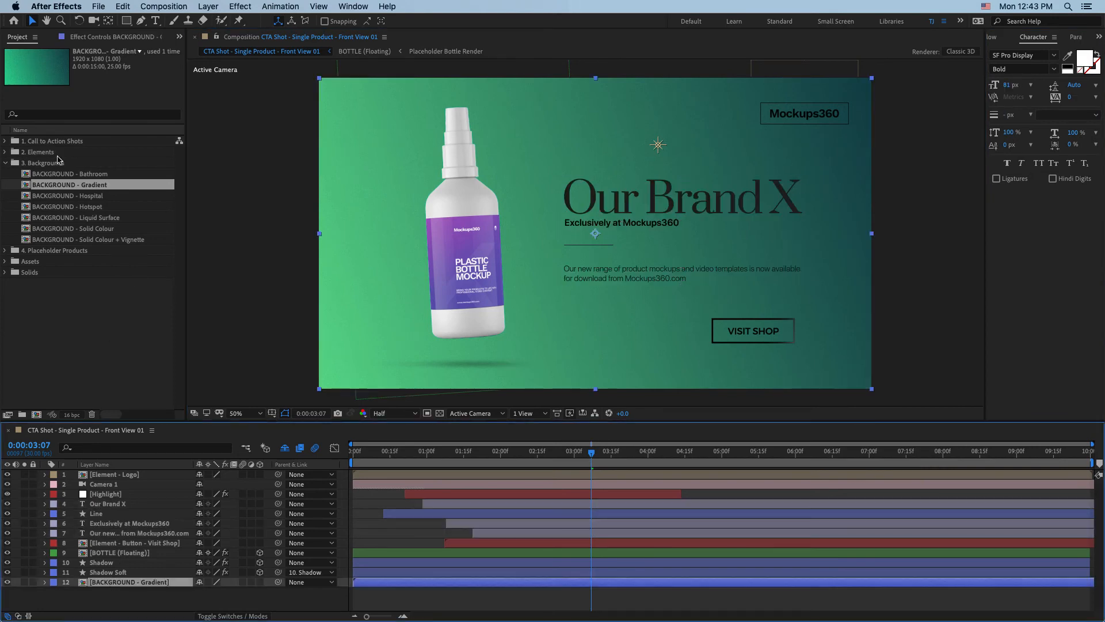
Use BACKGROUND - Liquid Surface, then BACKGROUND - Solid Colour + Vignette as the backdrop.
left_click(78, 217)
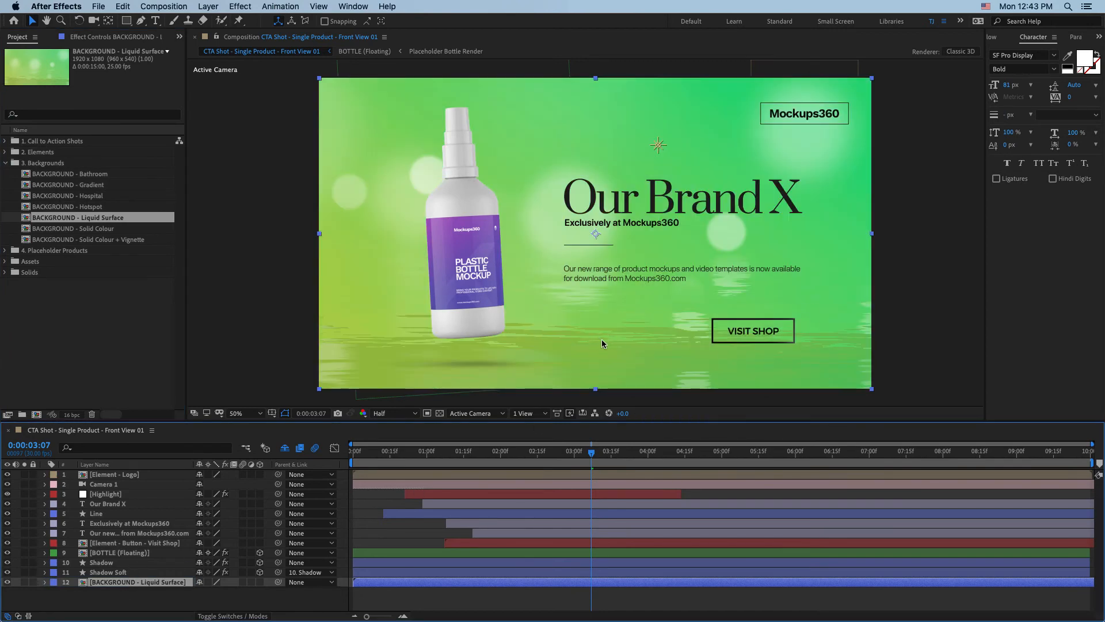
left_click(75, 229)
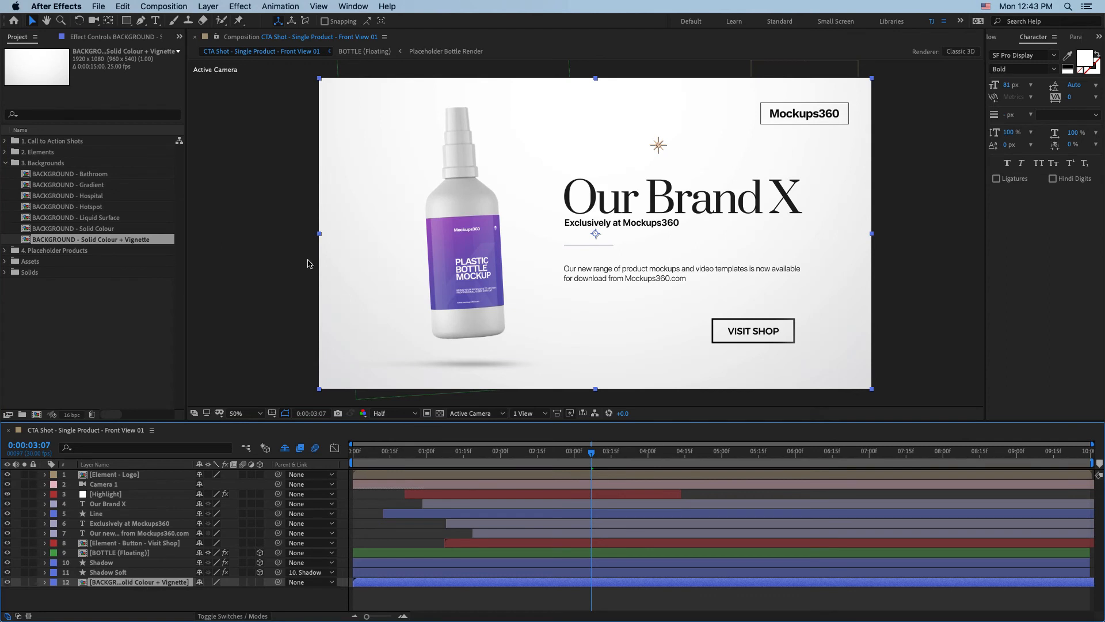
mouse_move(386, 351)
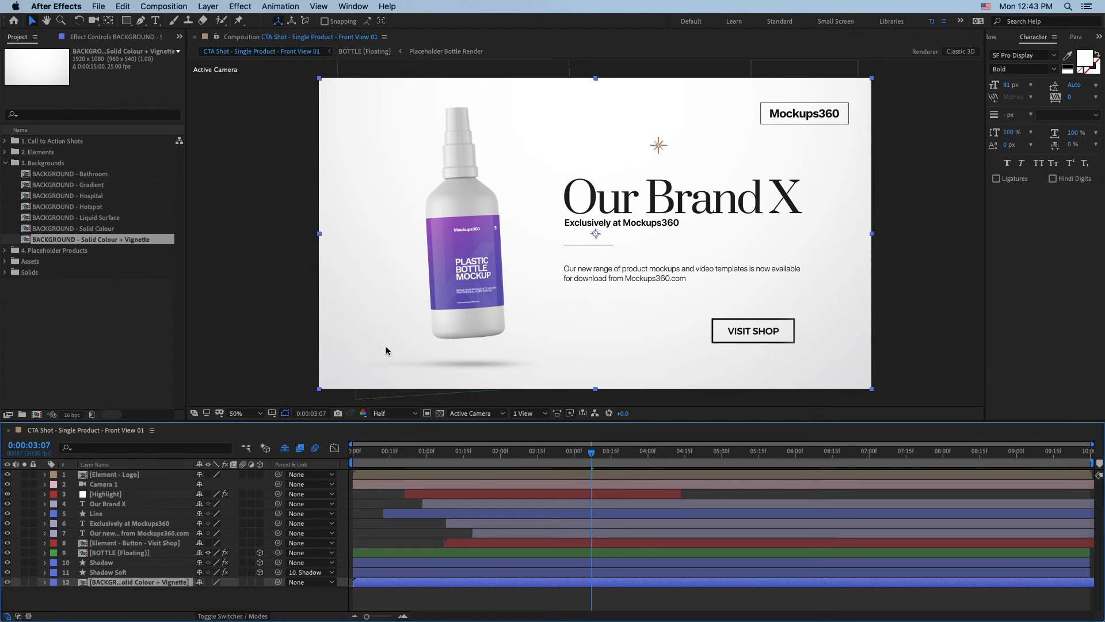
mouse_move(139, 594)
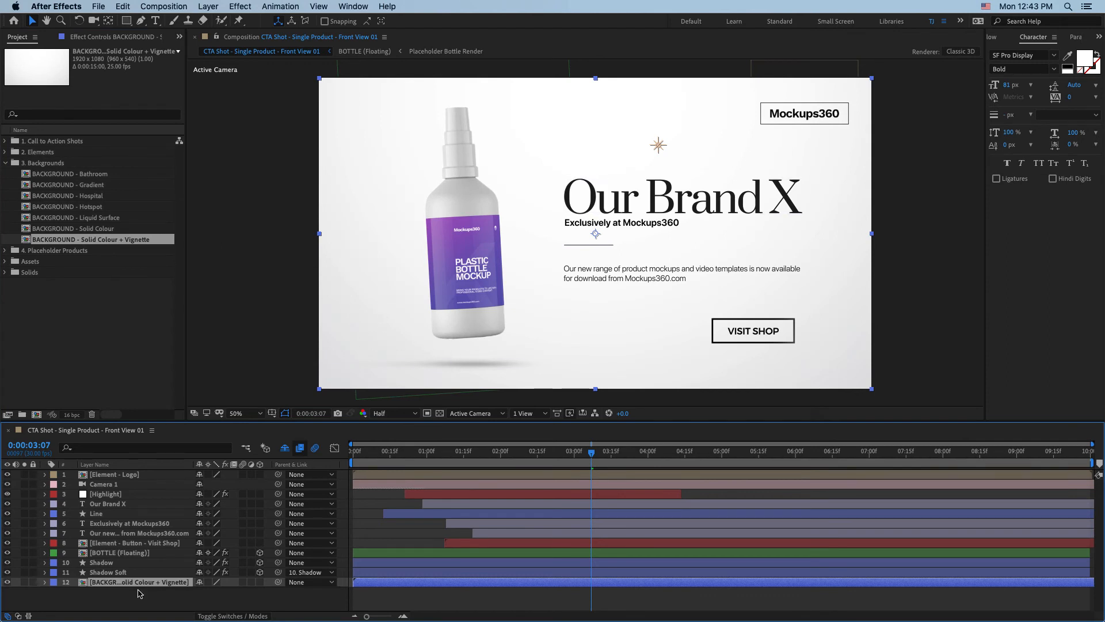
Inside the vignette precomp, set the BG layer's Fill colour to light blue and return to the CTA comp.
double_click(139, 581)
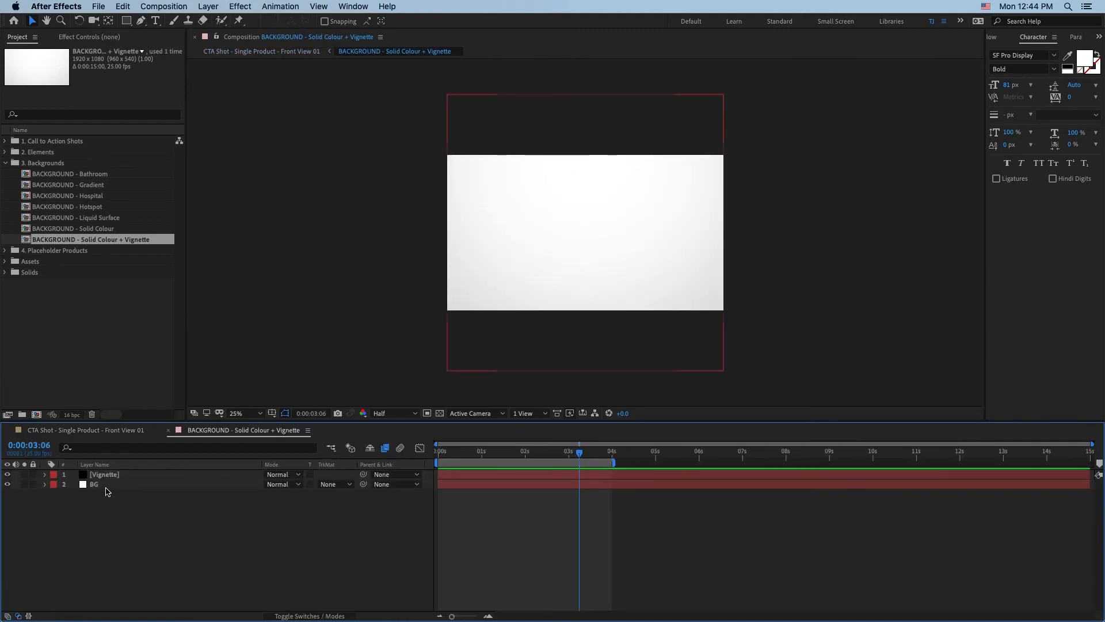
left_click(94, 484)
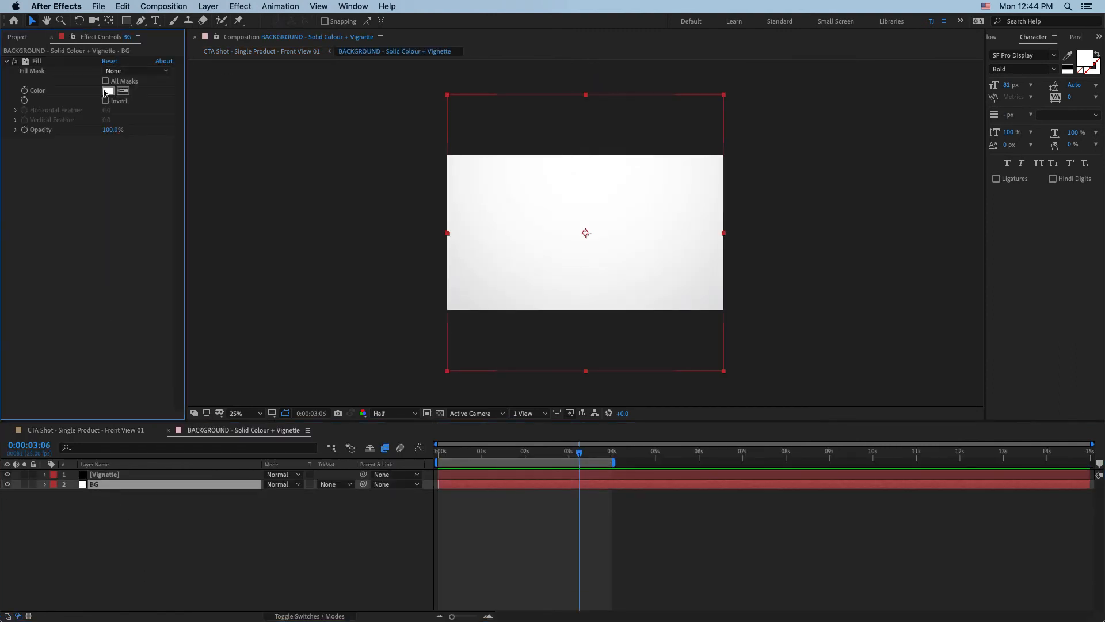
left_click(108, 91)
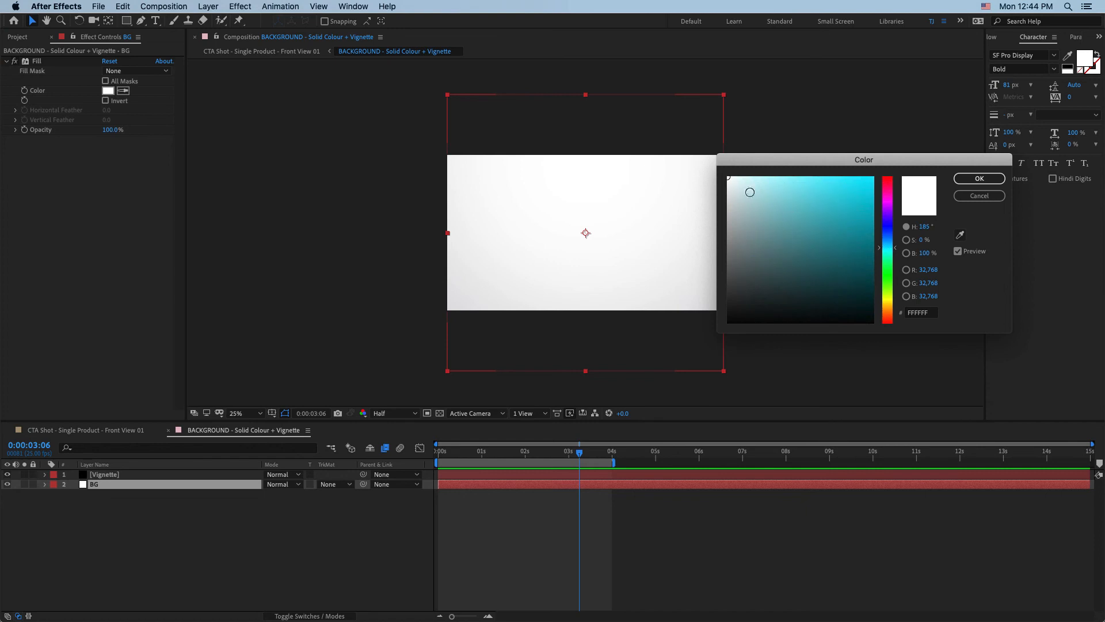
left_click(977, 178)
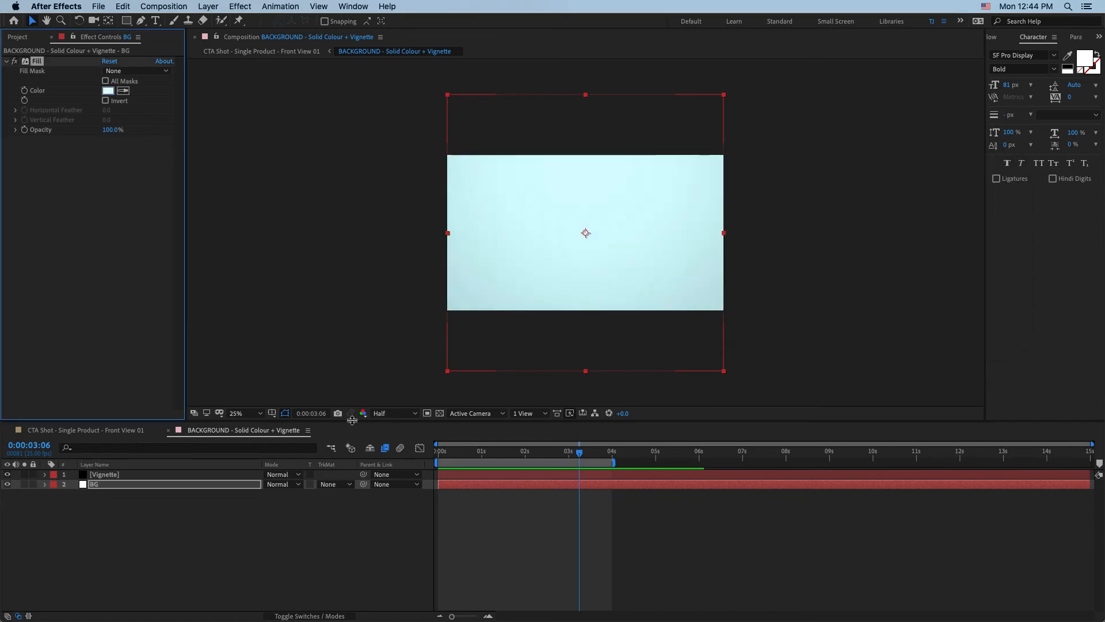
left_click(261, 50)
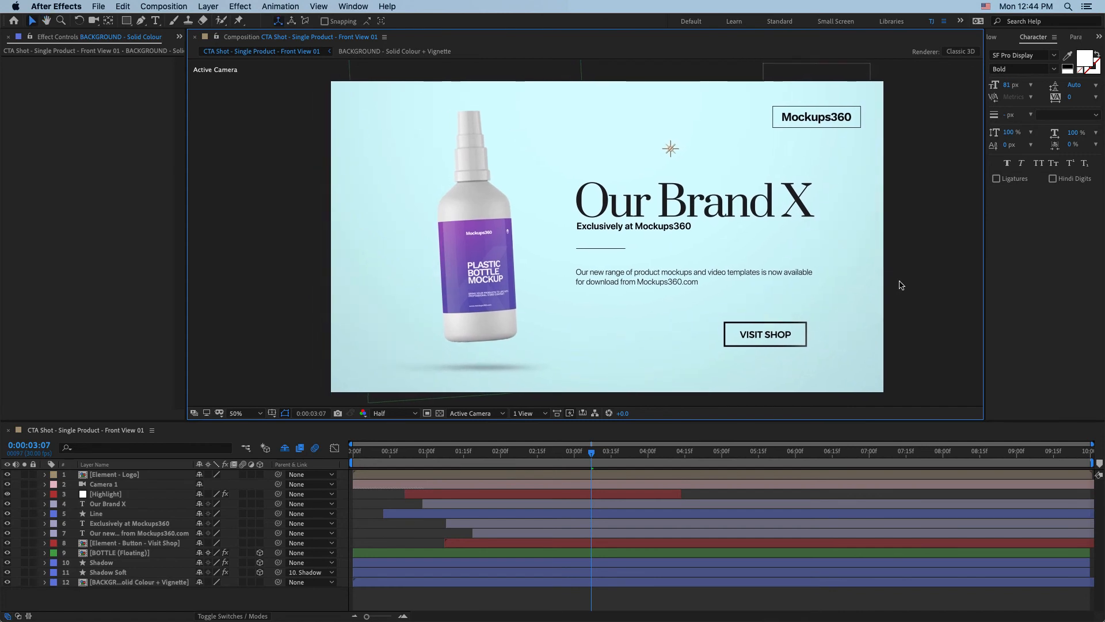
mouse_move(869, 287)
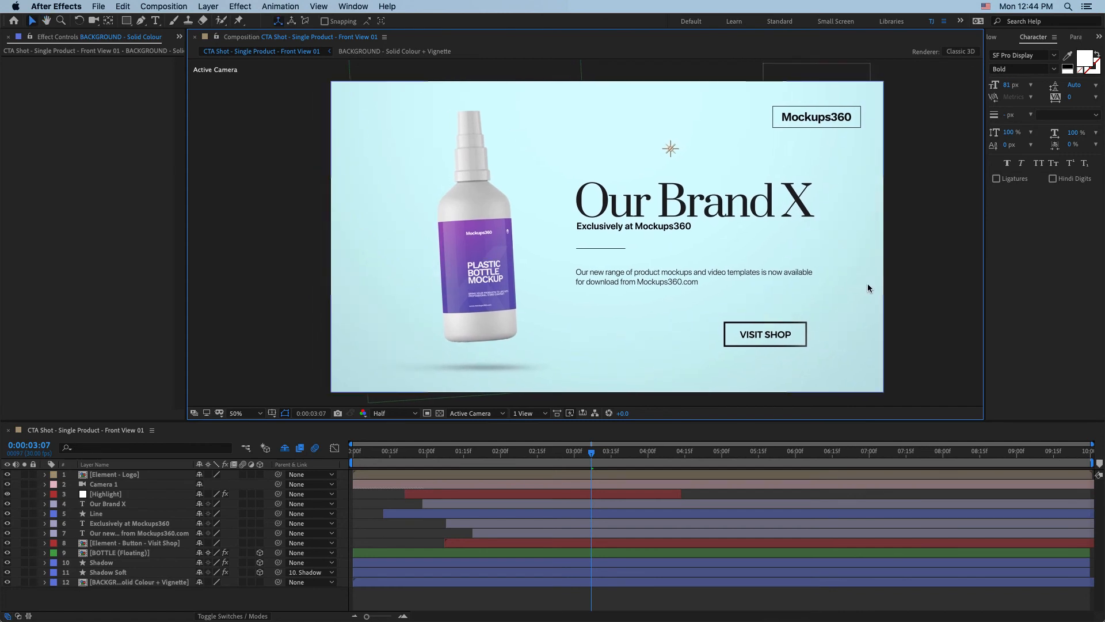
Import the Cream Tube .aep and expand its PRODUCT folder in the Project panel.
left_click(18, 37)
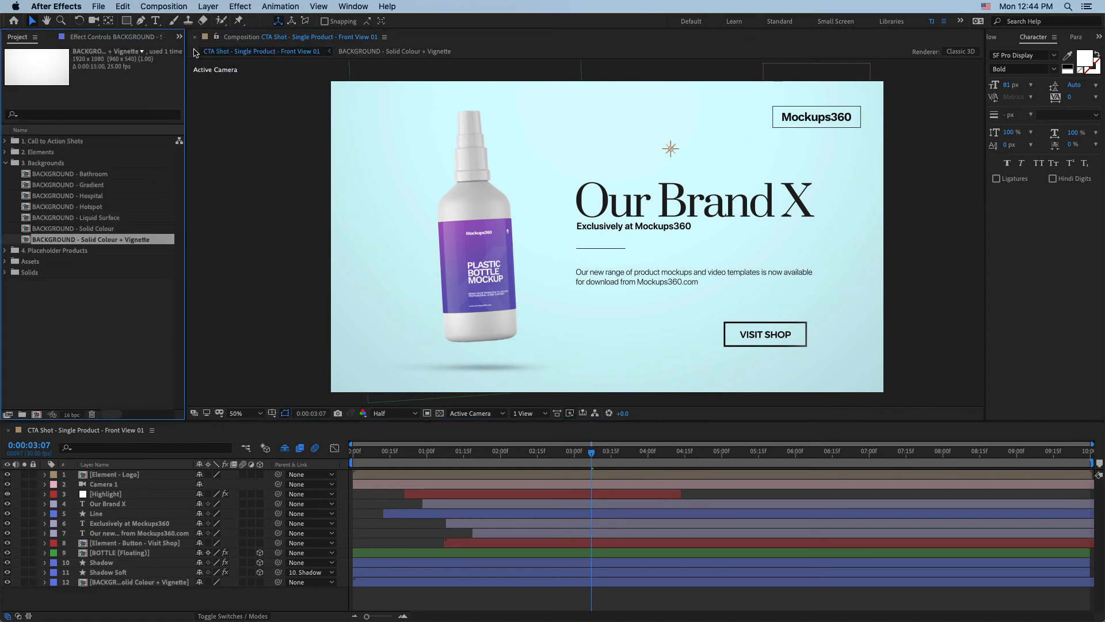
left_click(5, 163)
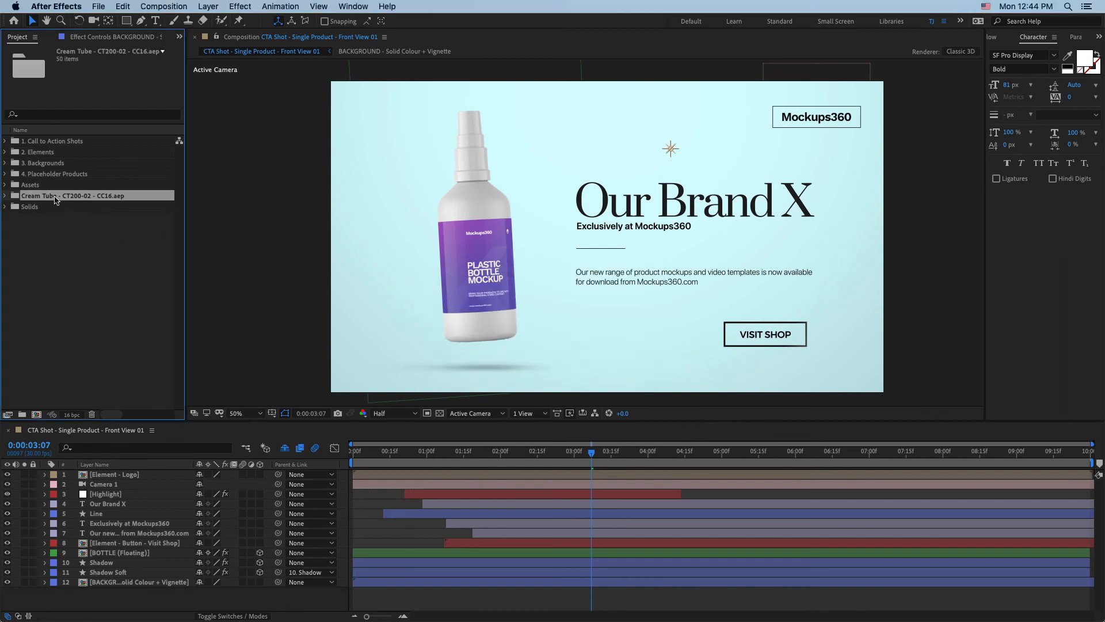
left_click(5, 195)
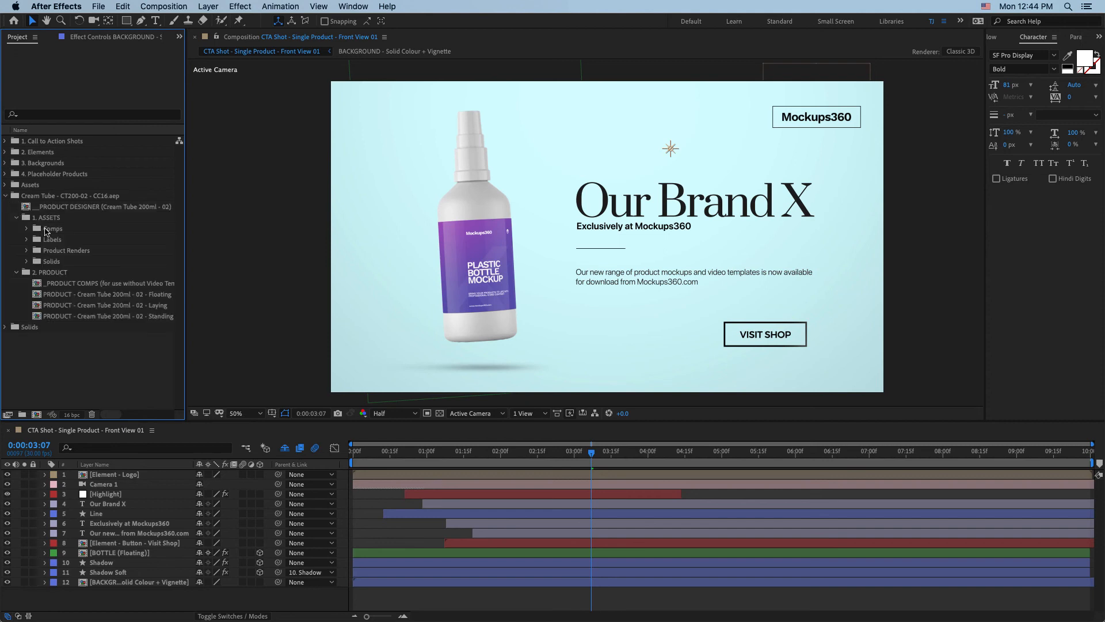
left_click(16, 217)
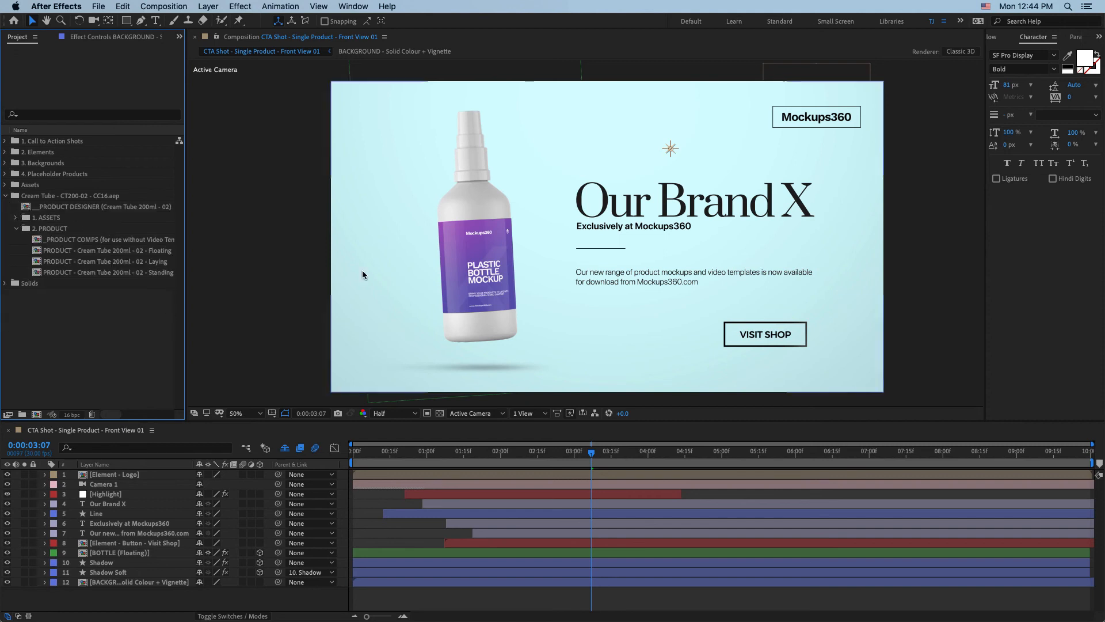
Replace the BOTTLE layer with PRODUCT - Cream Tube 200ml - 02 - Floating.
left_click(117, 552)
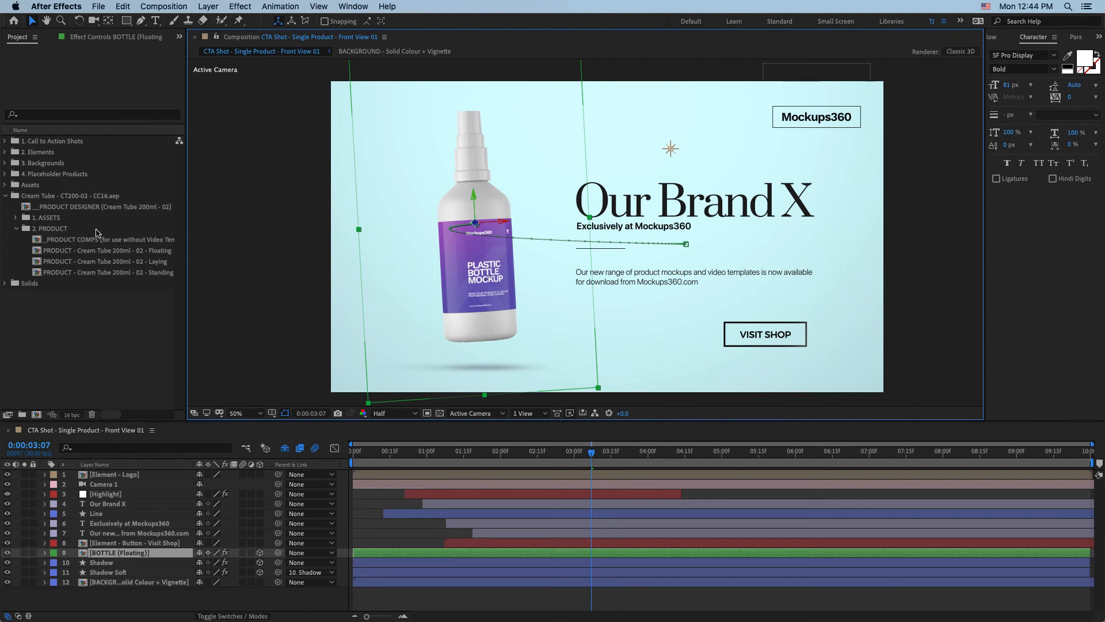
left_click(110, 251)
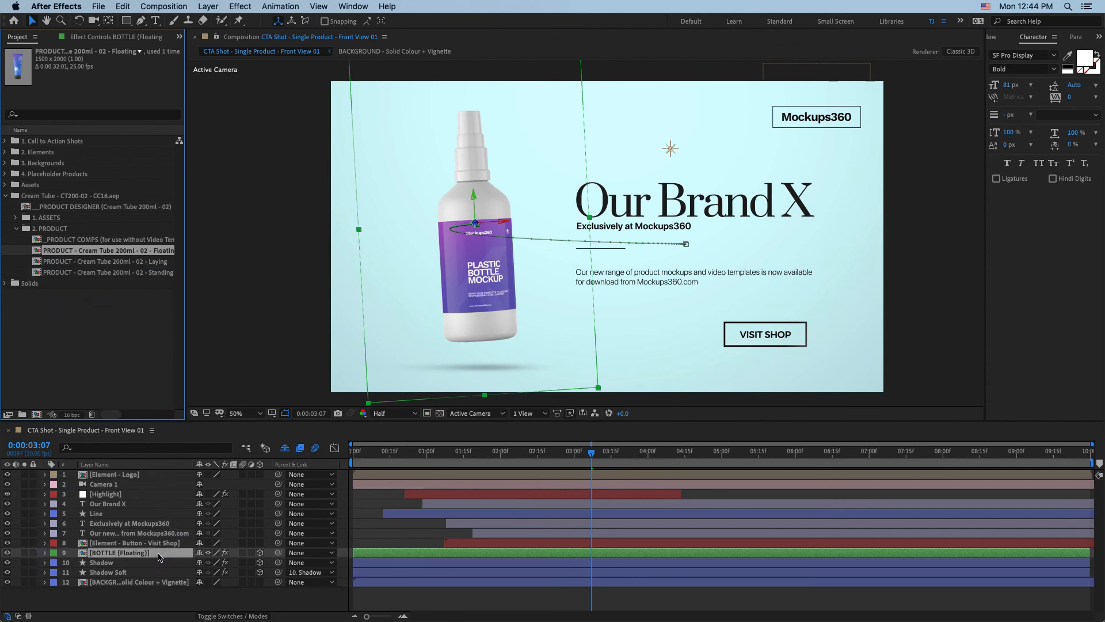
left_click(131, 552)
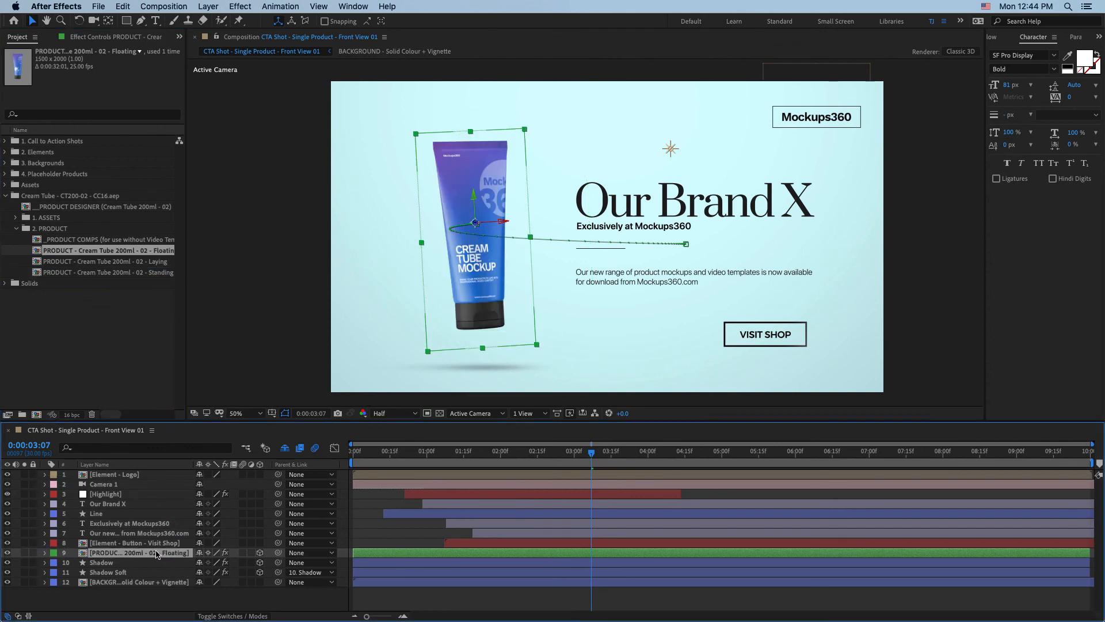
Set the cream tube's Scale to 55% and preview the shot at a later frame and the intro.
left_click(134, 543)
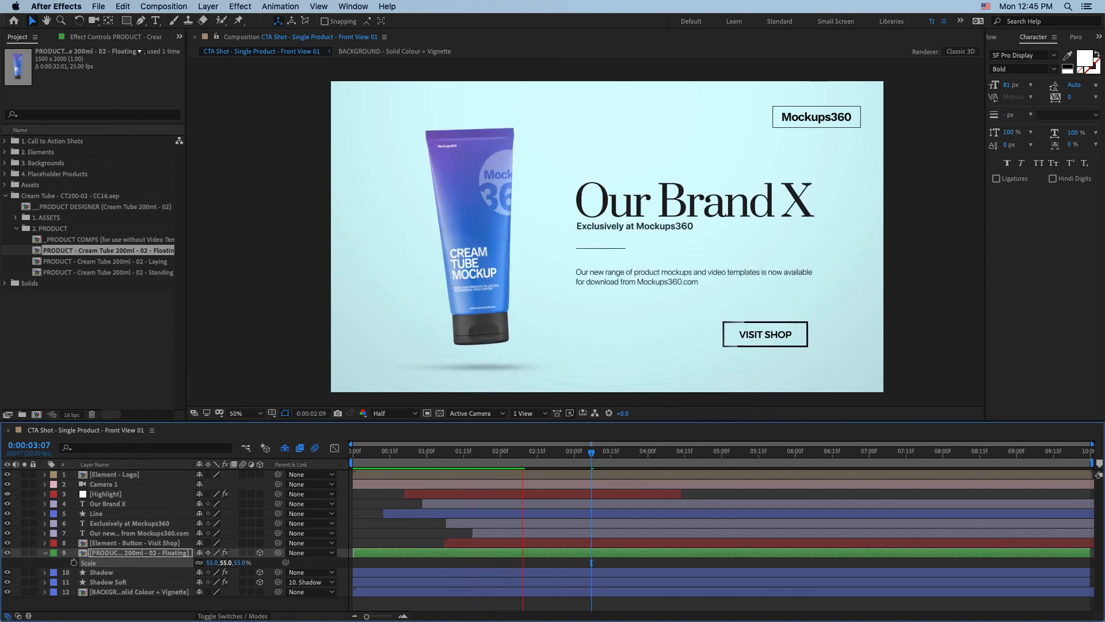
left_click(582, 450)
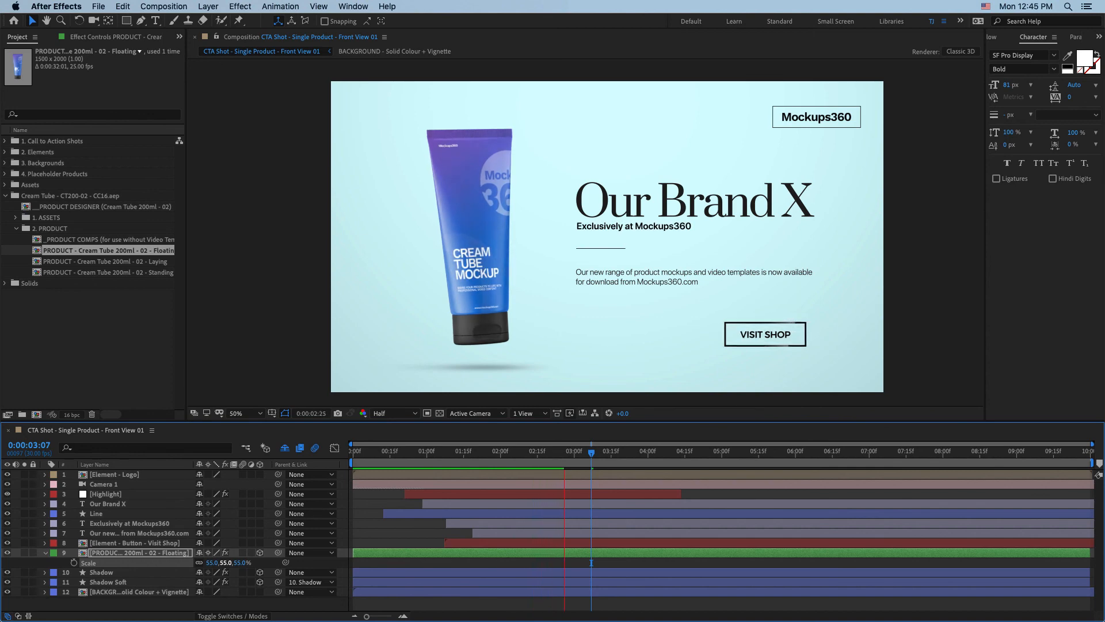
left_click(387, 450)
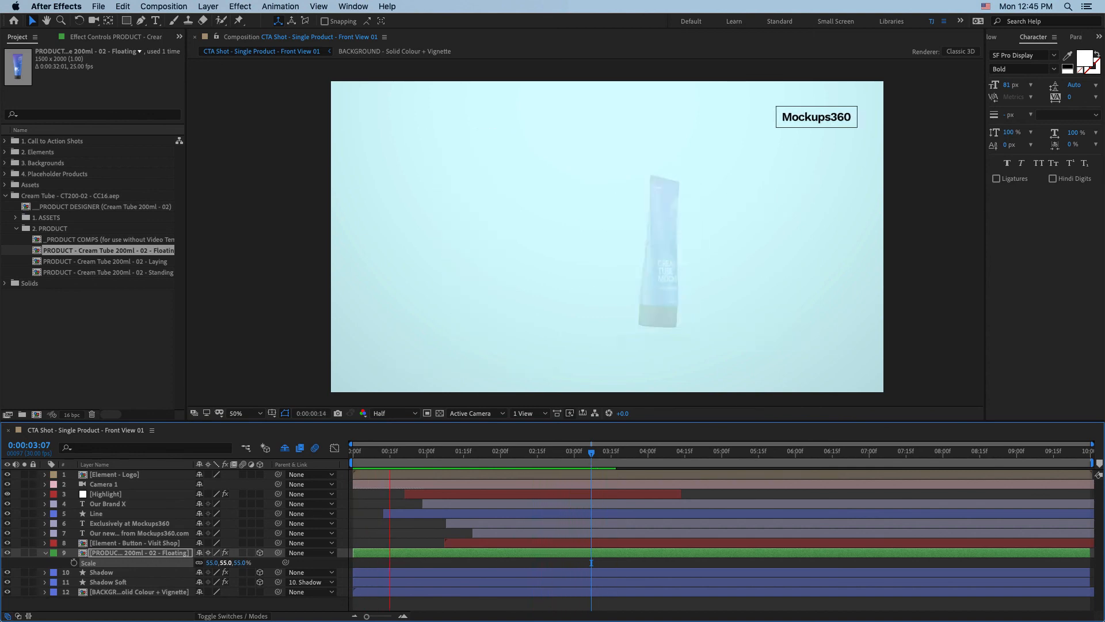